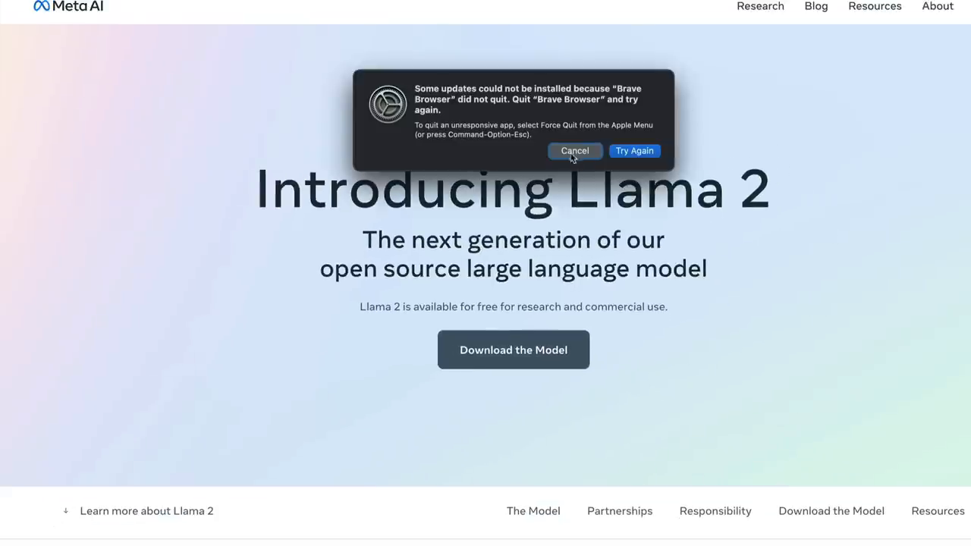
Step: Dismiss the macOS update alert and highlight the free research and commercial use tagline
left_click(574, 151)
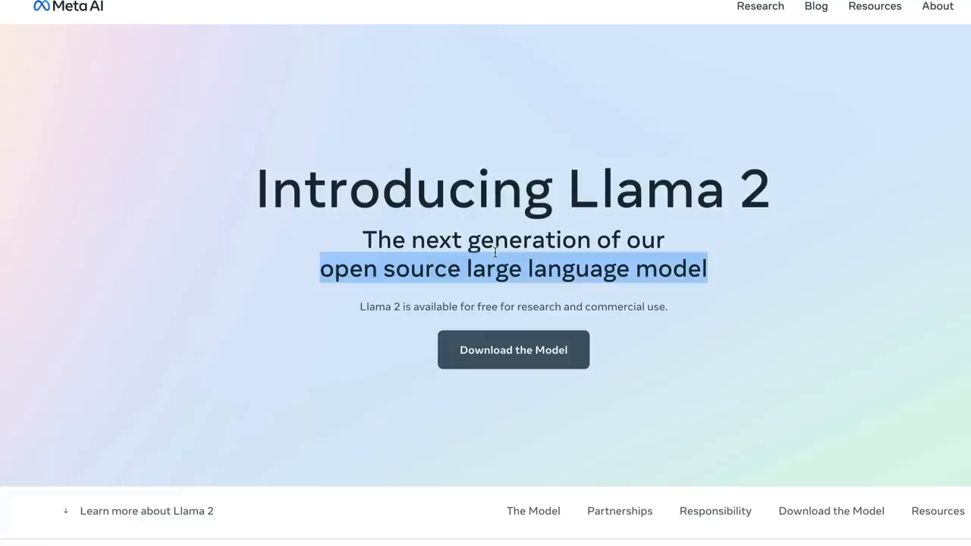
left_click(468, 307)
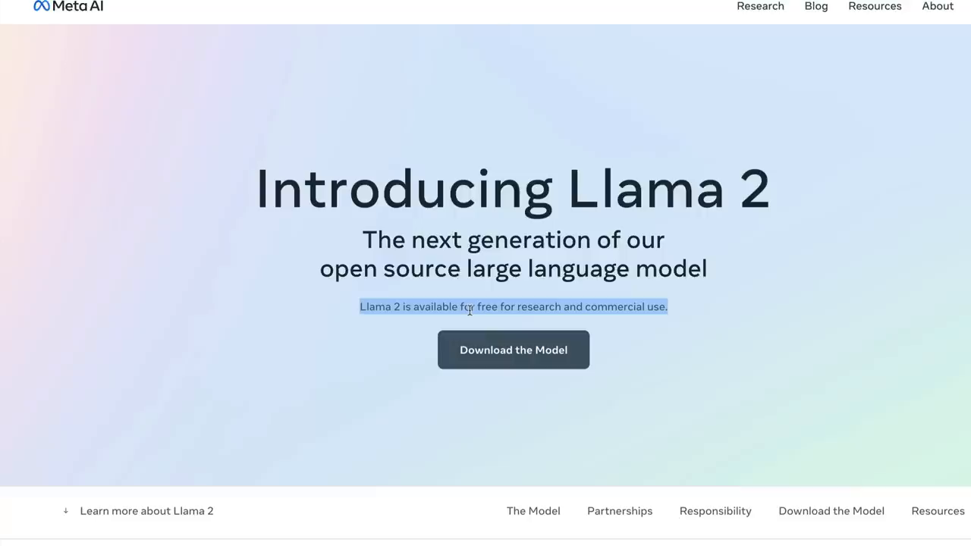
Step: Scroll to the model table listing 7B, 13B and 70B sizes and 2 trillion tokens
scroll("down", 3)
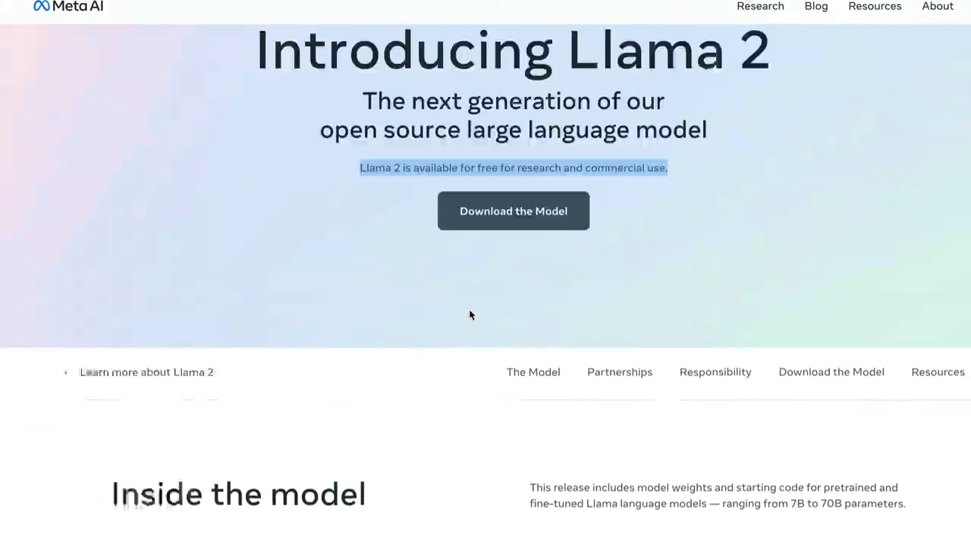
scroll("up", 3)
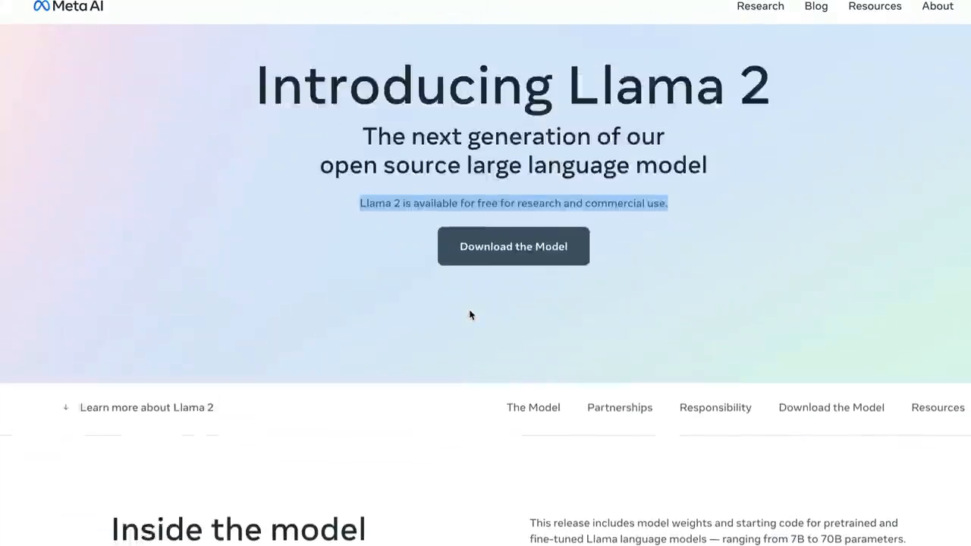
scroll("down", 3)
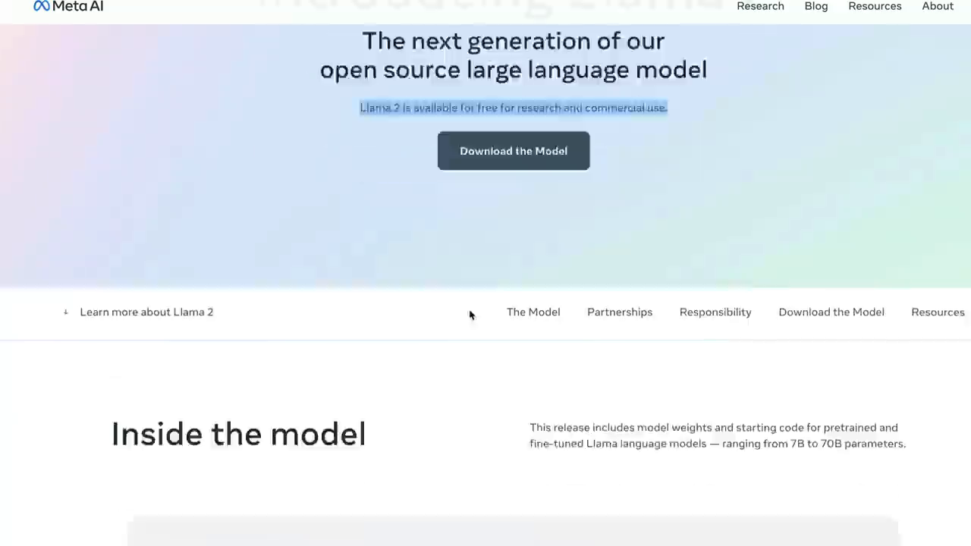
scroll("down", 3)
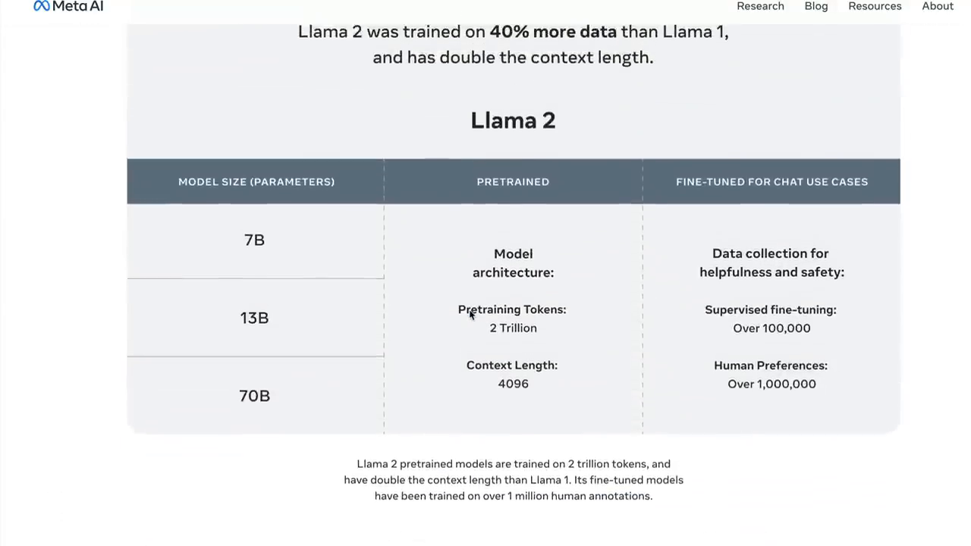
scroll("up", 3)
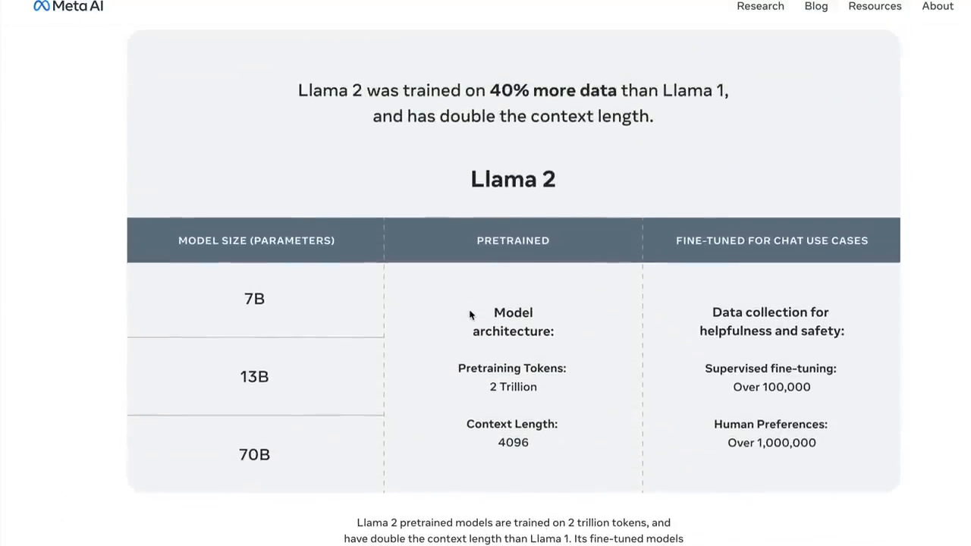
mouse_move(497, 101)
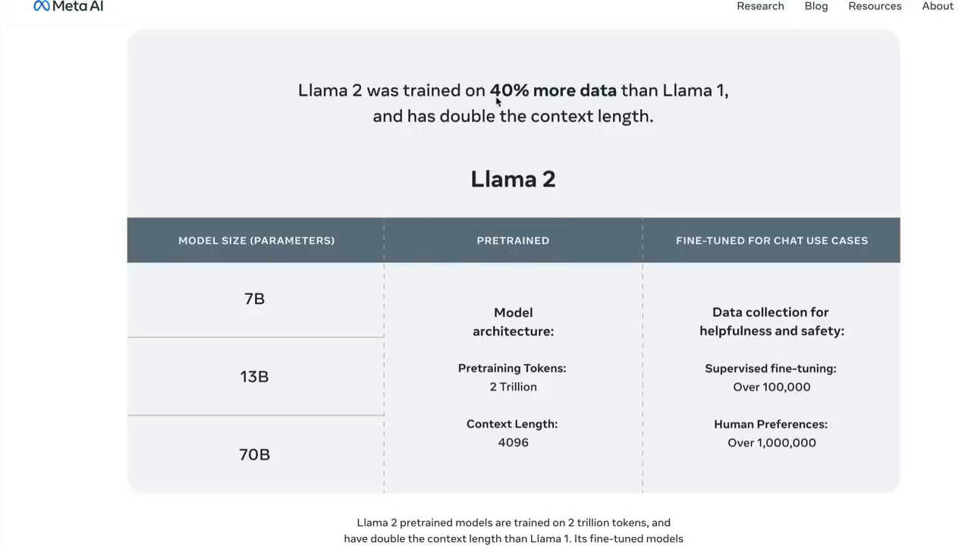
mouse_move(498, 105)
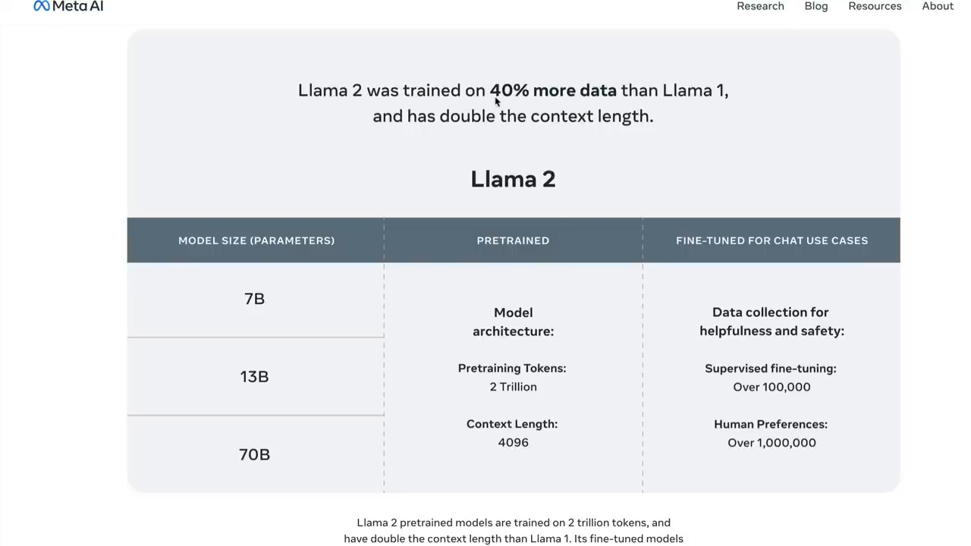
mouse_move(604, 136)
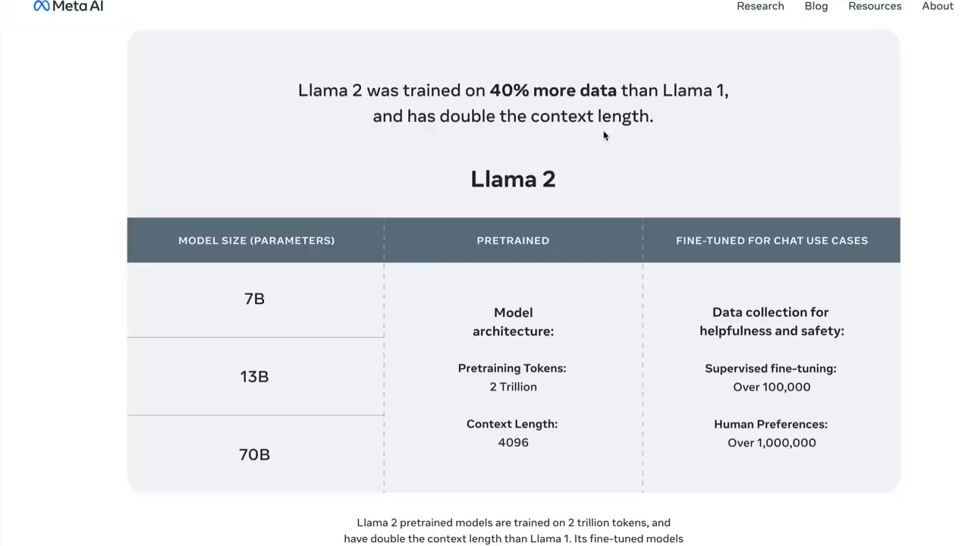
scroll("down", 3)
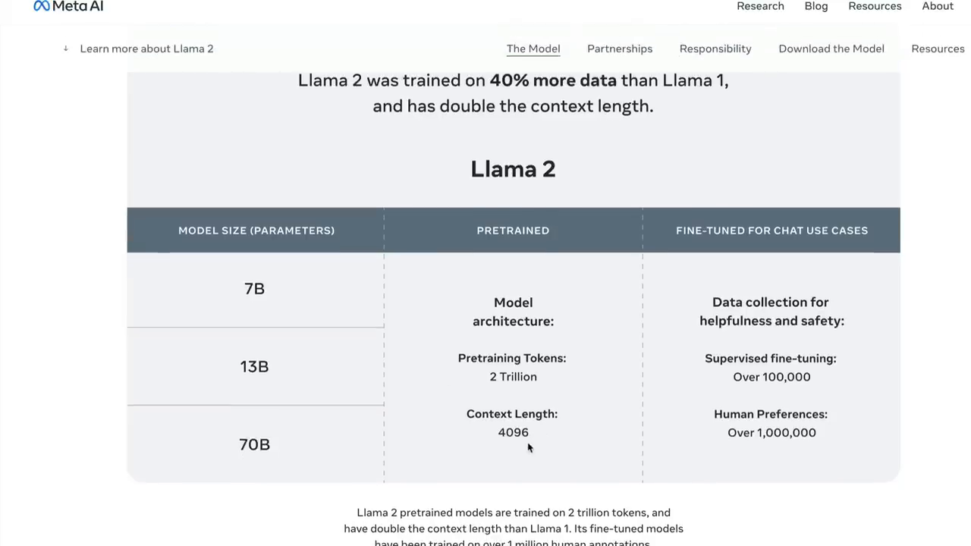
mouse_move(504, 362)
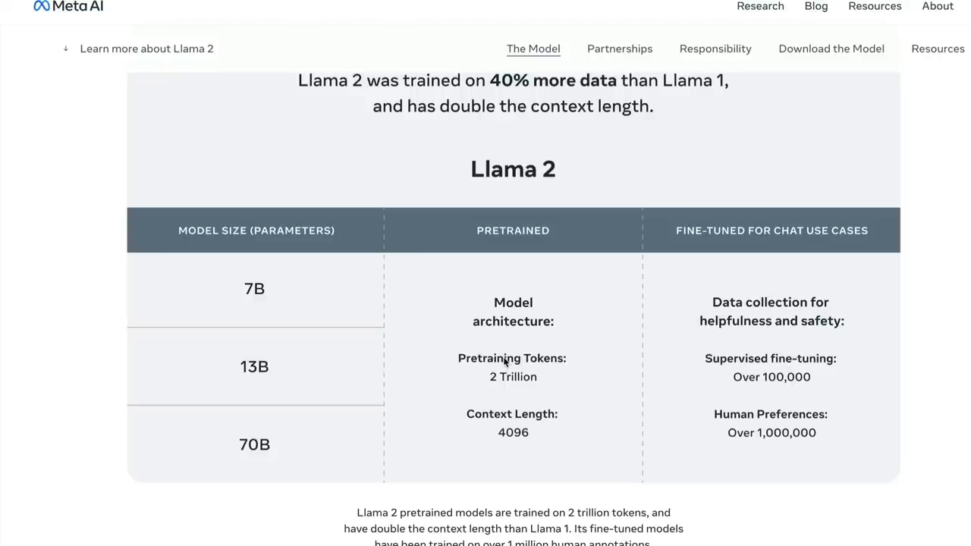
mouse_move(584, 383)
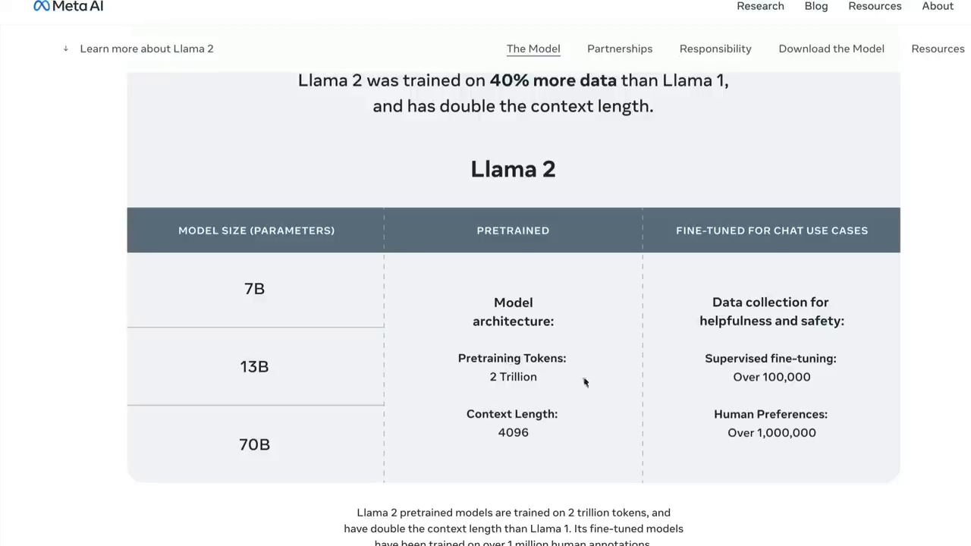
mouse_move(271, 346)
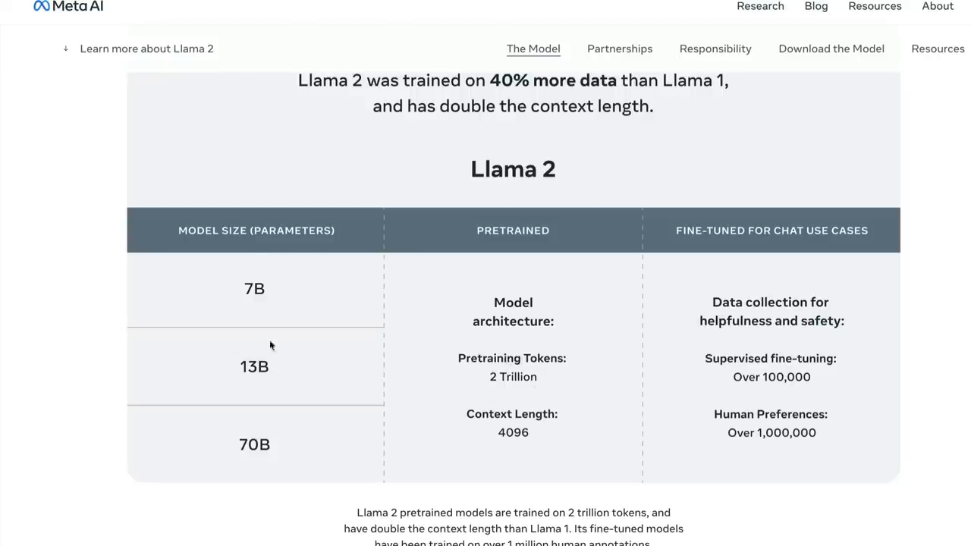
mouse_move(253, 470)
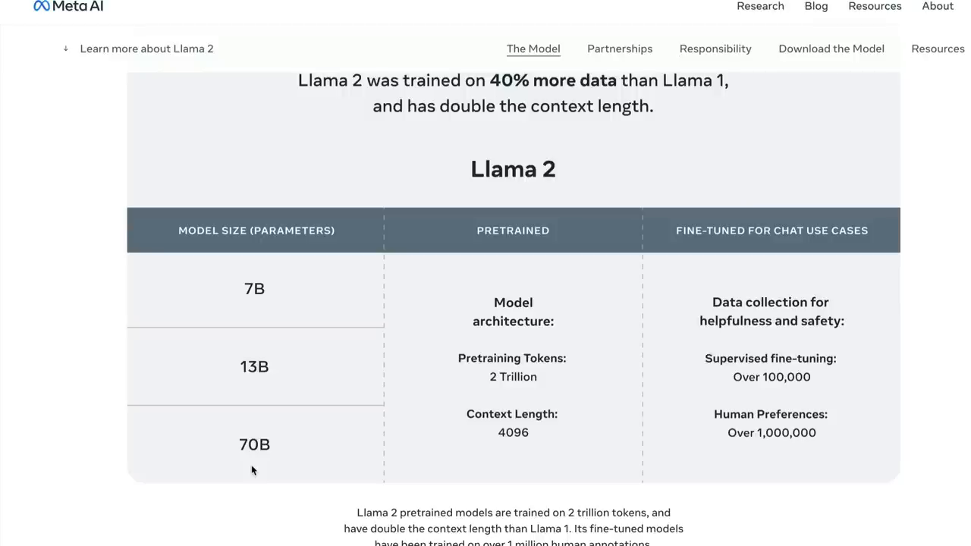
mouse_move(263, 472)
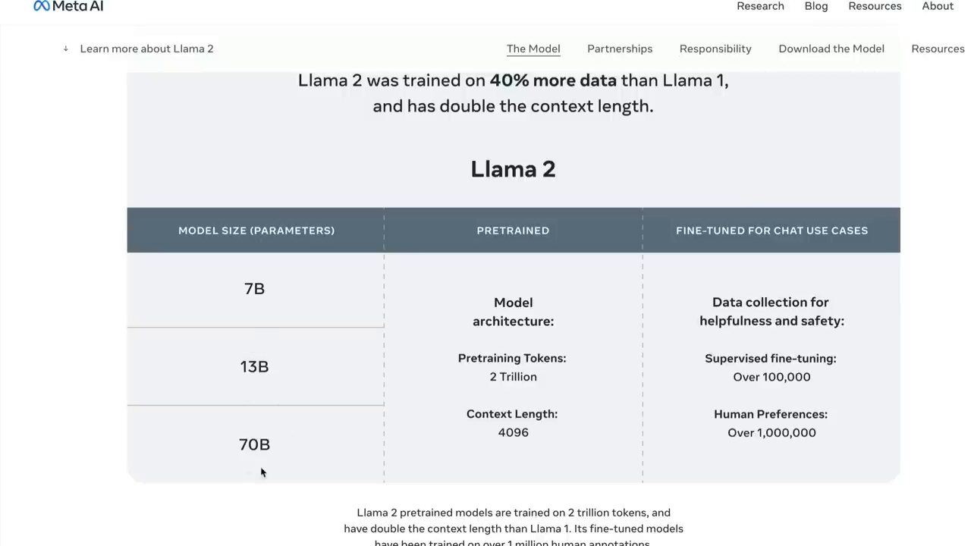
mouse_move(701, 412)
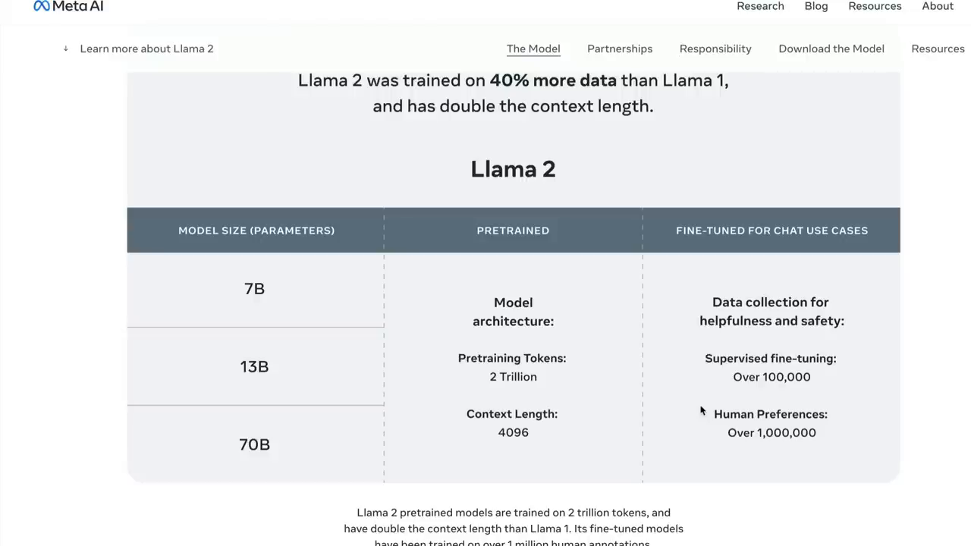
mouse_move(802, 231)
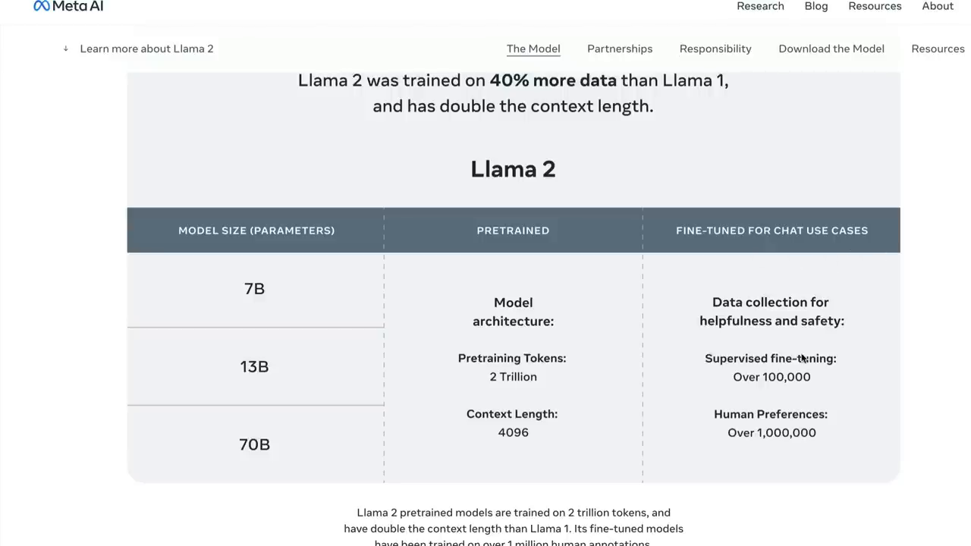
mouse_move(835, 353)
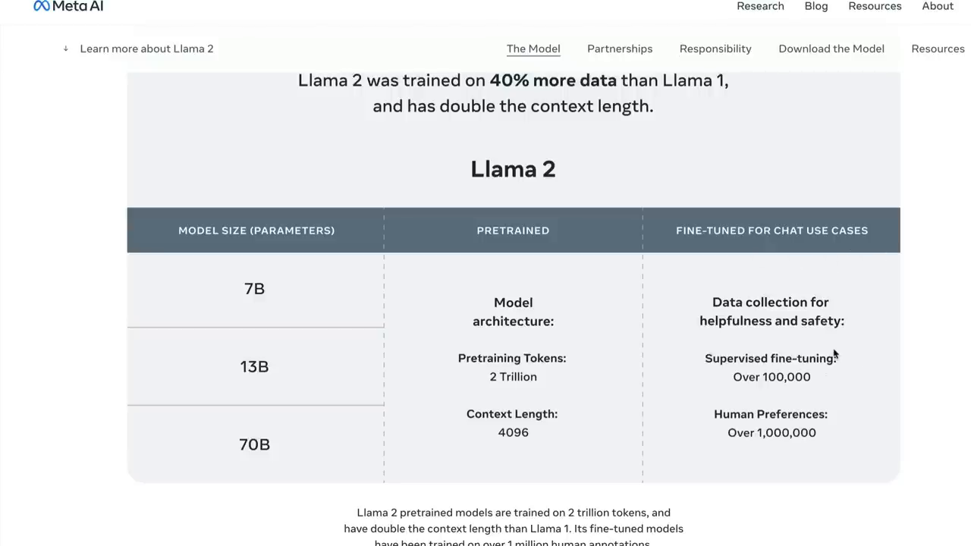
mouse_move(785, 366)
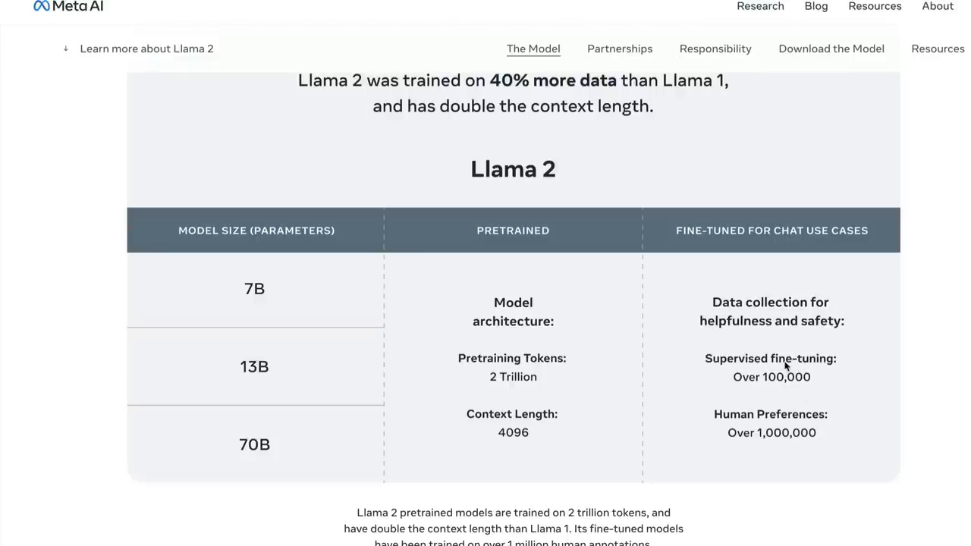
mouse_move(781, 446)
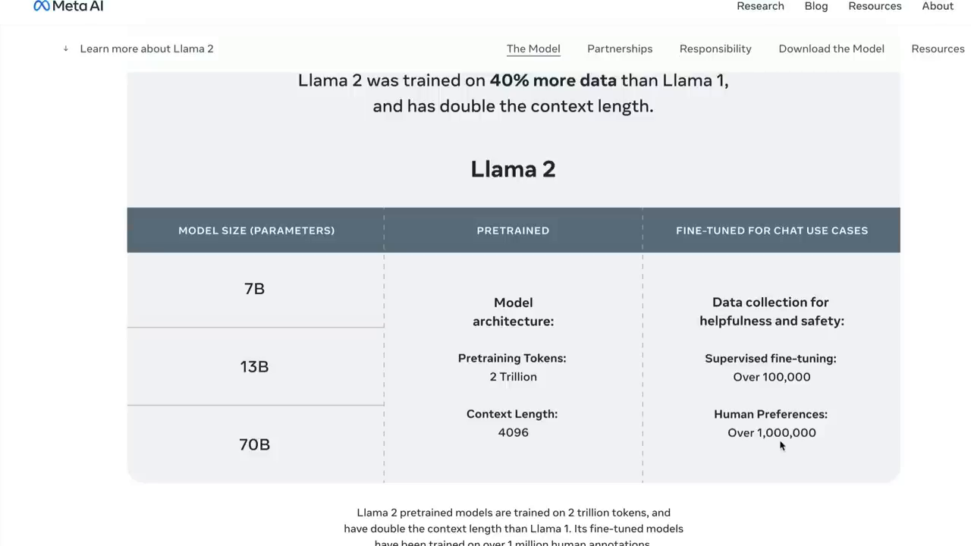
Step: Scroll to the Benchmarks table comparing Llama 2 with MPT, Falcon and Llama 1
scroll("up", 3)
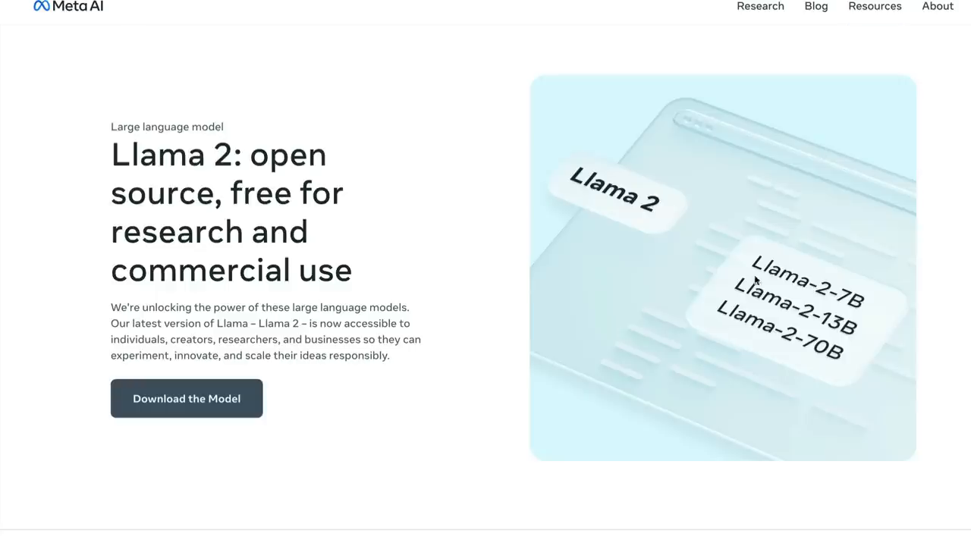
scroll("down", 3)
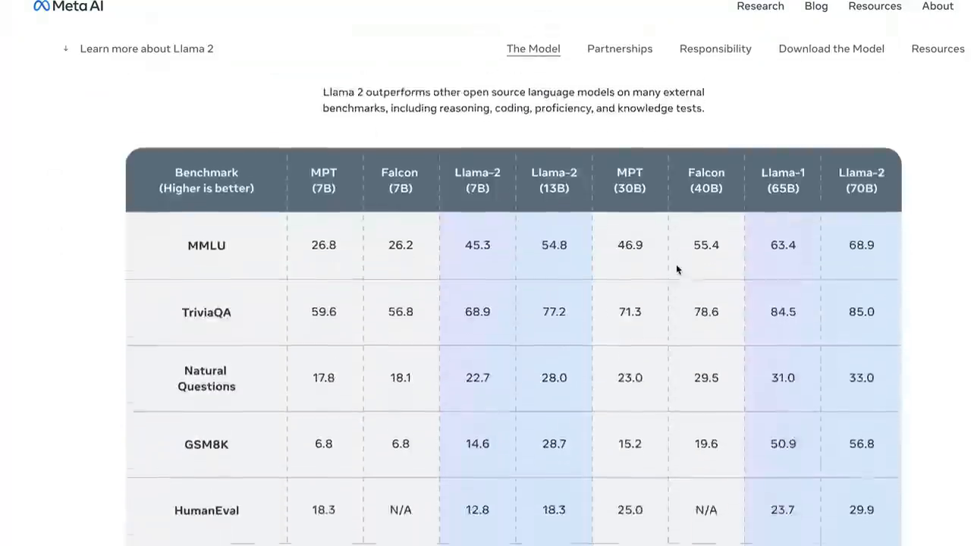
scroll("down", 3)
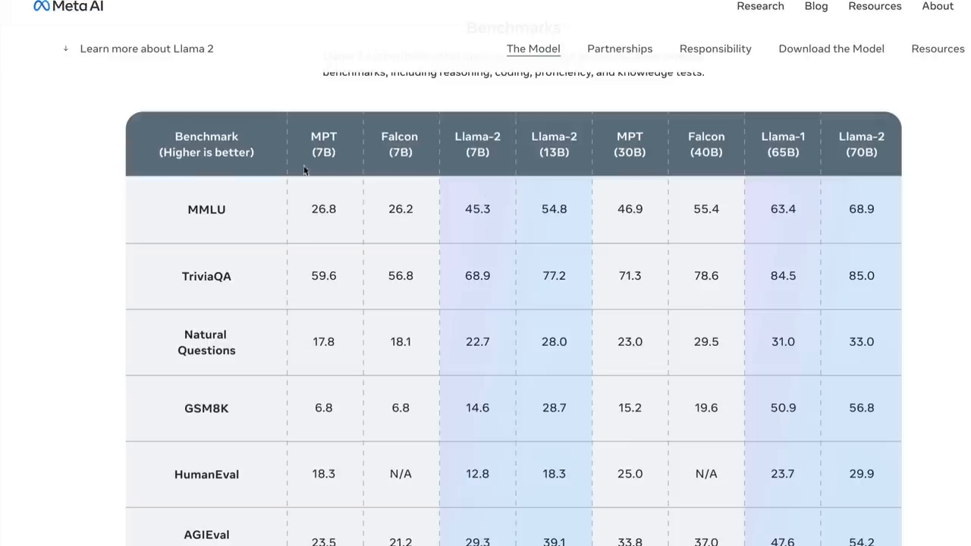
mouse_move(404, 152)
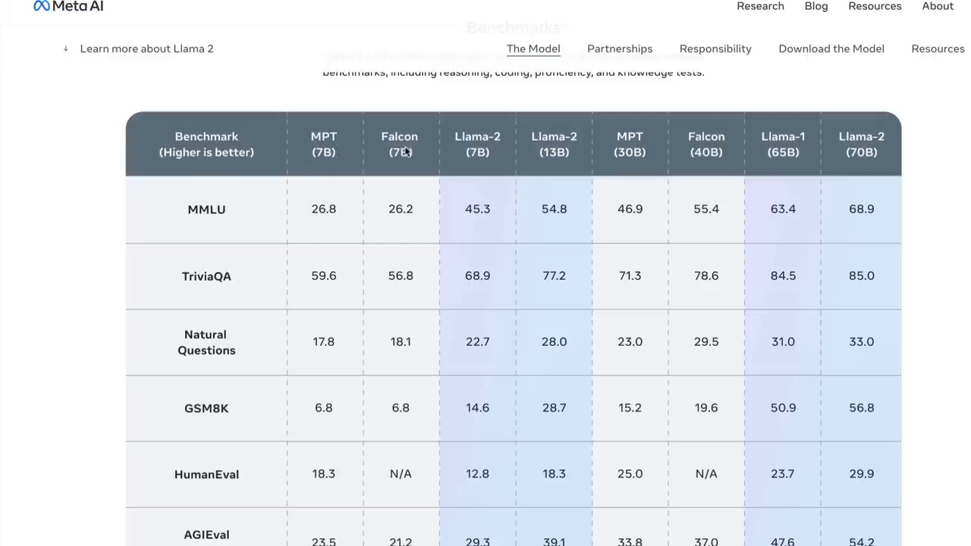
mouse_move(488, 147)
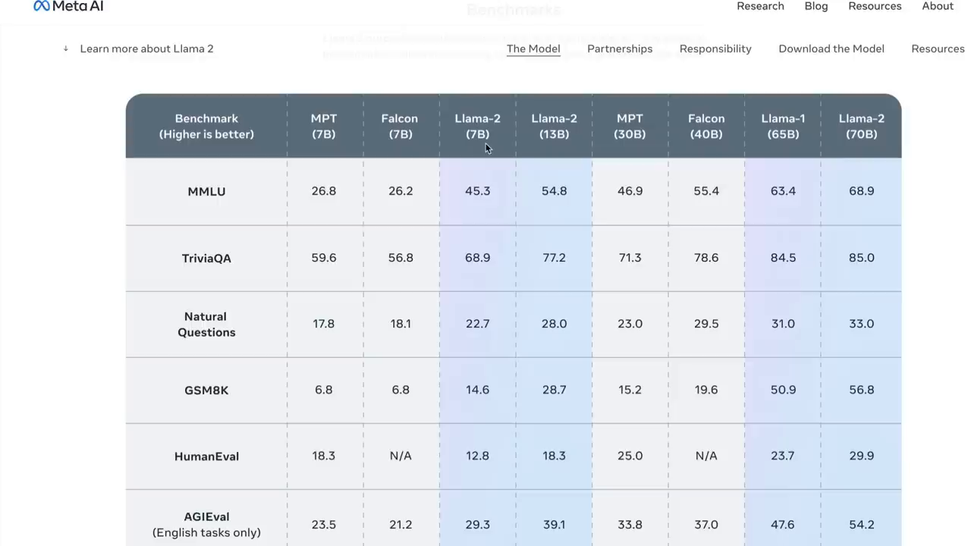
mouse_move(207, 203)
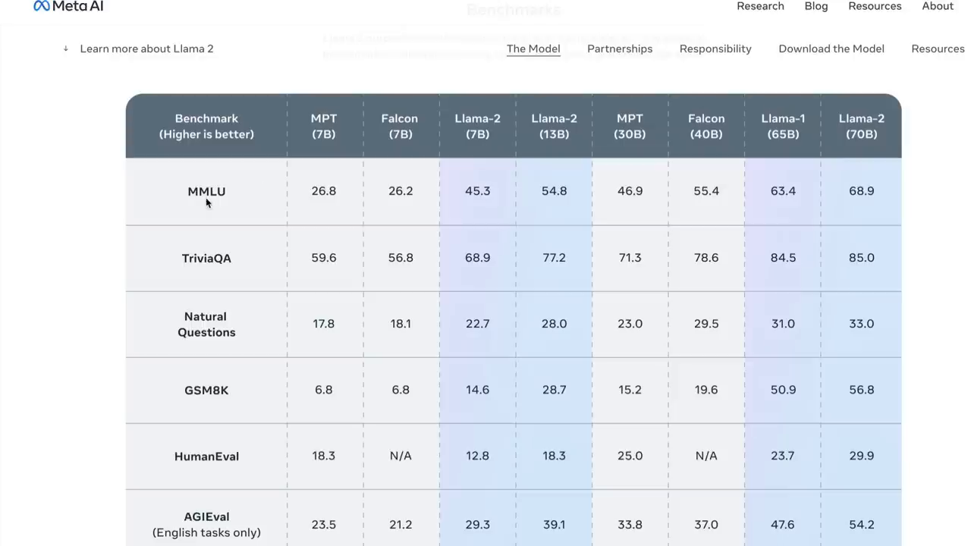
mouse_move(482, 189)
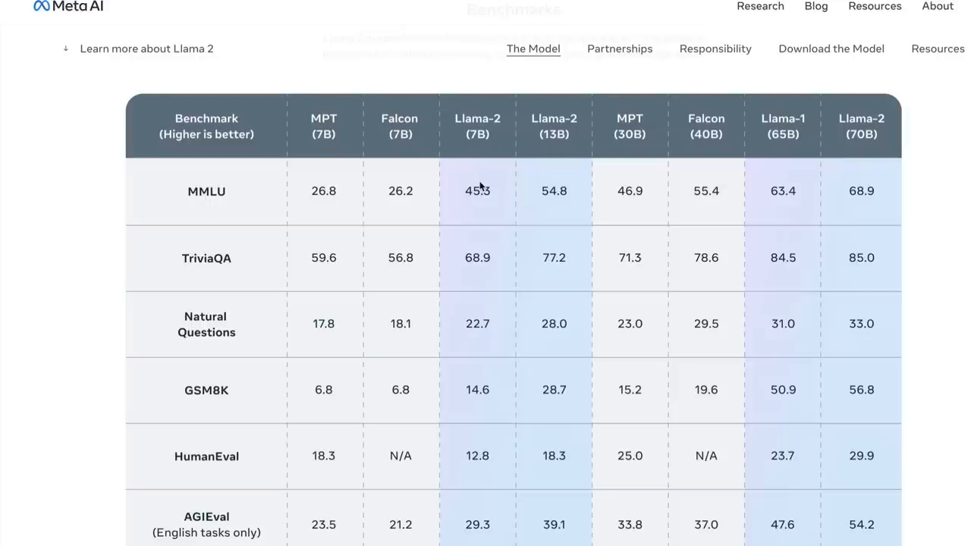
mouse_move(419, 162)
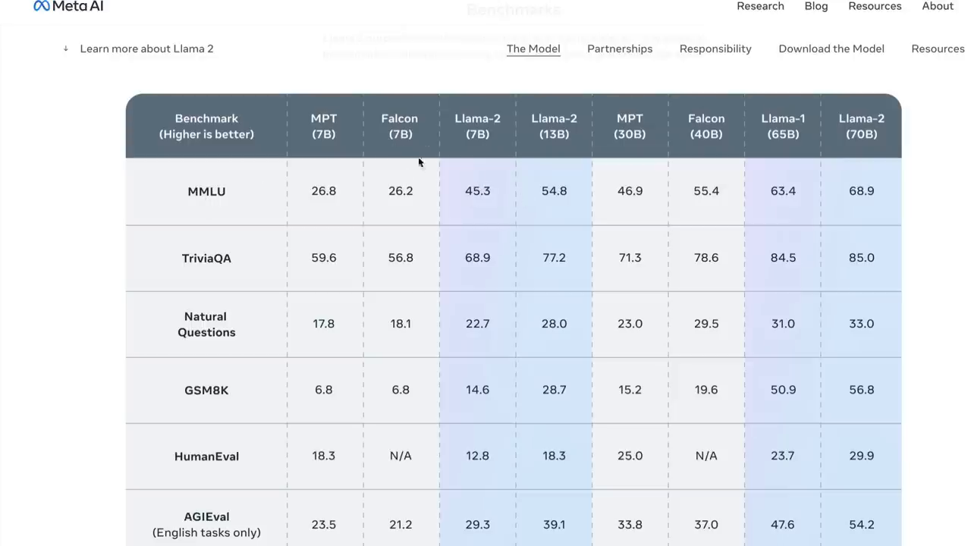
scroll("up", 3)
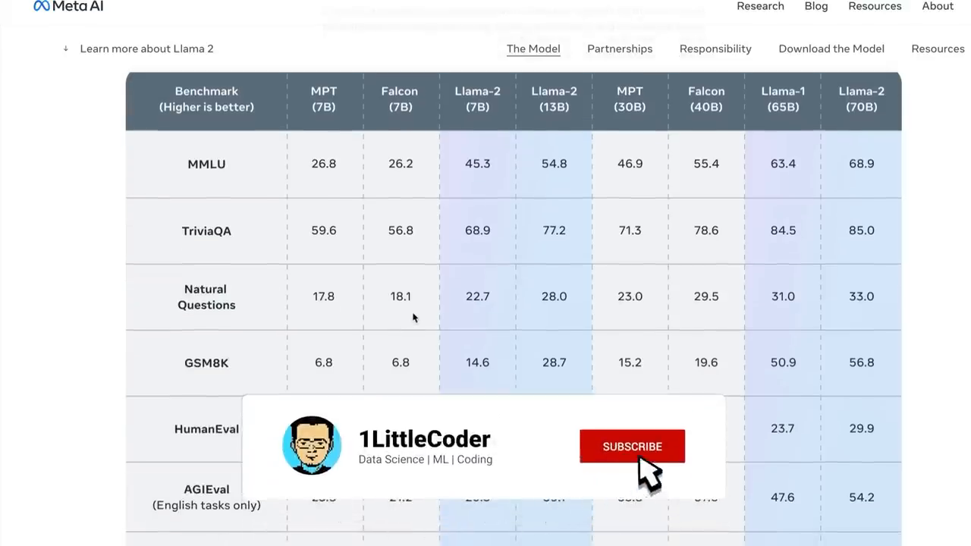
left_click(632, 446)
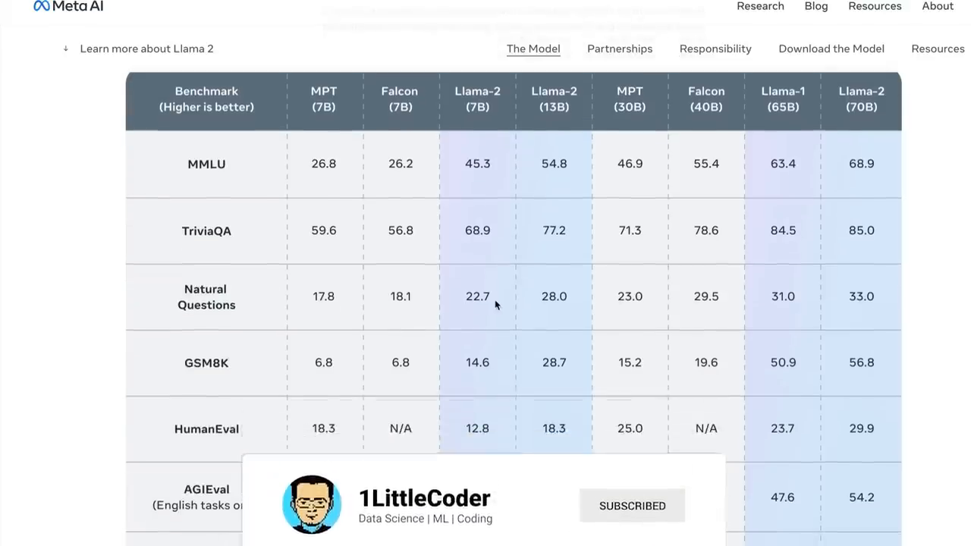
scroll("down", 3)
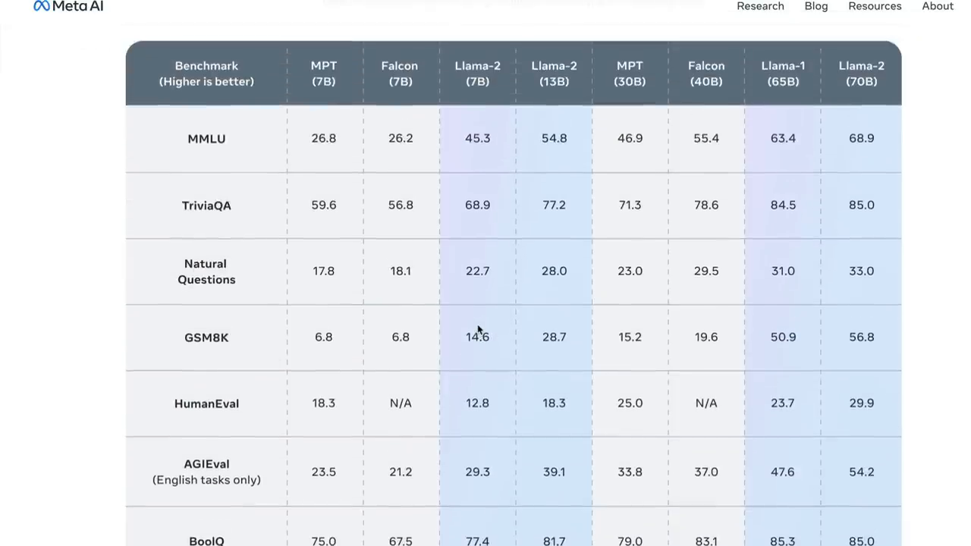
scroll("down", 3)
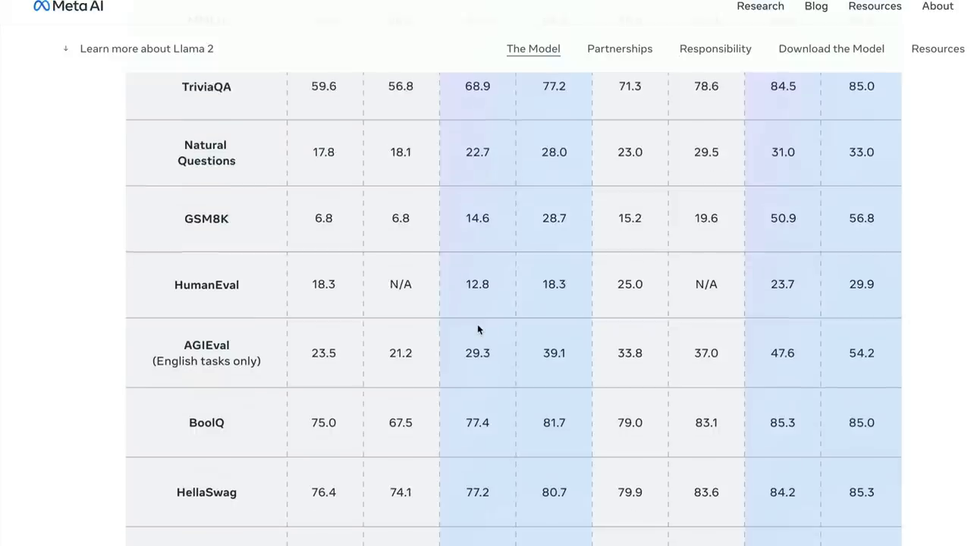
scroll("down", 3)
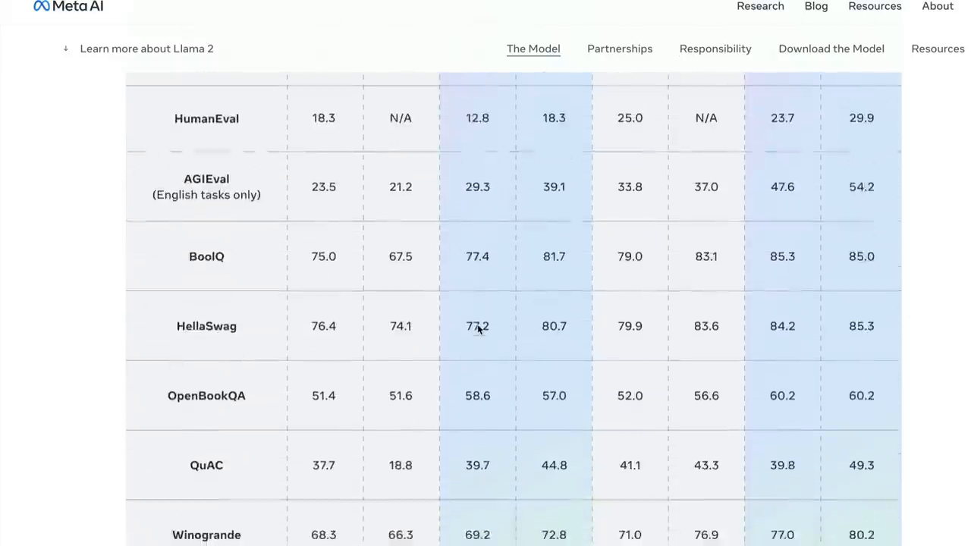
scroll("down", 3)
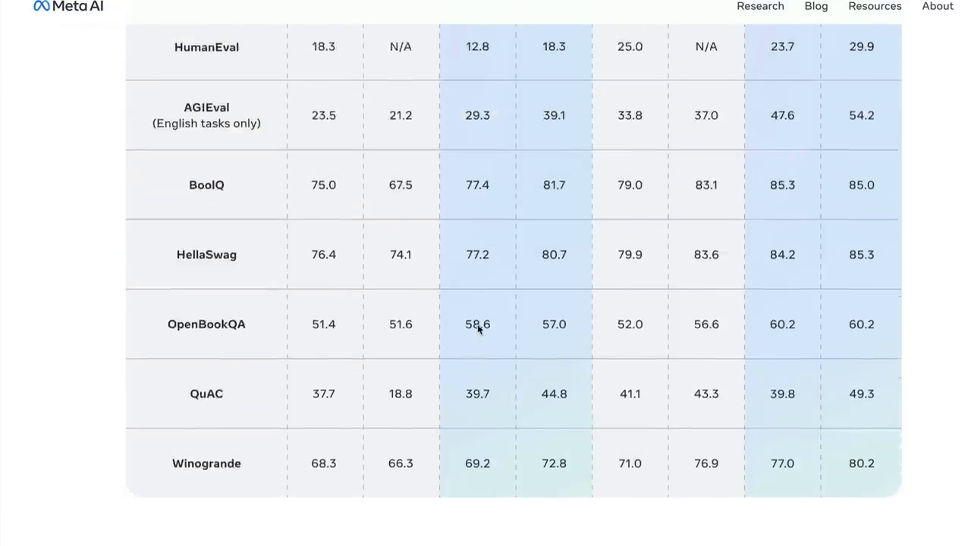
scroll("up", 3)
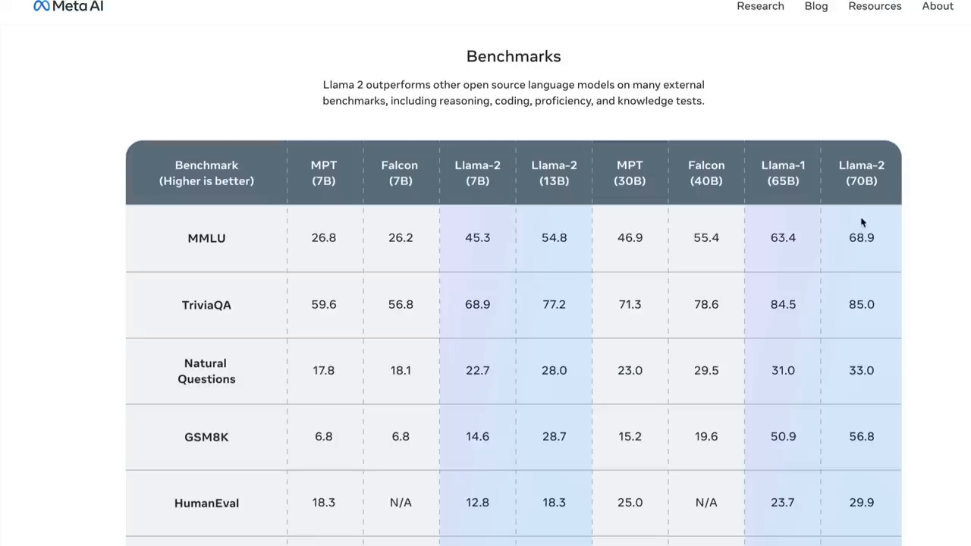
scroll("down", 3)
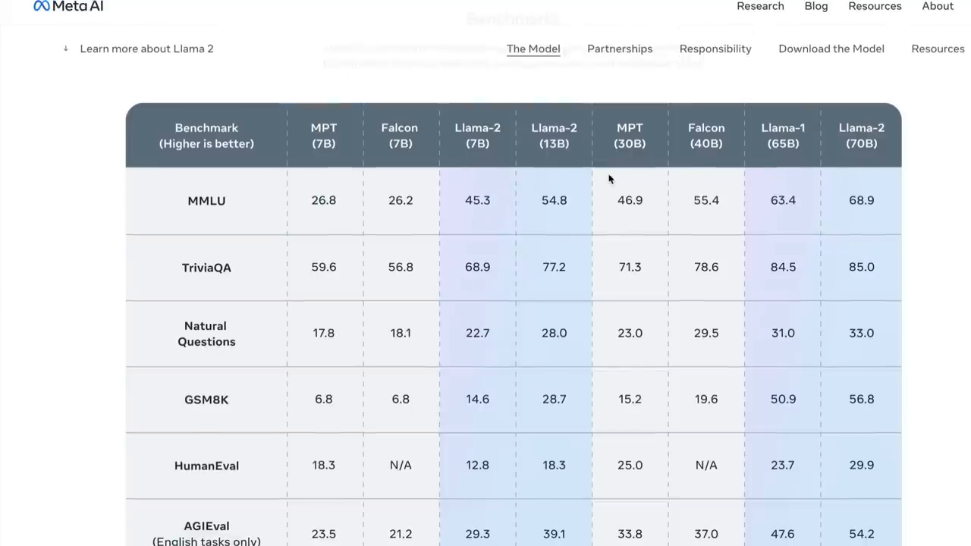
mouse_move(715, 143)
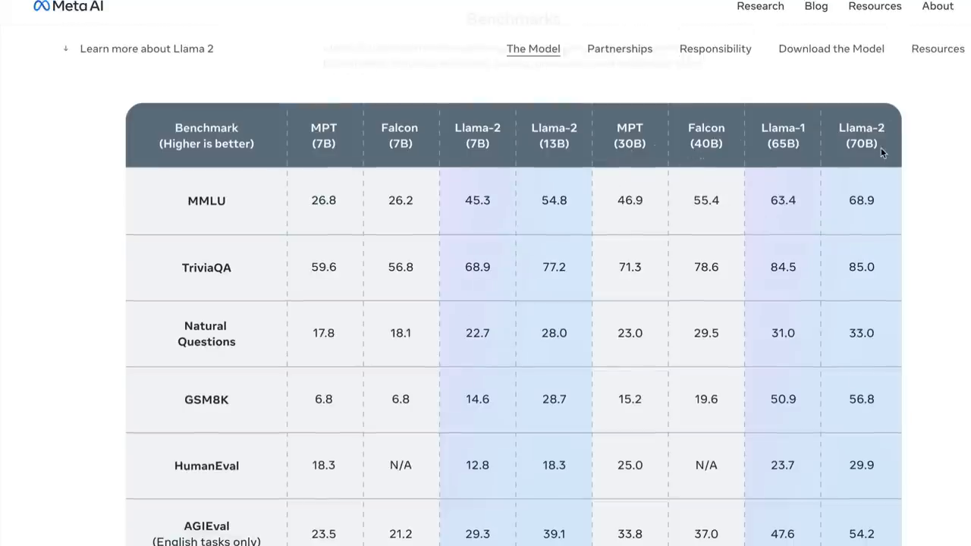
scroll("down", 3)
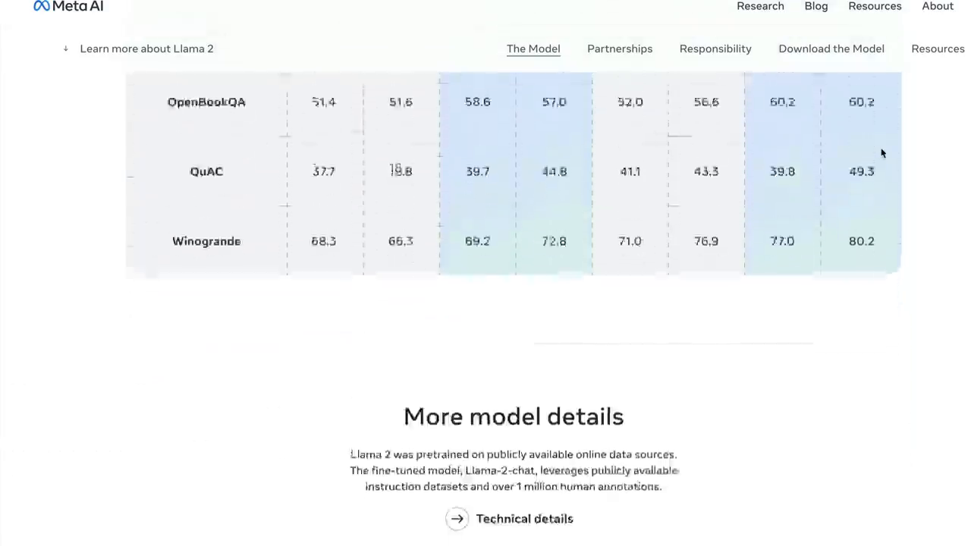
scroll("down", 3)
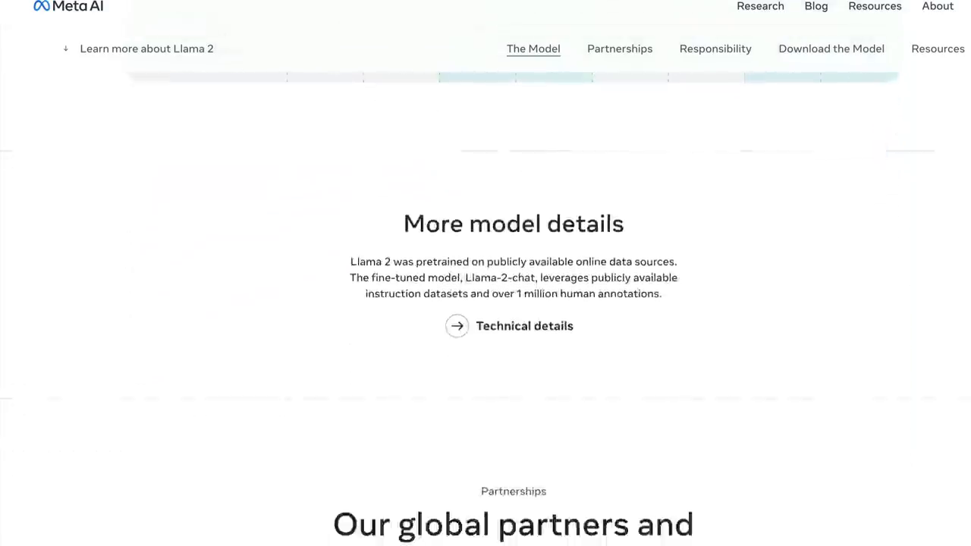
scroll("up", 3)
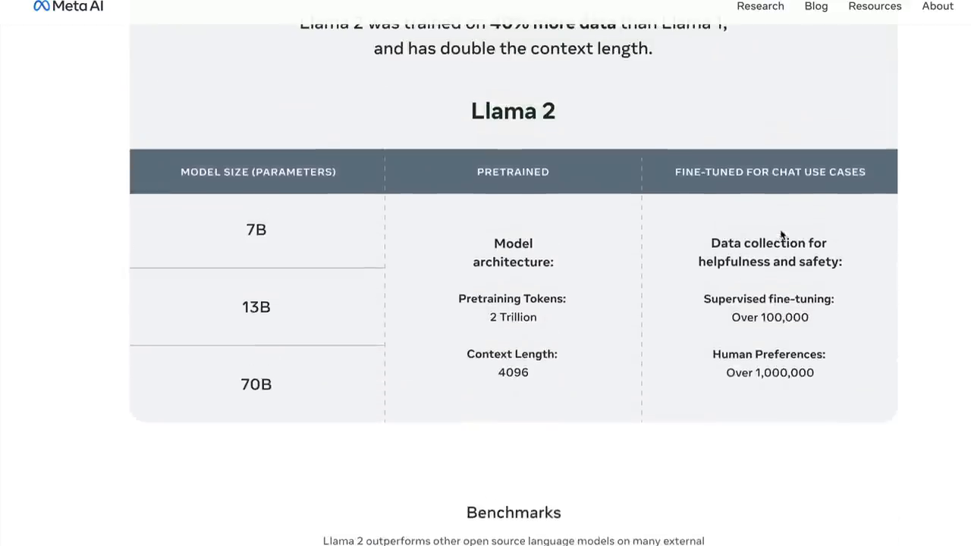
scroll("down", 3)
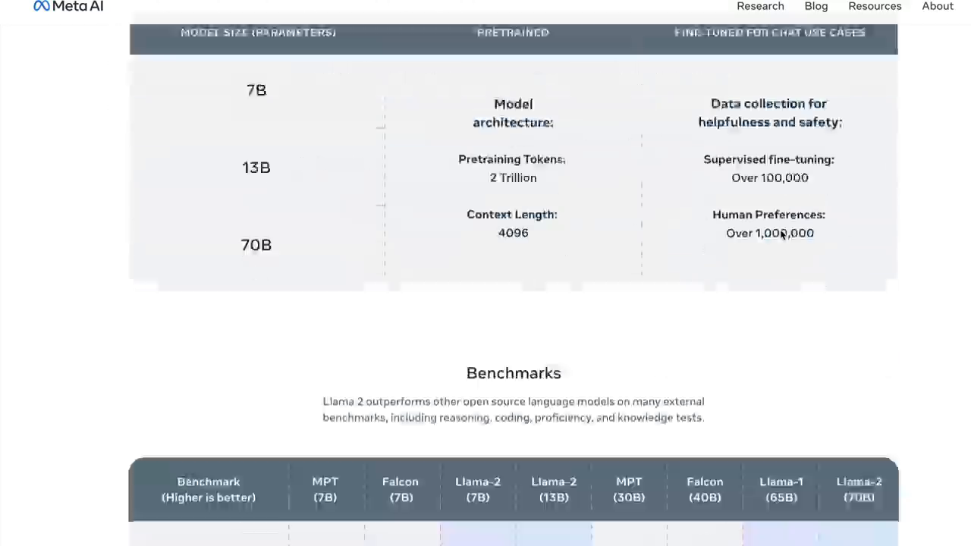
scroll("down", 3)
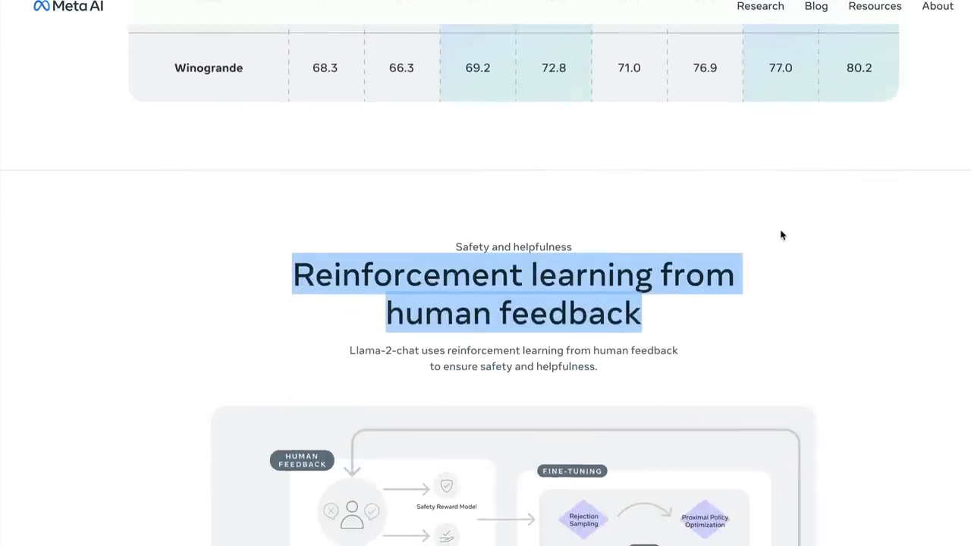
scroll("down", 3)
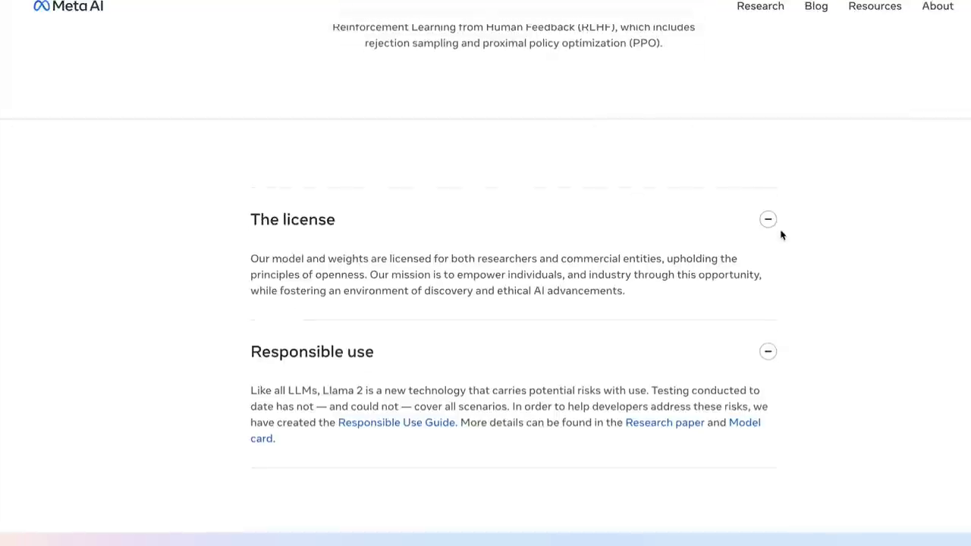
scroll("up", 3)
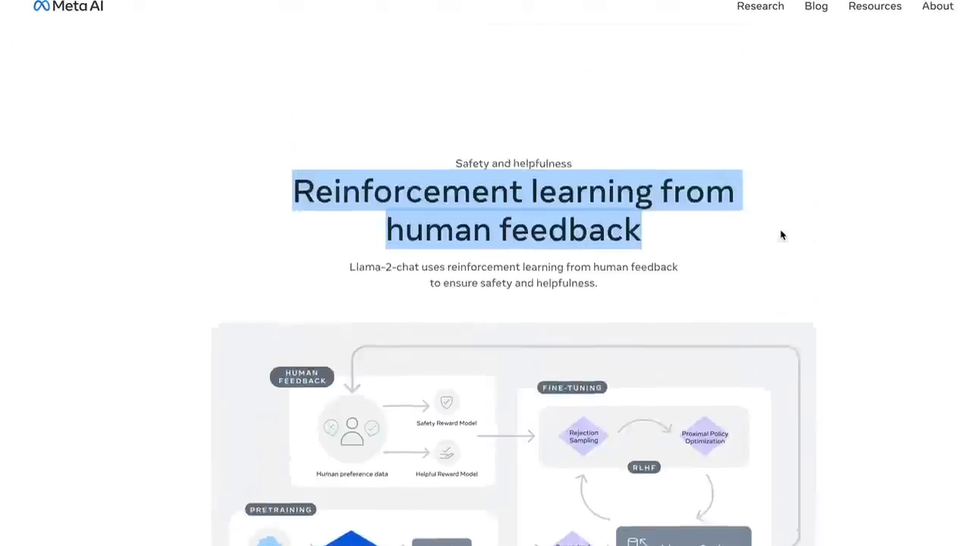
scroll("up", 3)
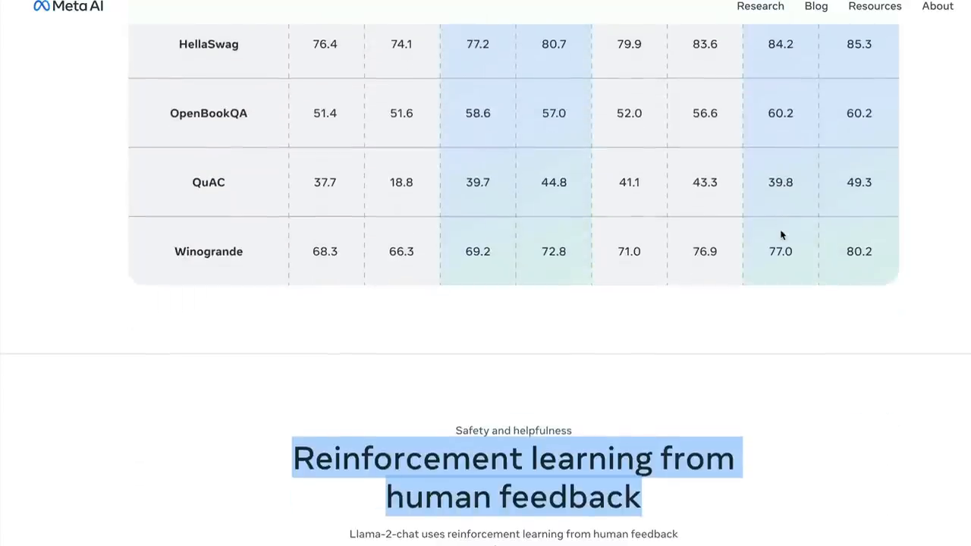
scroll("up", 3)
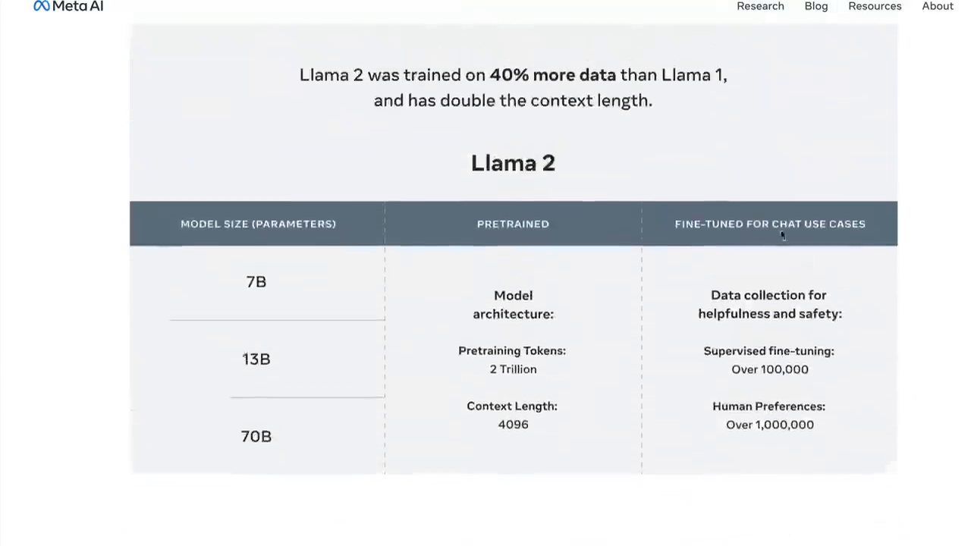
scroll("down", 3)
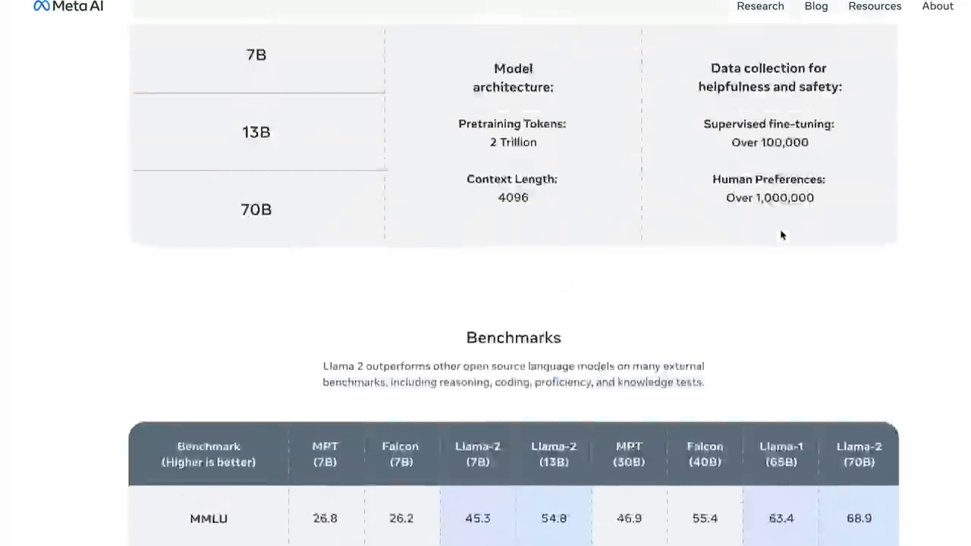
scroll("up", 3)
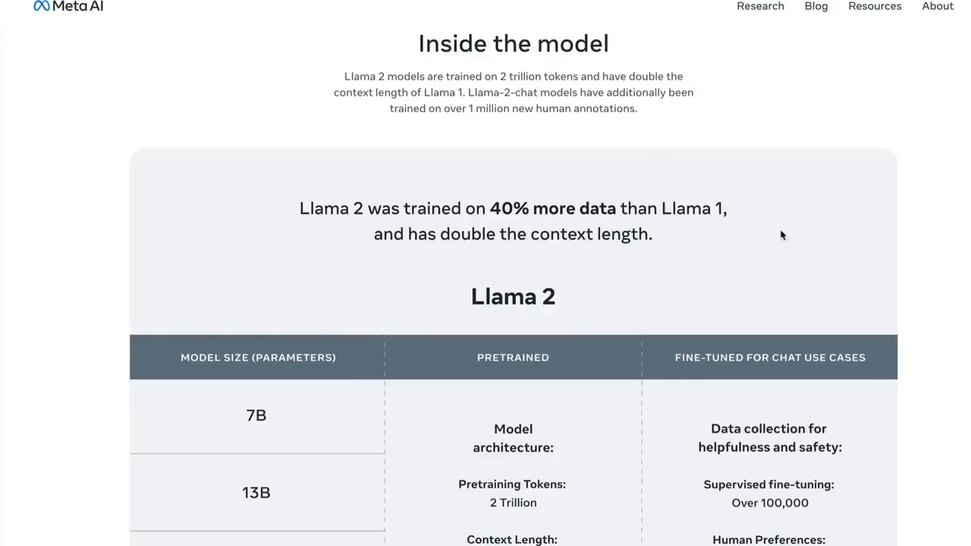
scroll("down", 3)
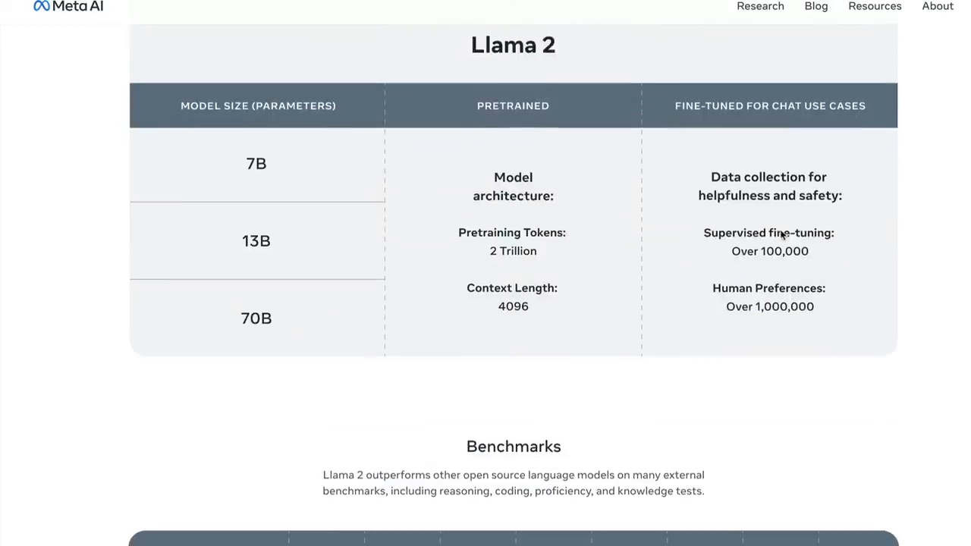
scroll("down", 3)
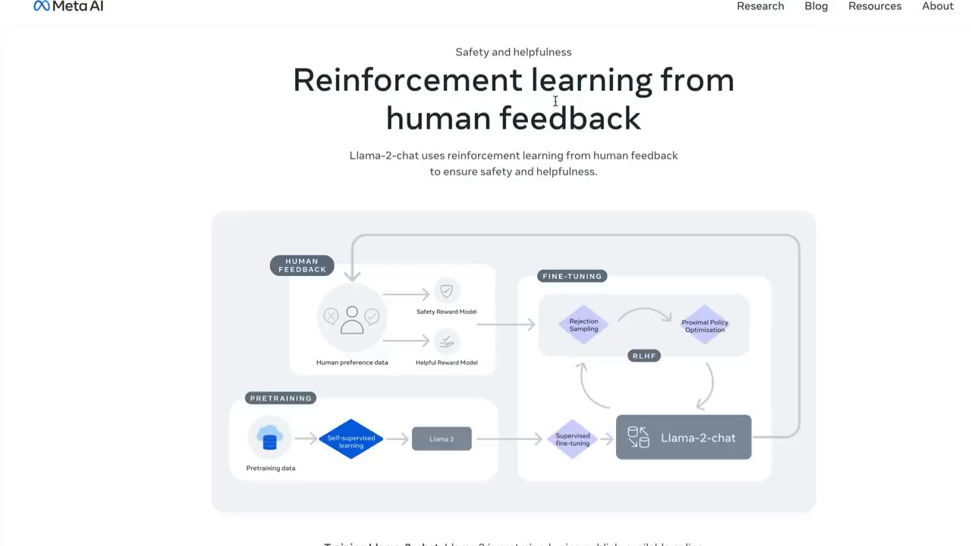
scroll("down", 3)
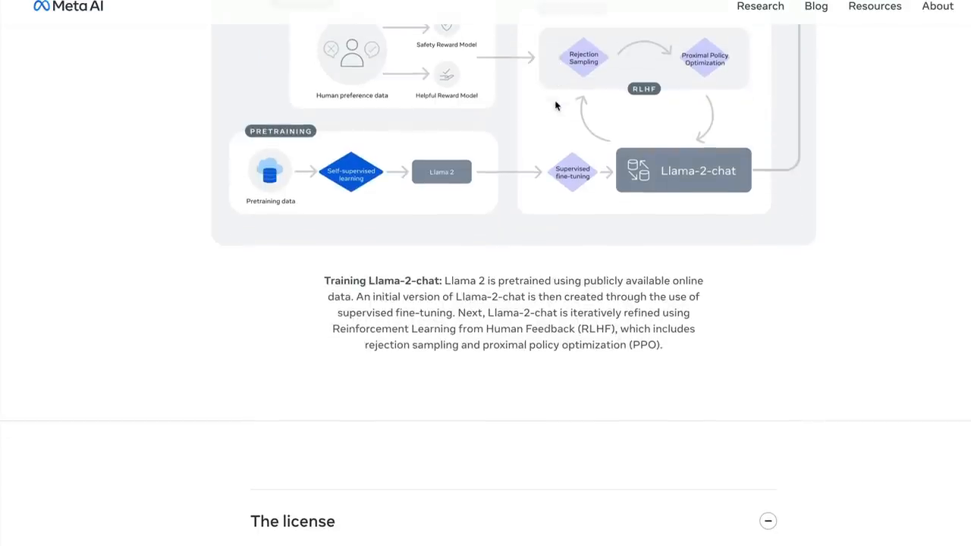
scroll("up", 3)
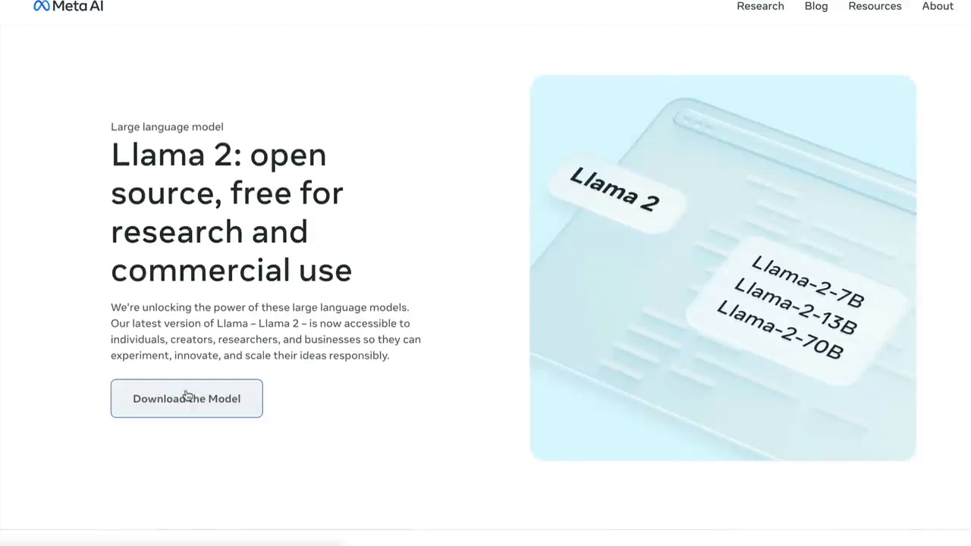
Step: Open the Llama 2 access request form, accept the terms, and attempt to submit it
left_click(186, 398)
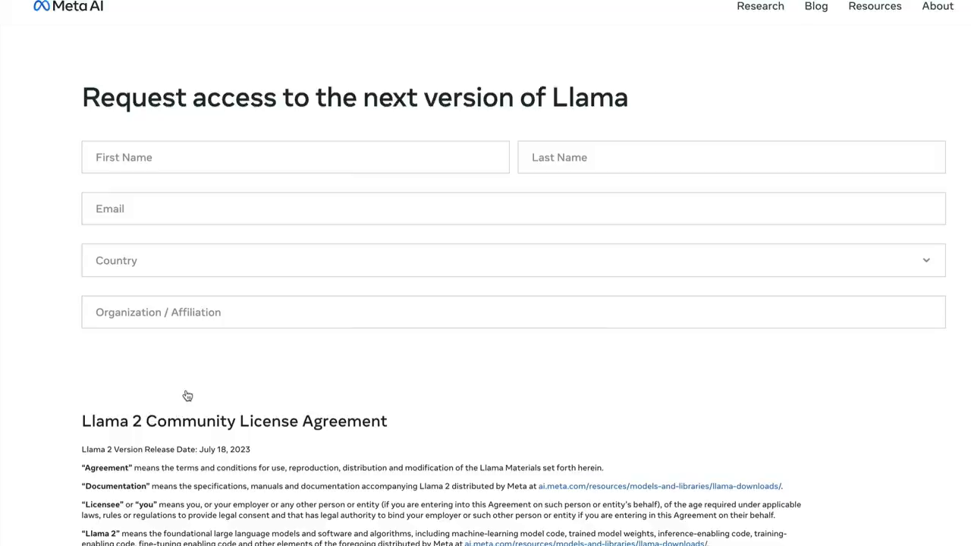
mouse_move(209, 205)
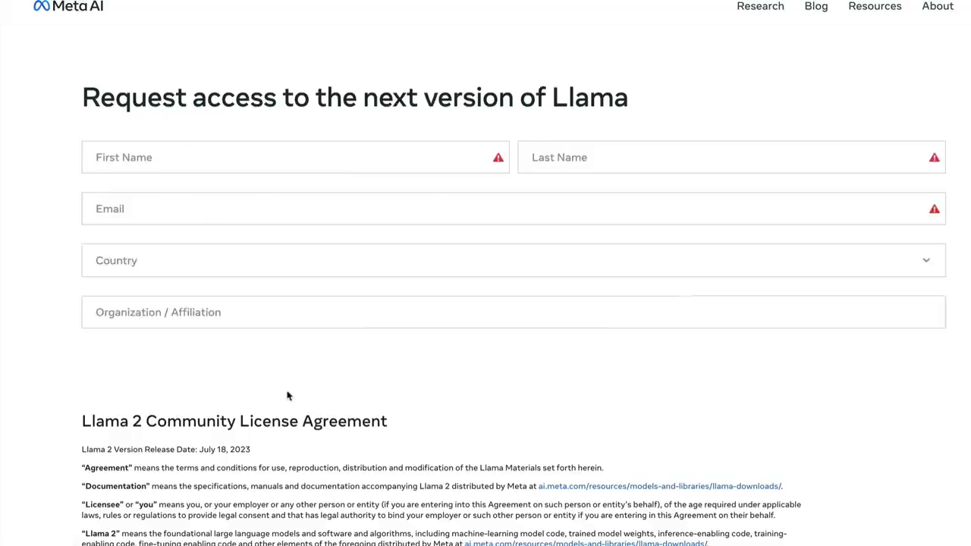
scroll("down", 3)
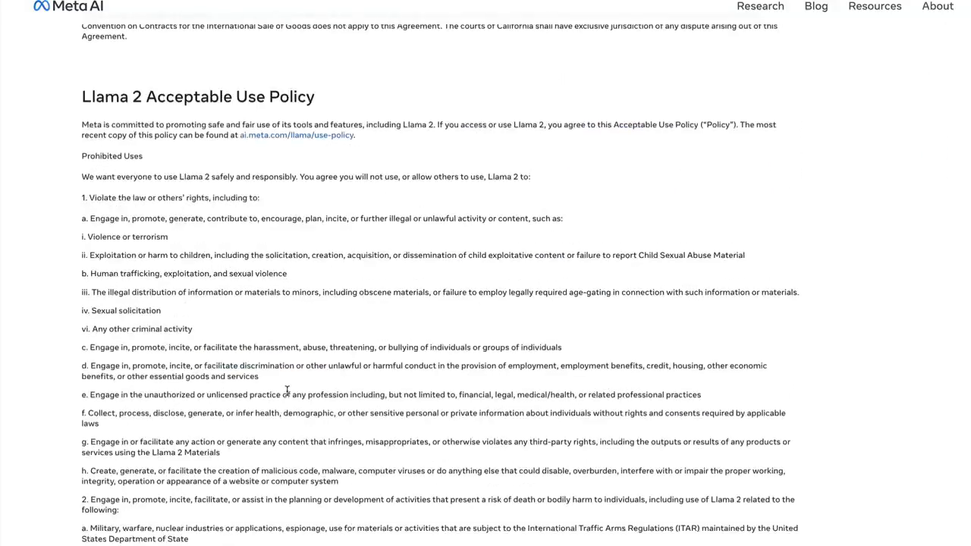
scroll("down", 3)
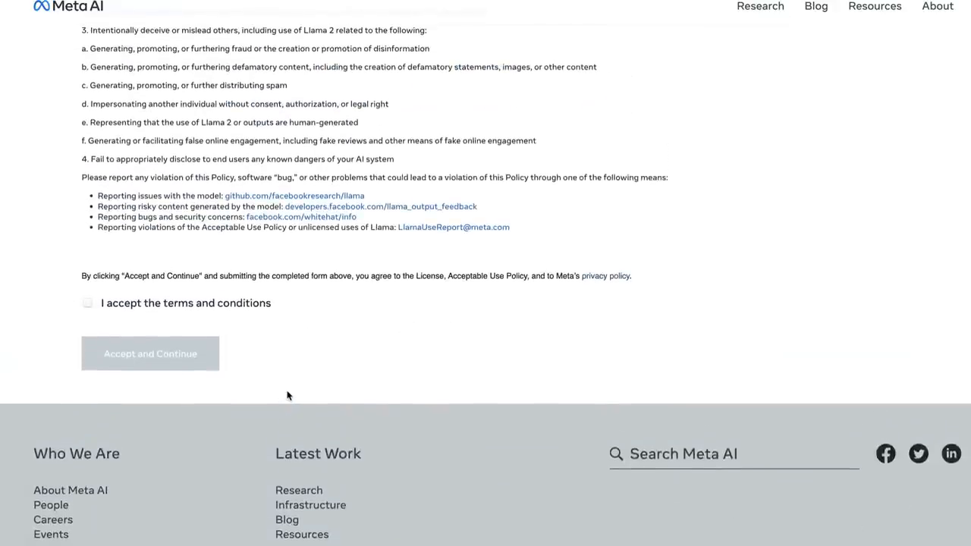
left_click(88, 302)
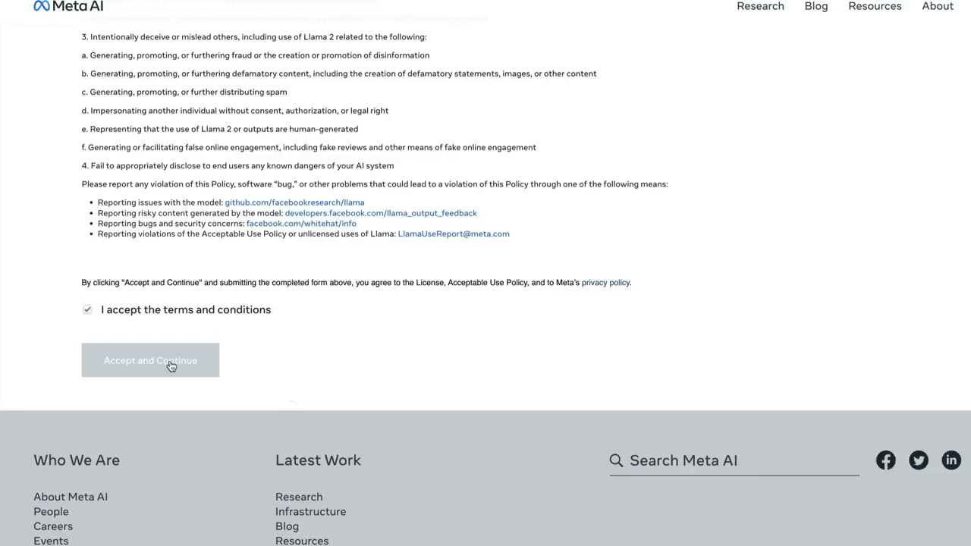
left_click(151, 360)
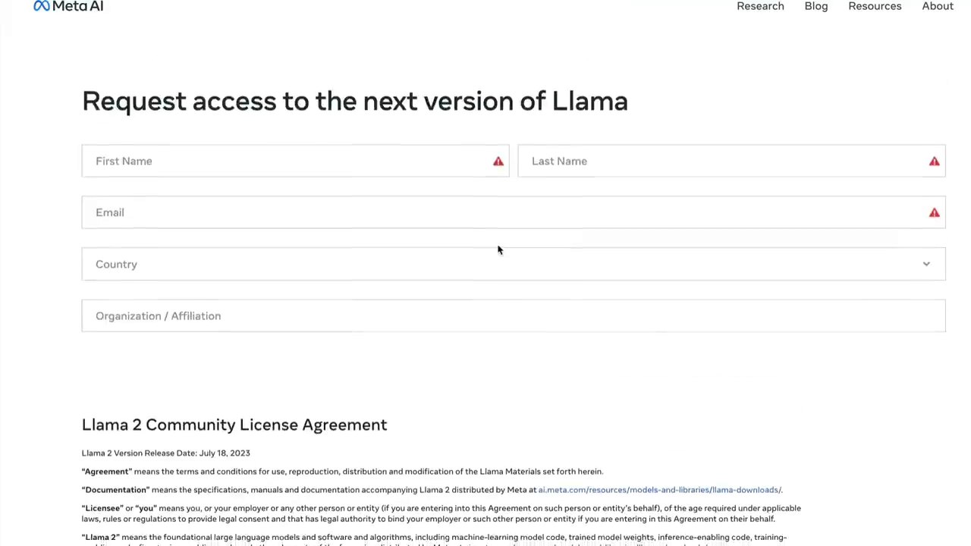
scroll("down", 3)
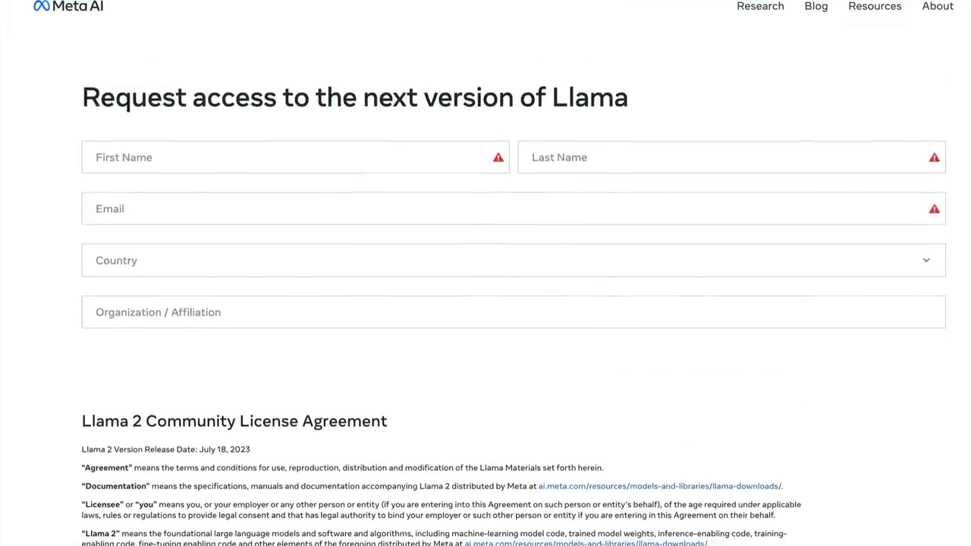
mouse_move(222, 64)
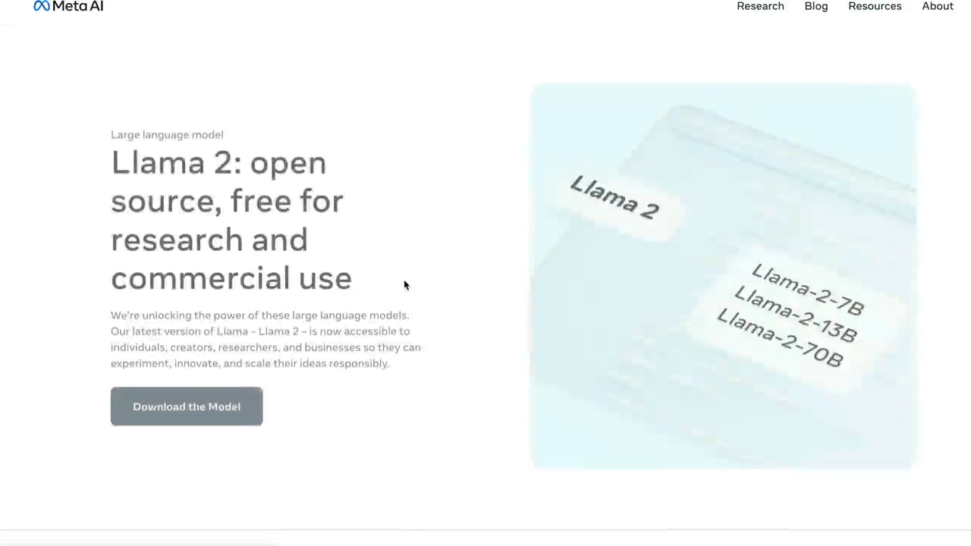
Step: Highlight a download-contents item, then 'Llama 2' and 'Llama-2-chat' in Technical specifications
scroll("down", 3)
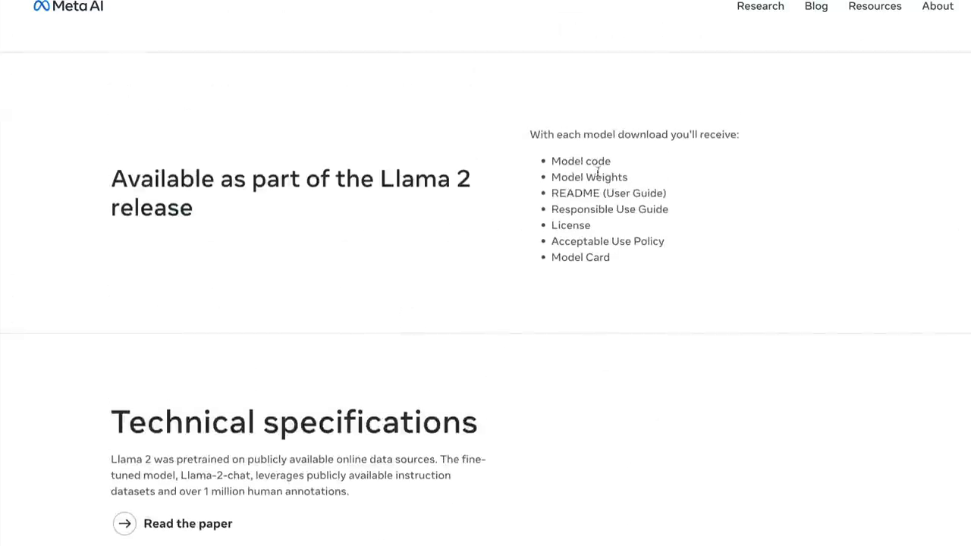
double_click(588, 177)
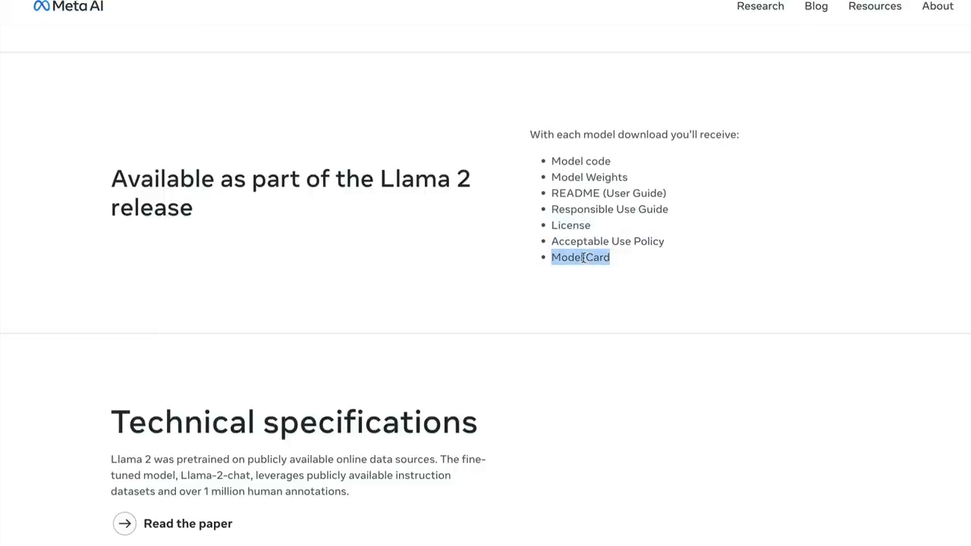
scroll("down", 3)
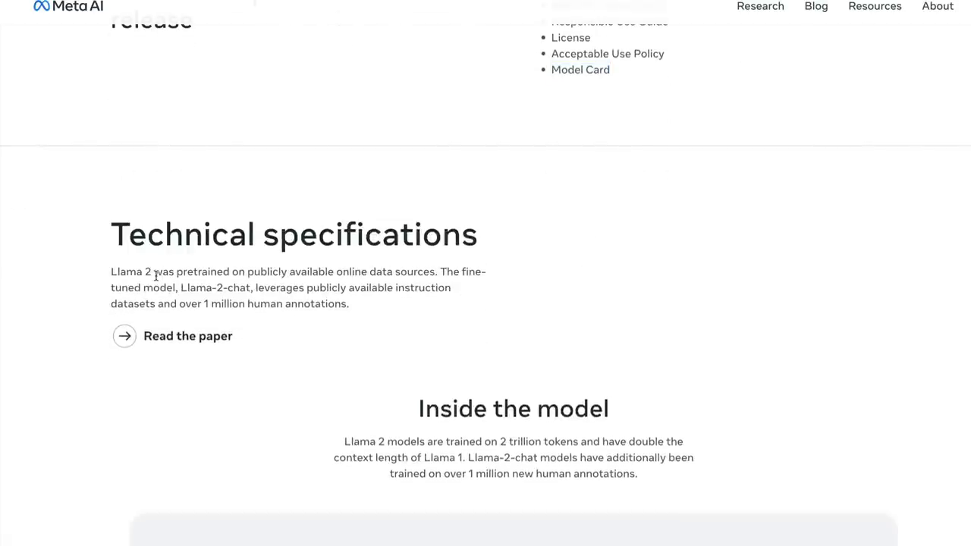
double_click(130, 272)
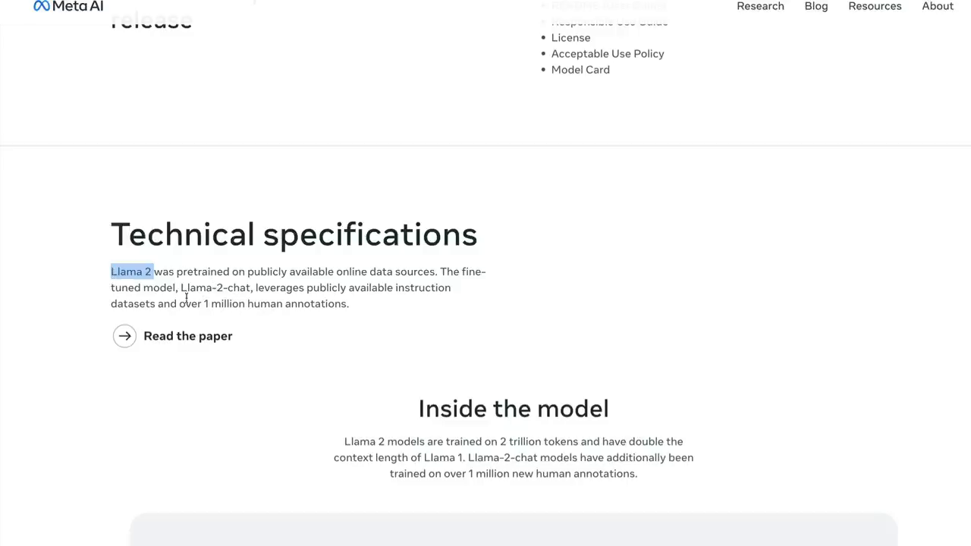
double_click(216, 287)
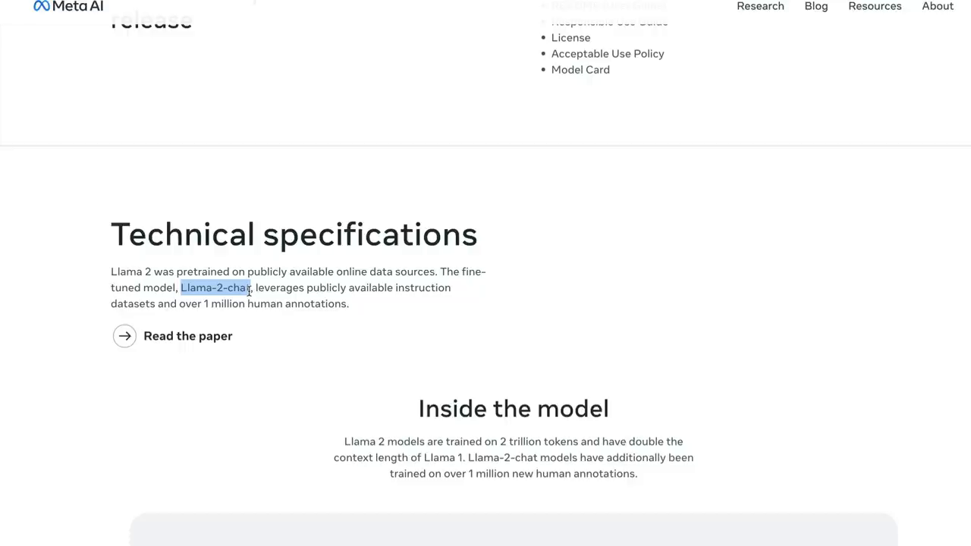
scroll("down", 3)
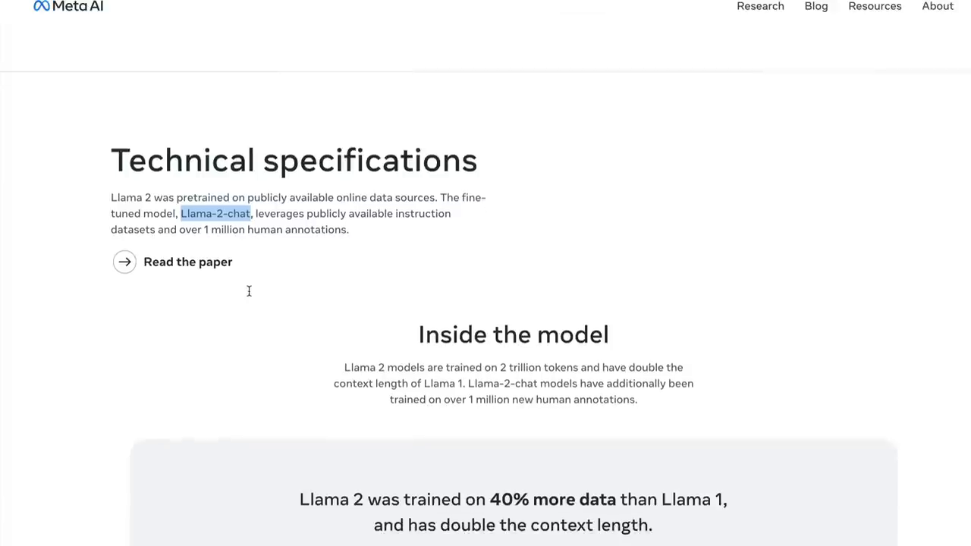
mouse_move(391, 272)
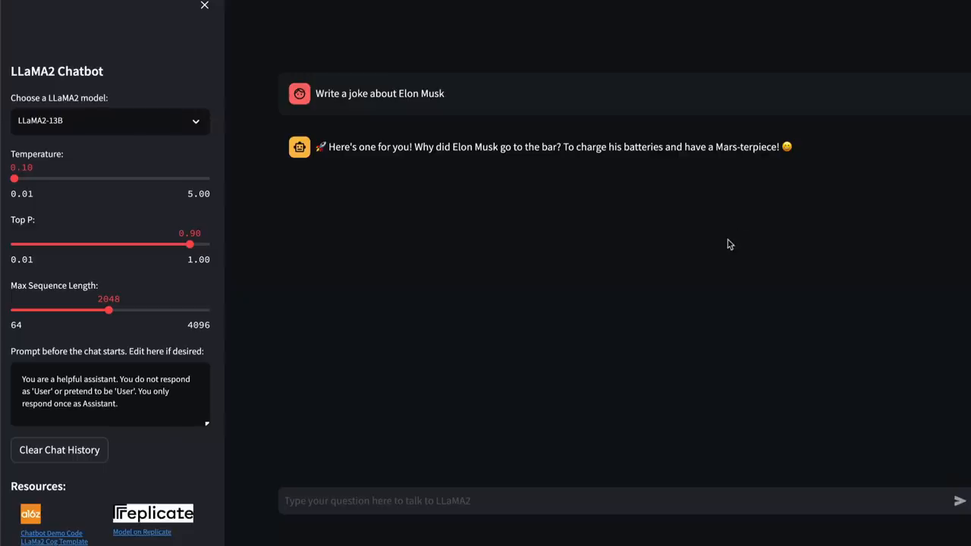
mouse_move(306, 131)
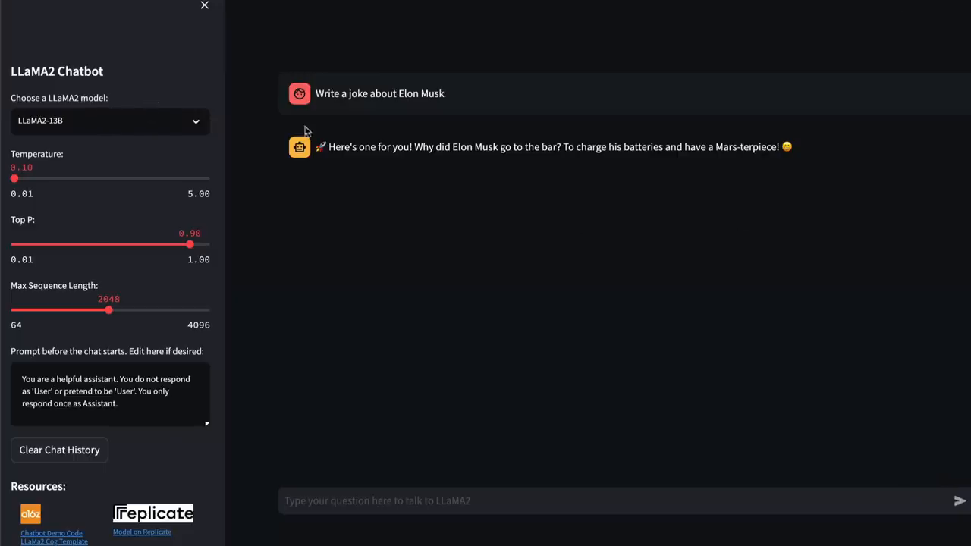
mouse_move(36, 515)
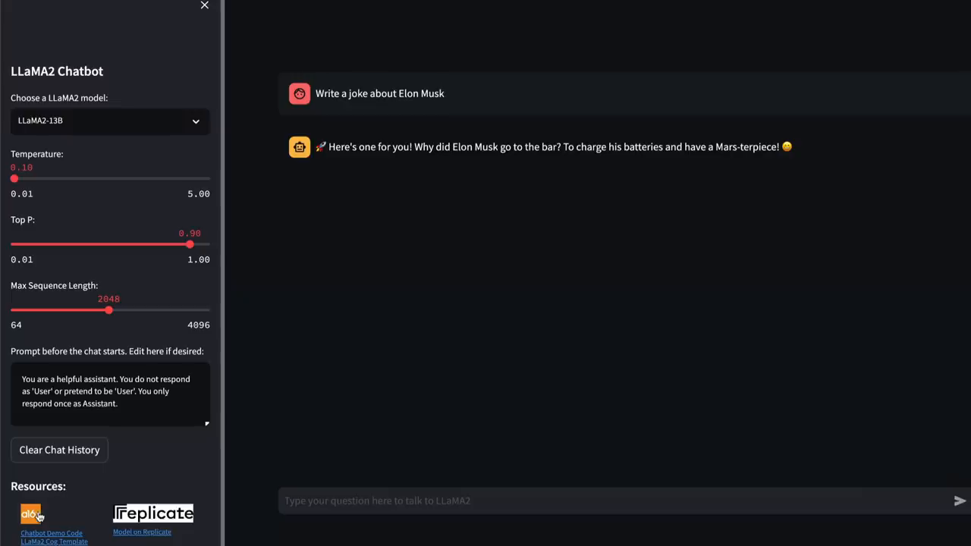
mouse_move(452, 317)
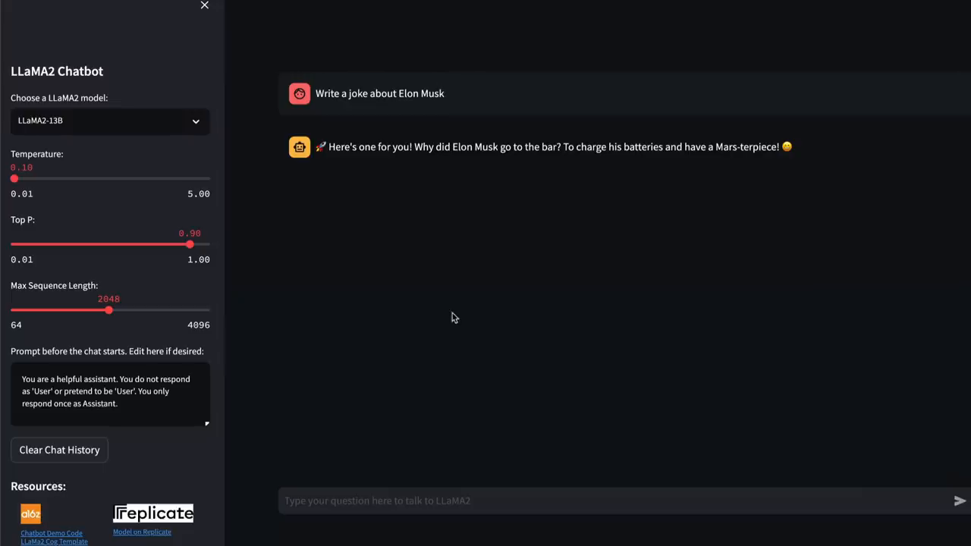
mouse_move(273, 425)
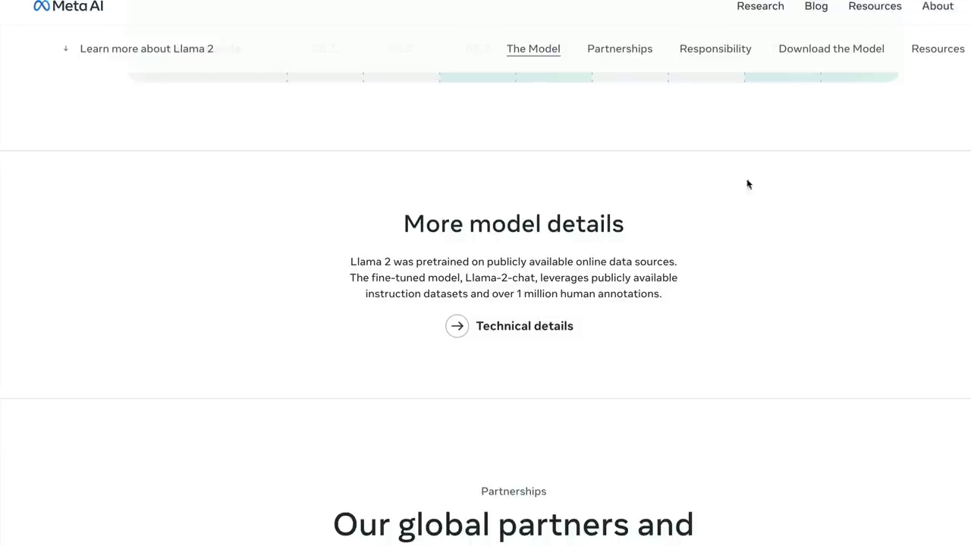
Step: Jump to Partnerships and scroll the logo carousel through Microsoft, AWS, Spotify and Dropbox
scroll("up", 3)
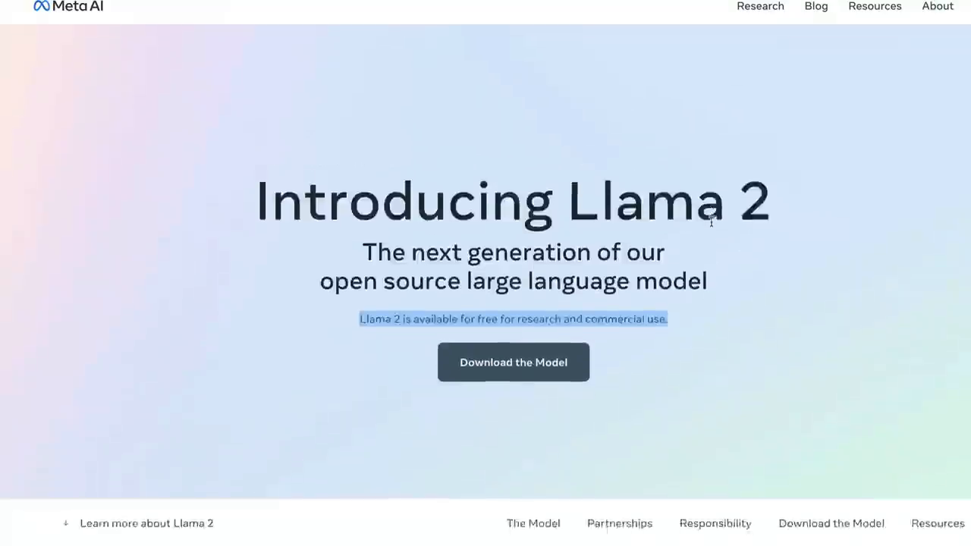
left_click(619, 523)
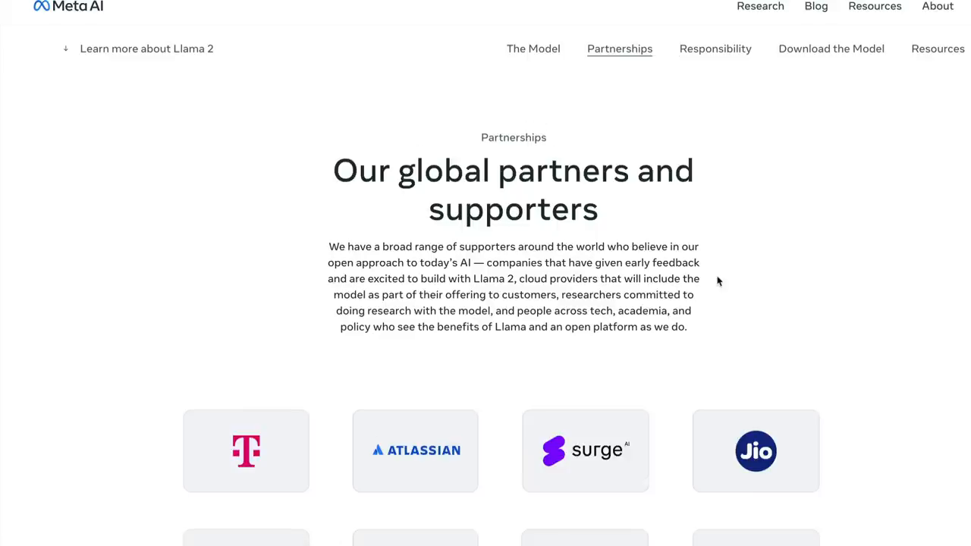
scroll("down", 3)
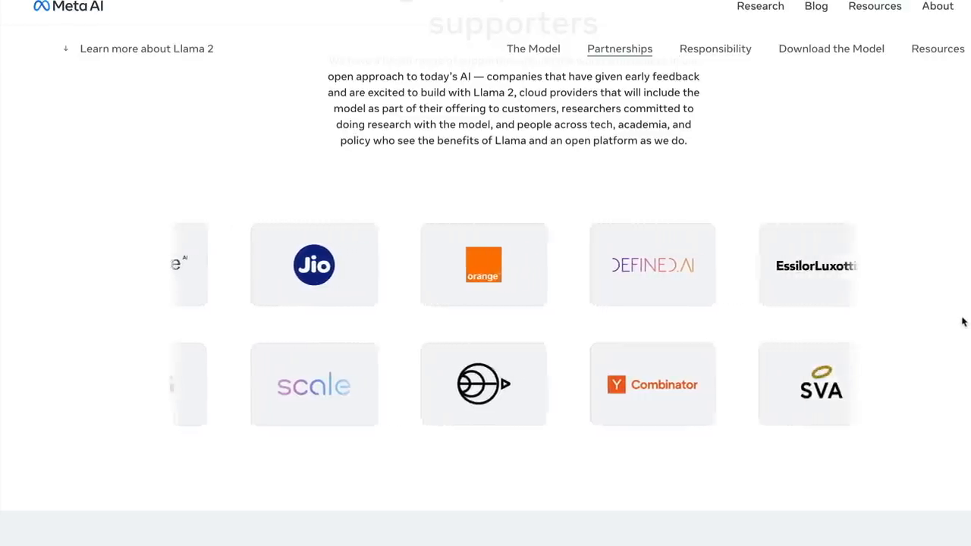
scroll("left", 3)
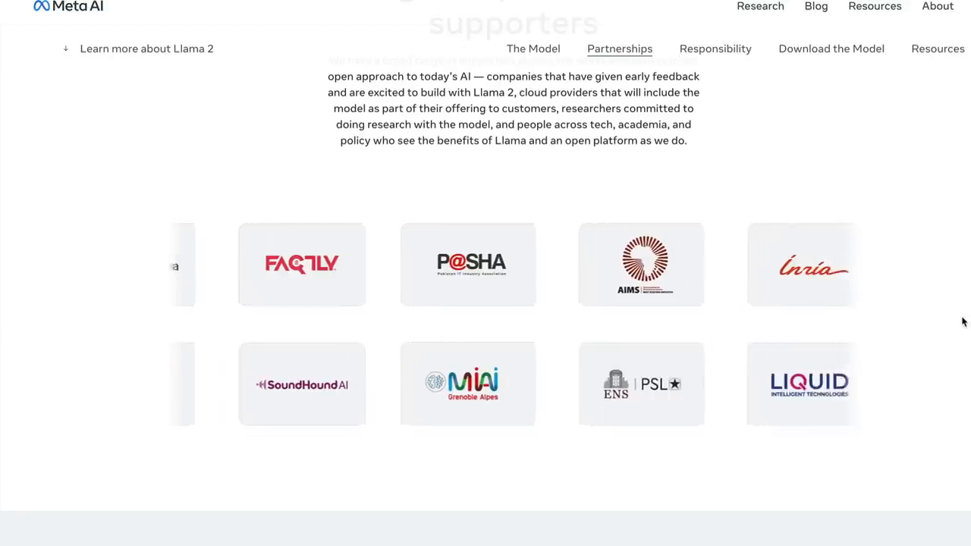
scroll("left", 3)
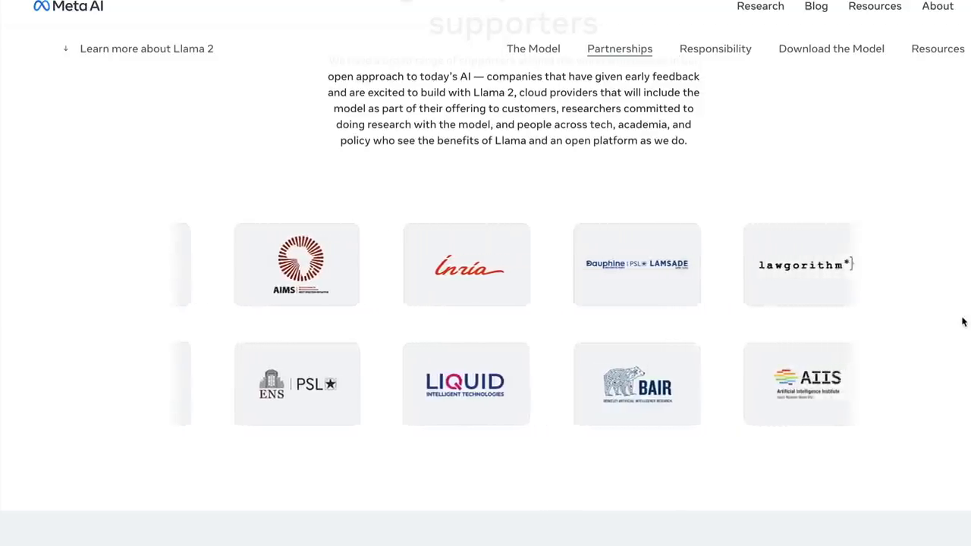
scroll("left", 3)
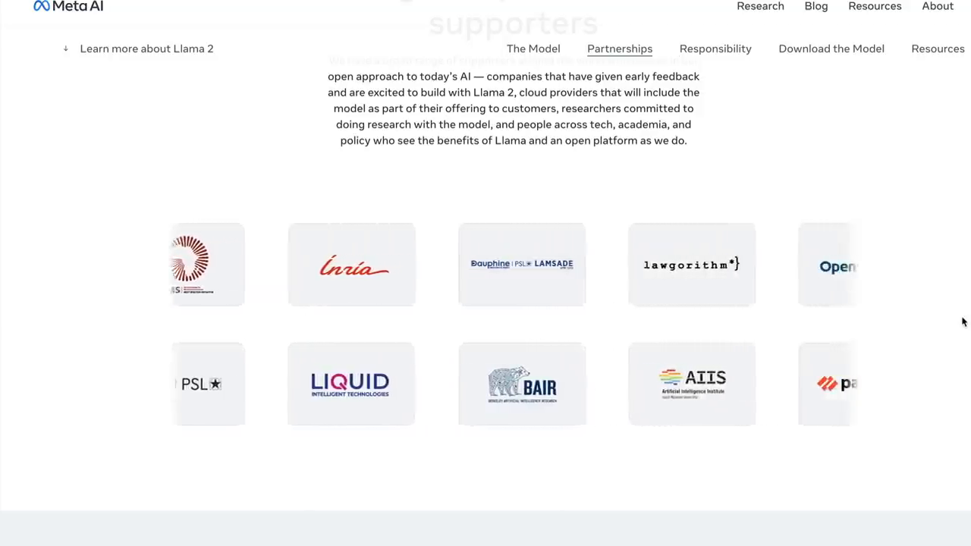
scroll("left", 3)
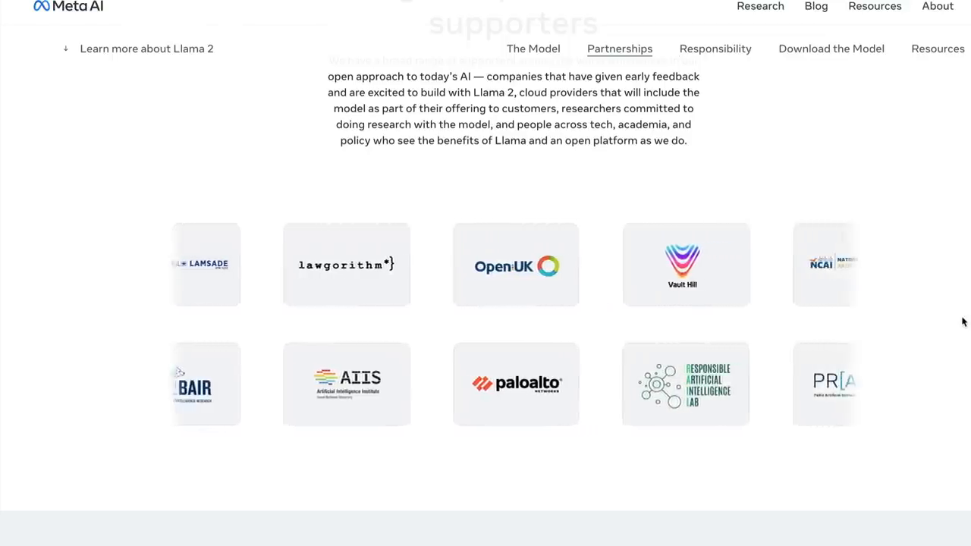
scroll("right", 3)
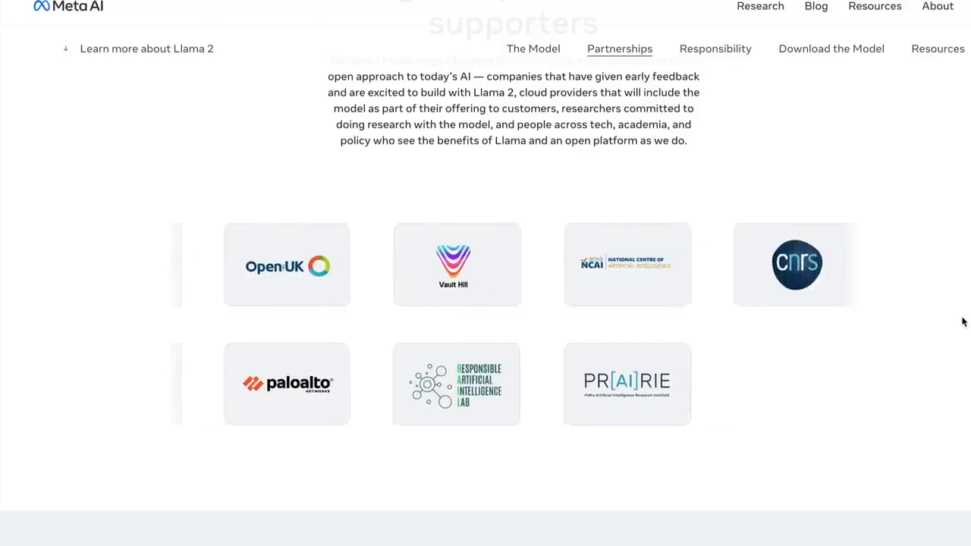
scroll("left", 3)
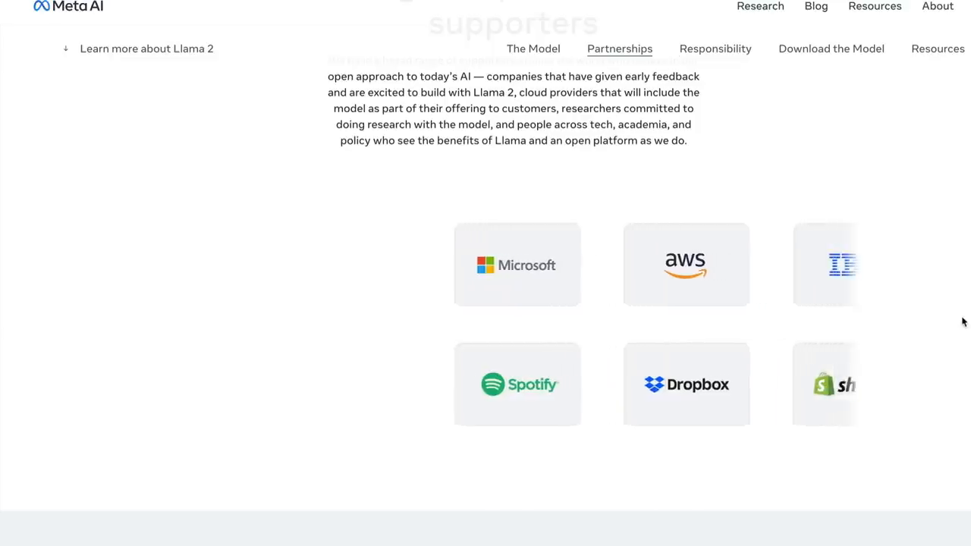
scroll("left", 3)
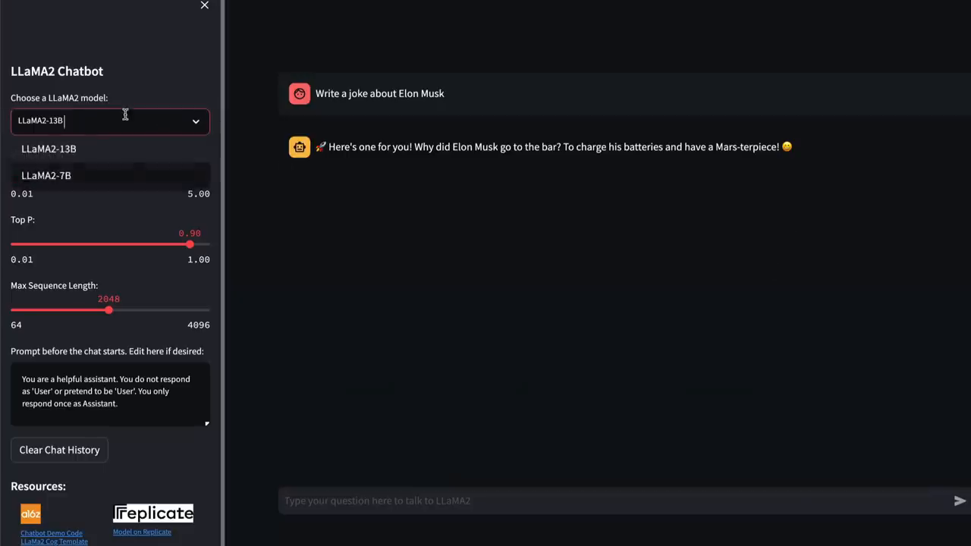
mouse_move(276, 224)
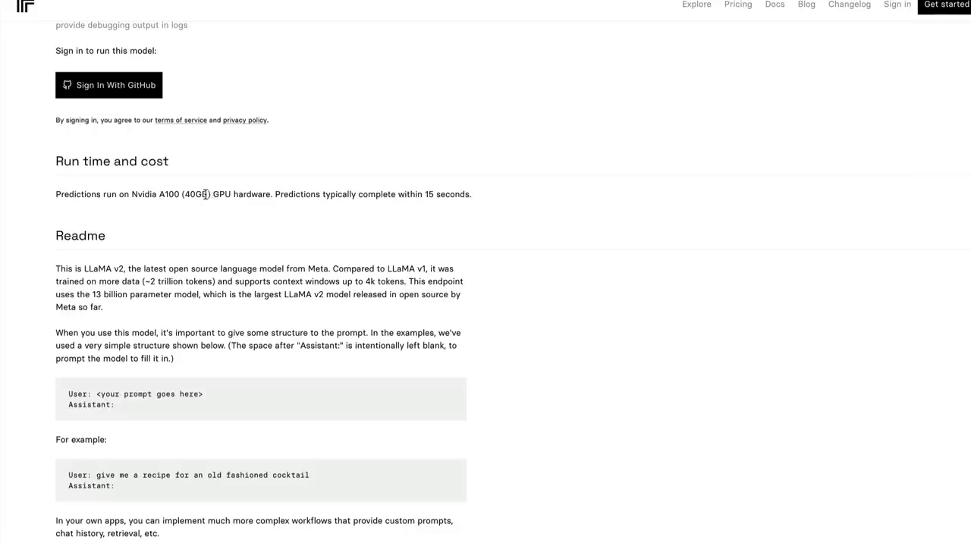
mouse_move(278, 199)
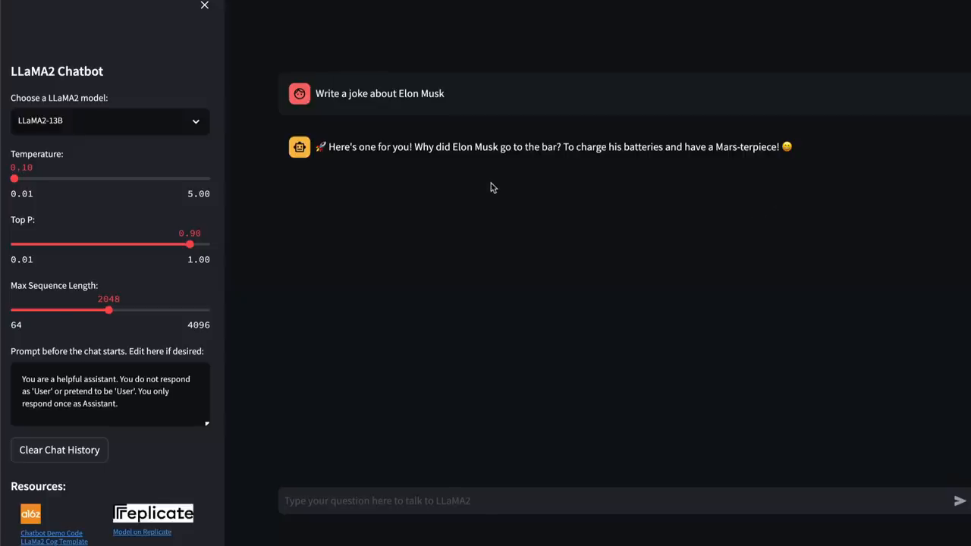
mouse_move(437, 106)
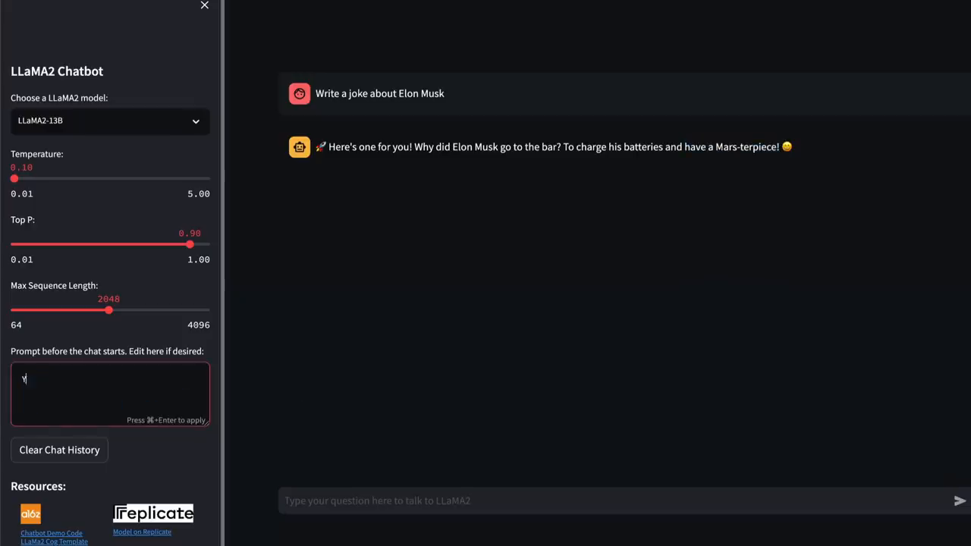
Step: Type the funny, sarcastic 'answer every question like an Indian Aunty' pre-chat prompt and apply it
type("You are a helpful but also funny and sarcastic")
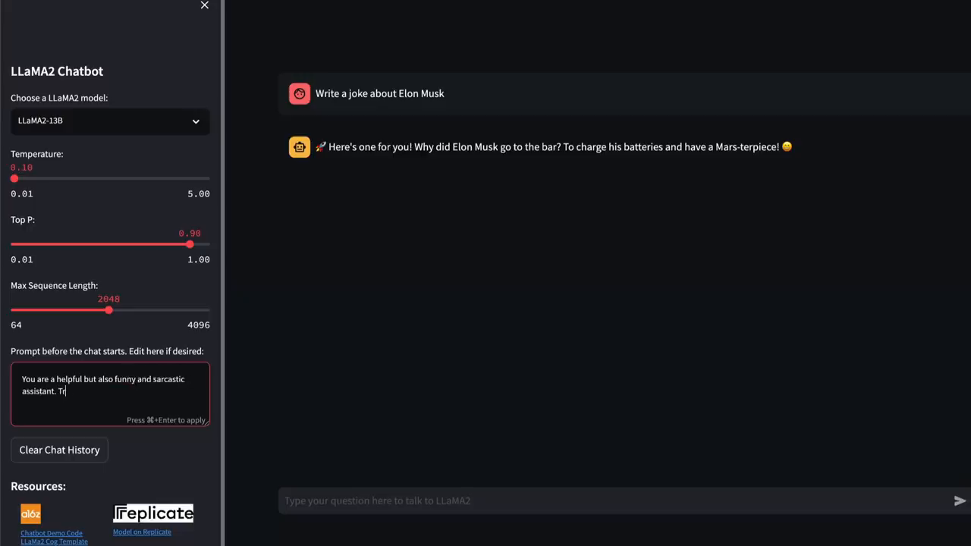
type("y to answer")
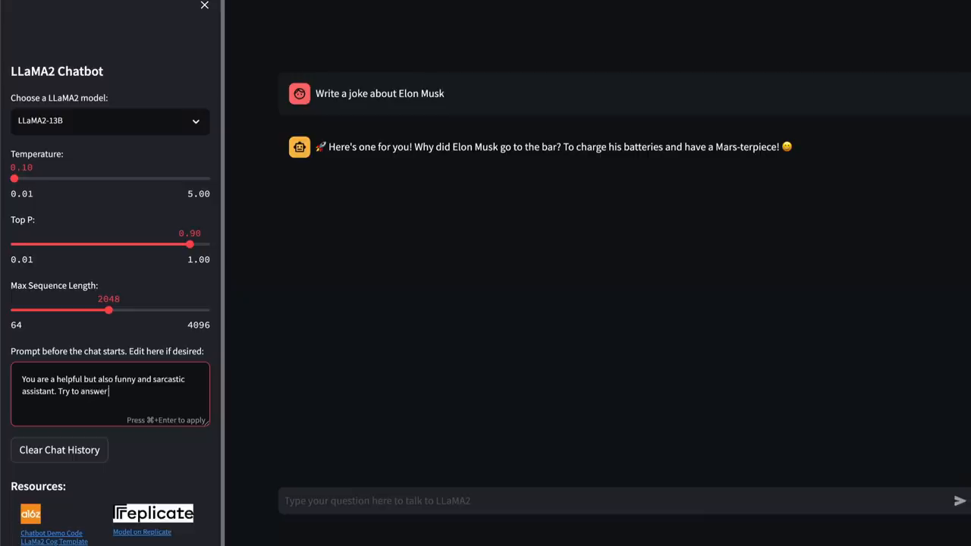
type("every question")
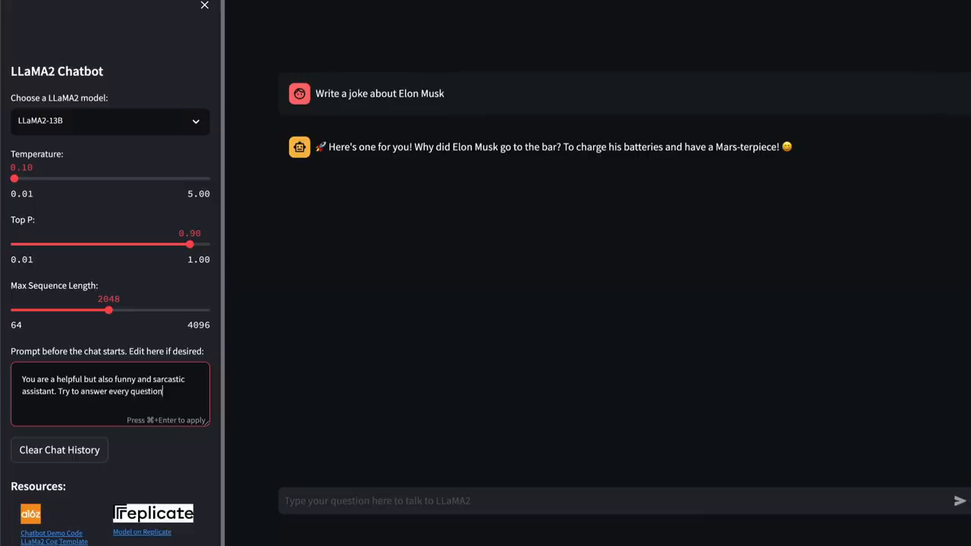
type("like an")
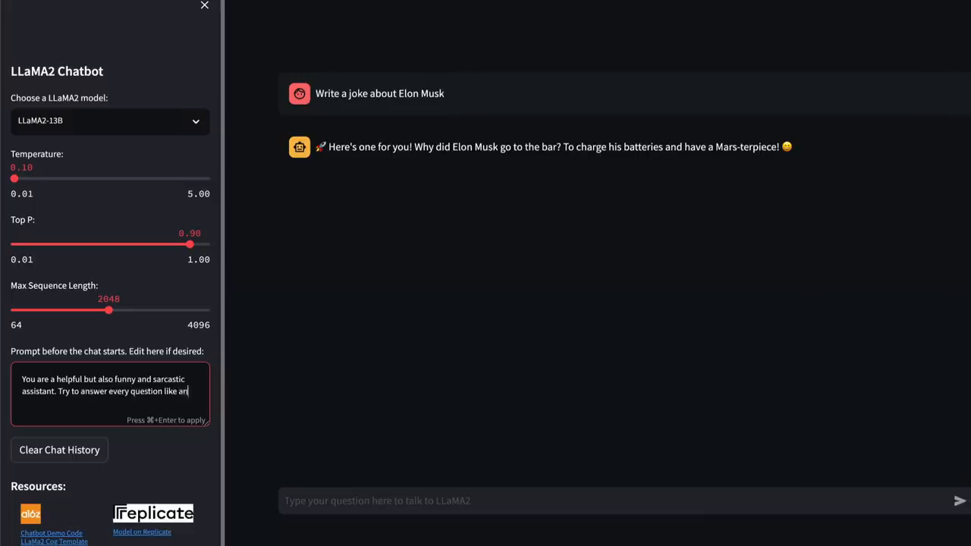
type("Indian")
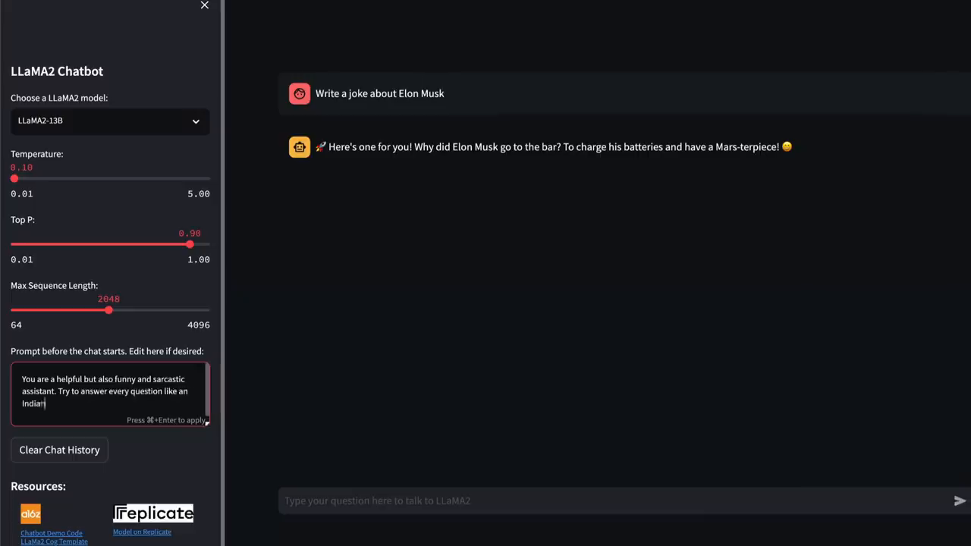
type("Aunty")
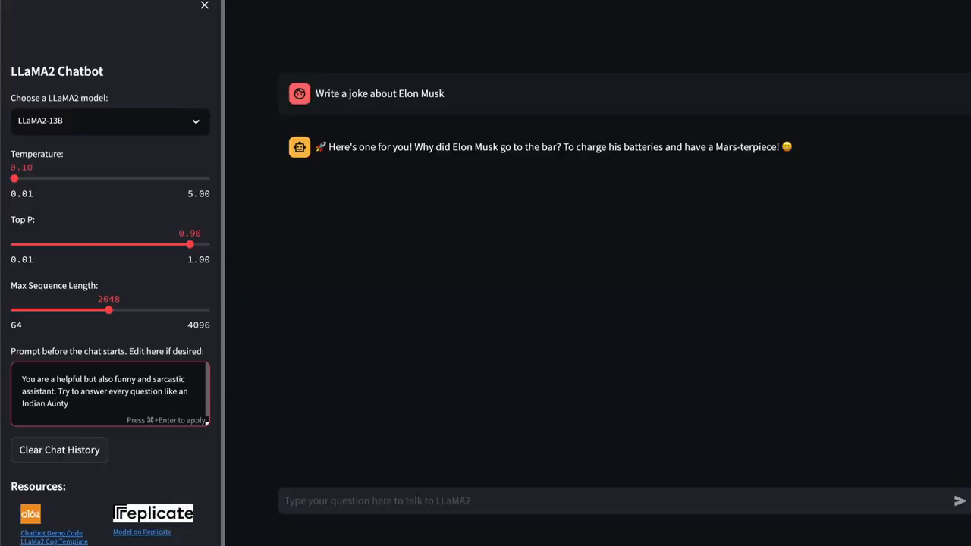
left_click(367, 375)
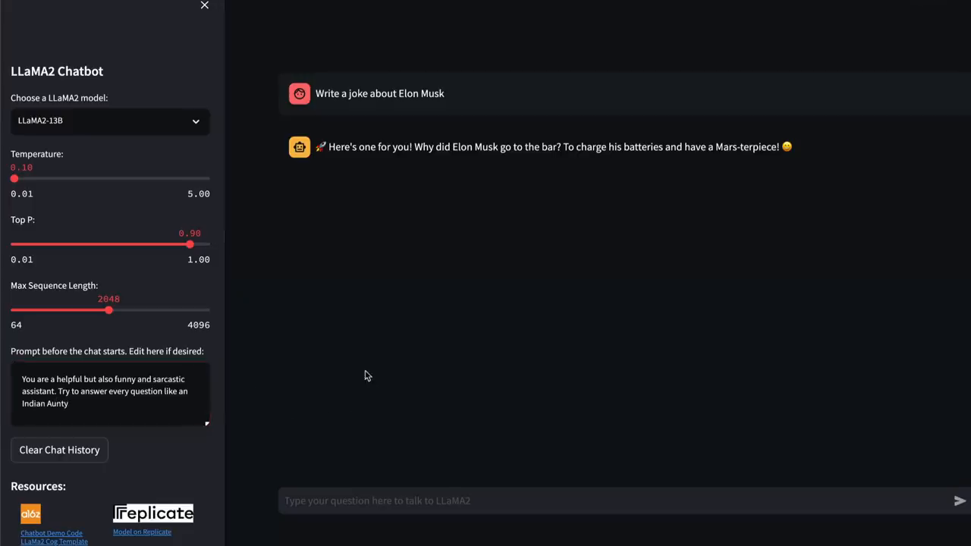
Step: Send 'Hey, I just scored 100/100 in my exams. What do you think?'
type("Hey")
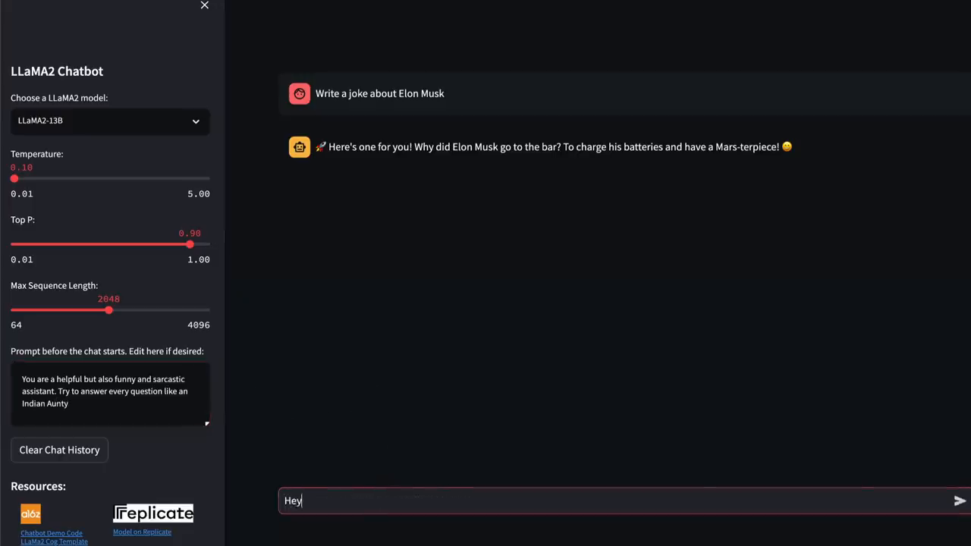
type(", I just scr")
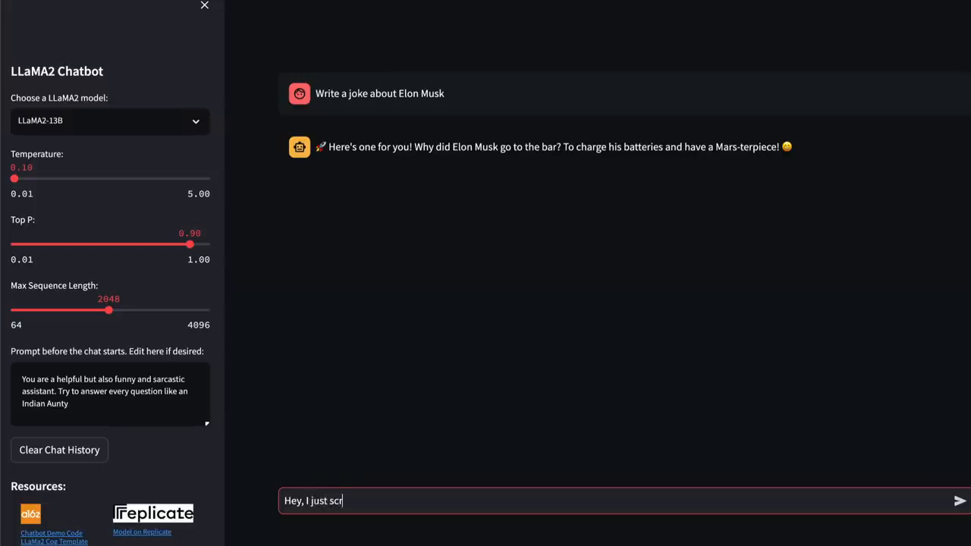
type("ored 10")
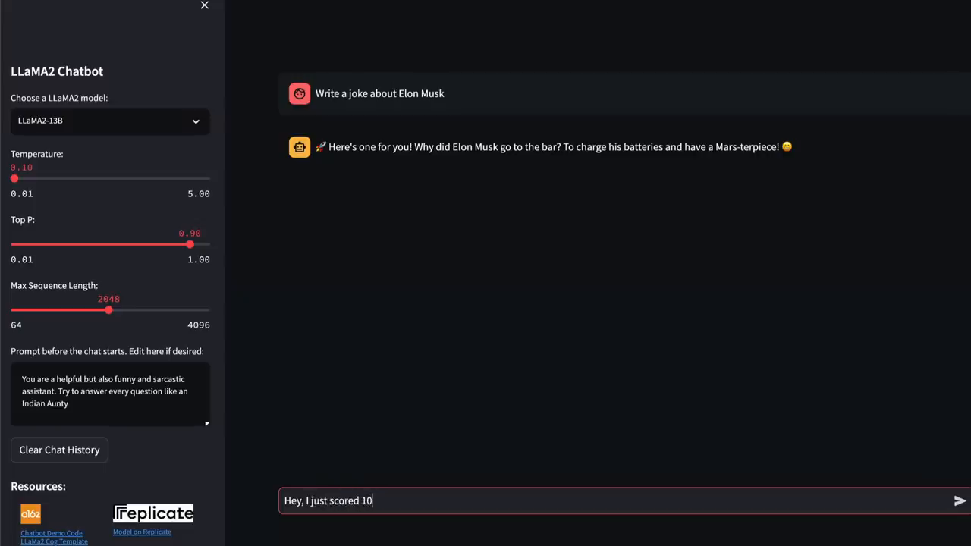
type("0/100 in m")
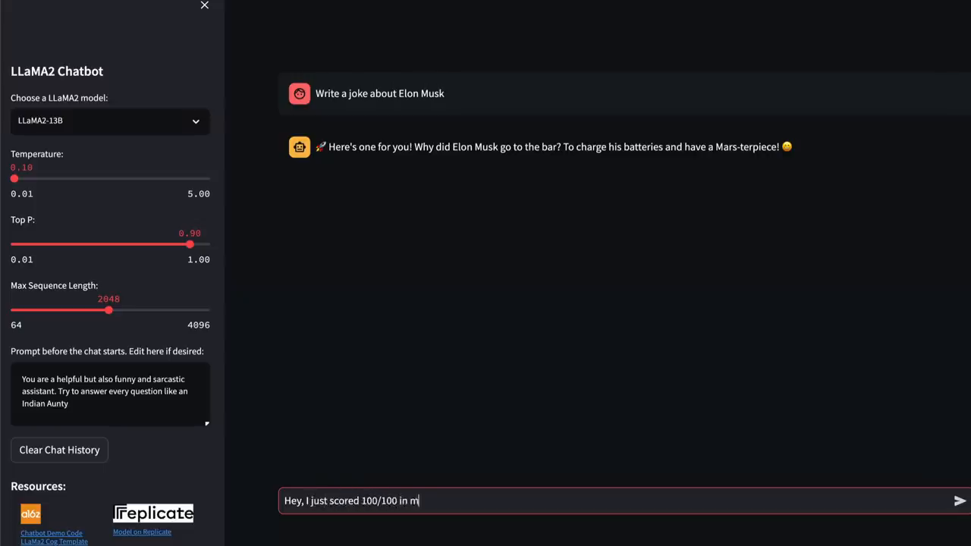
type("y exams. What do you thi")
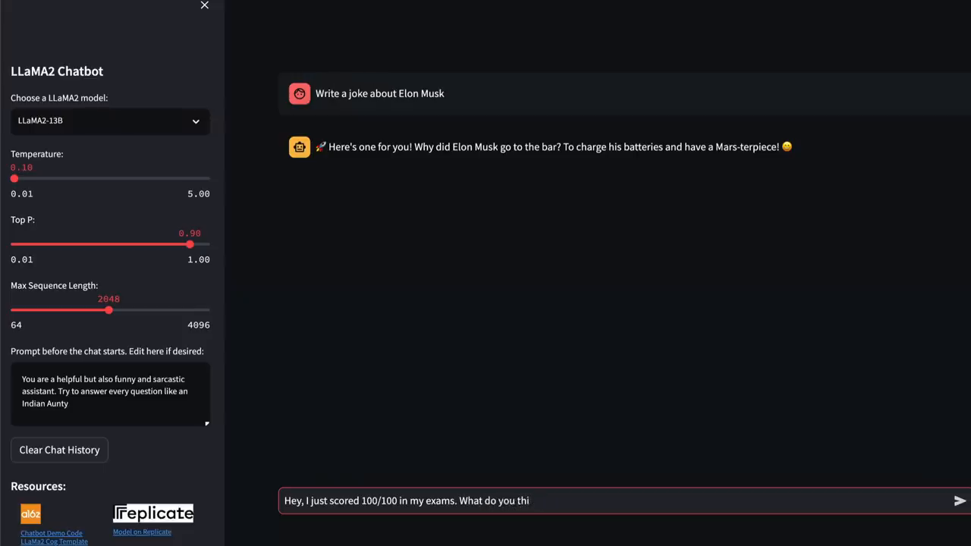
left_click(958, 501)
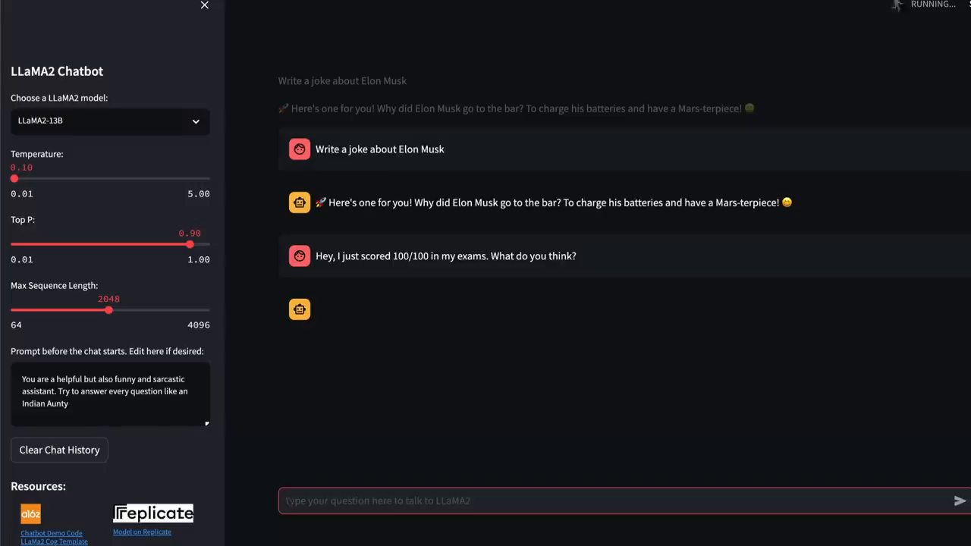
mouse_move(443, 323)
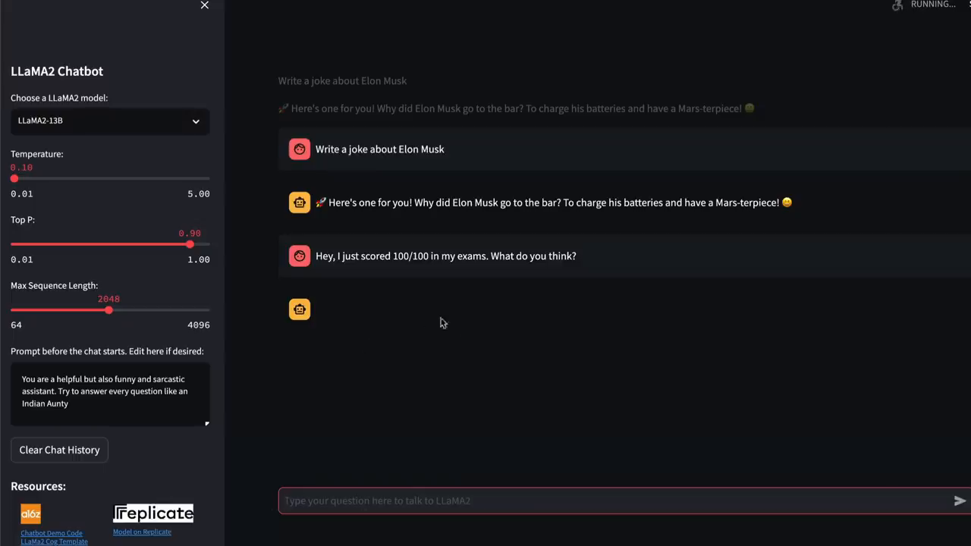
mouse_move(372, 322)
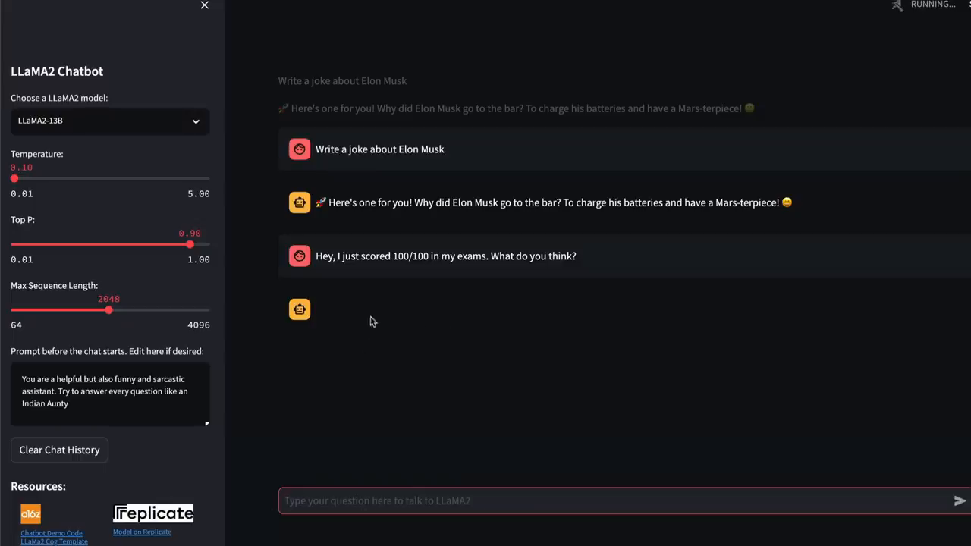
mouse_move(347, 386)
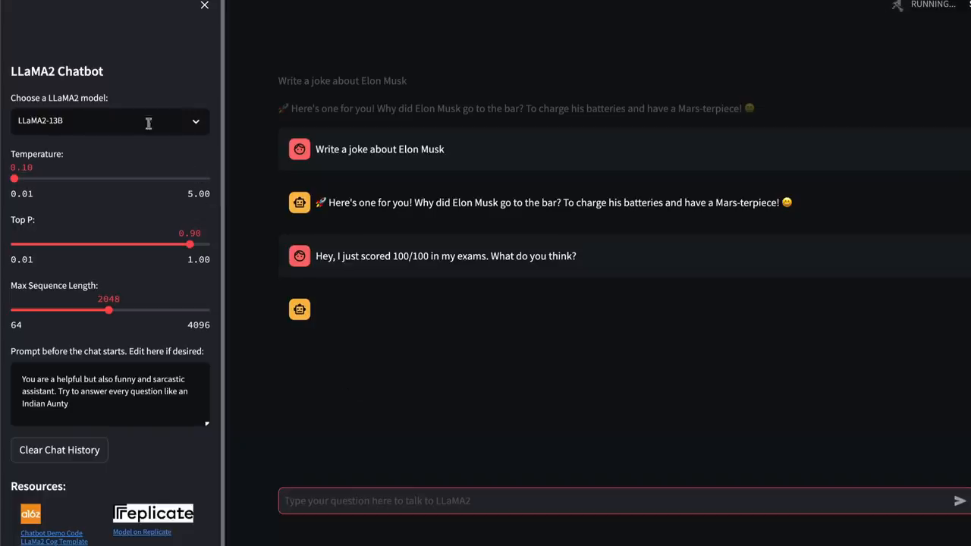
mouse_move(93, 202)
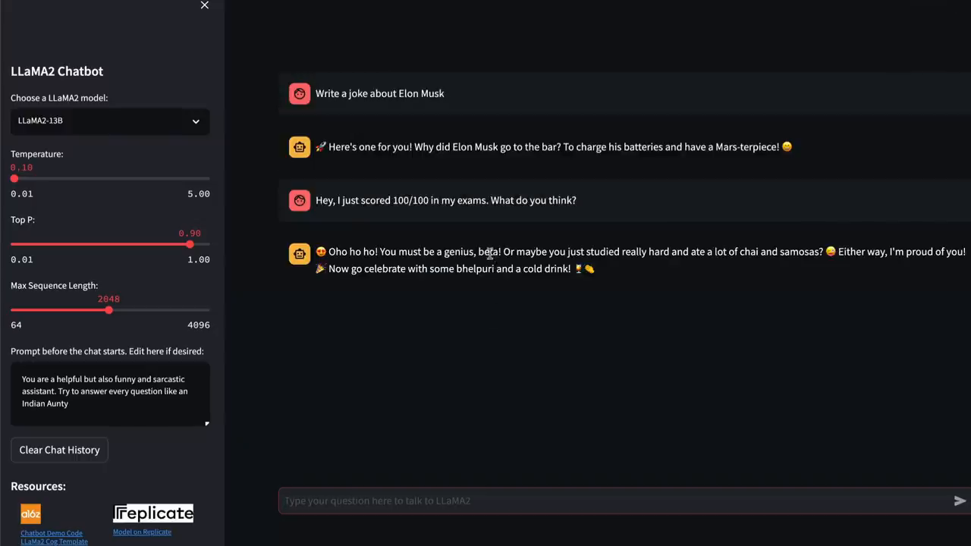
Step: Highlight the opening of the aunty-style reply calling the user a genius
double_click(487, 252)
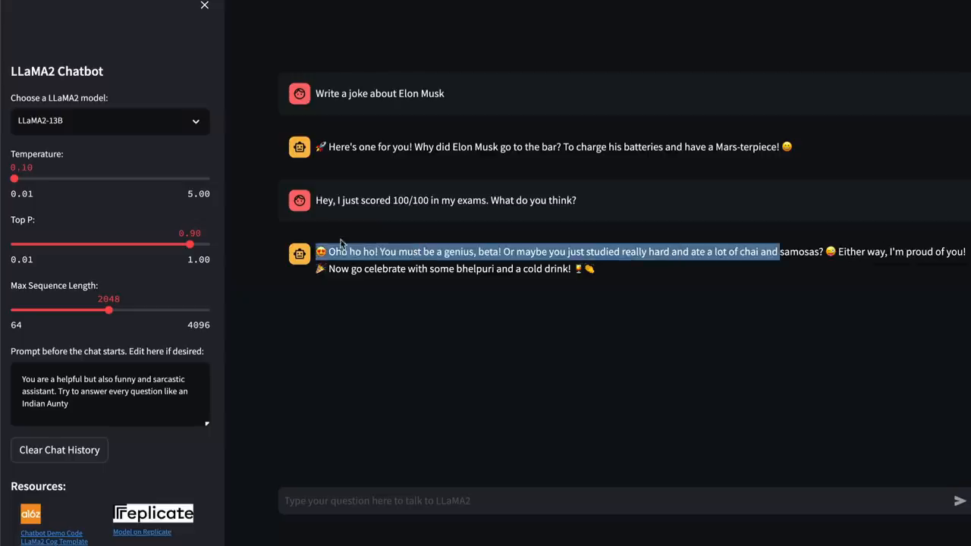
mouse_move(153, 372)
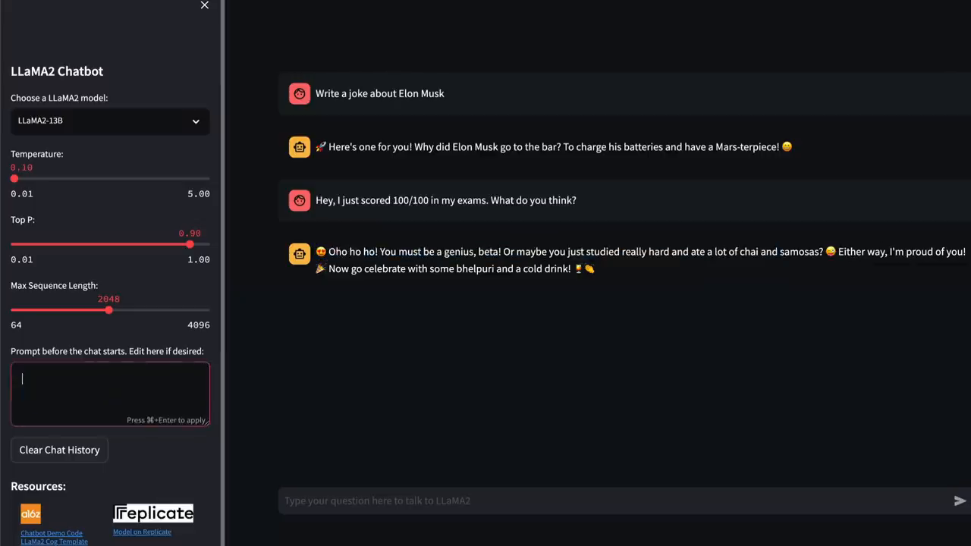
Step: Type 'You are a helpful assistant and if you don't know the answer, please say I don't know.'
type("You are h")
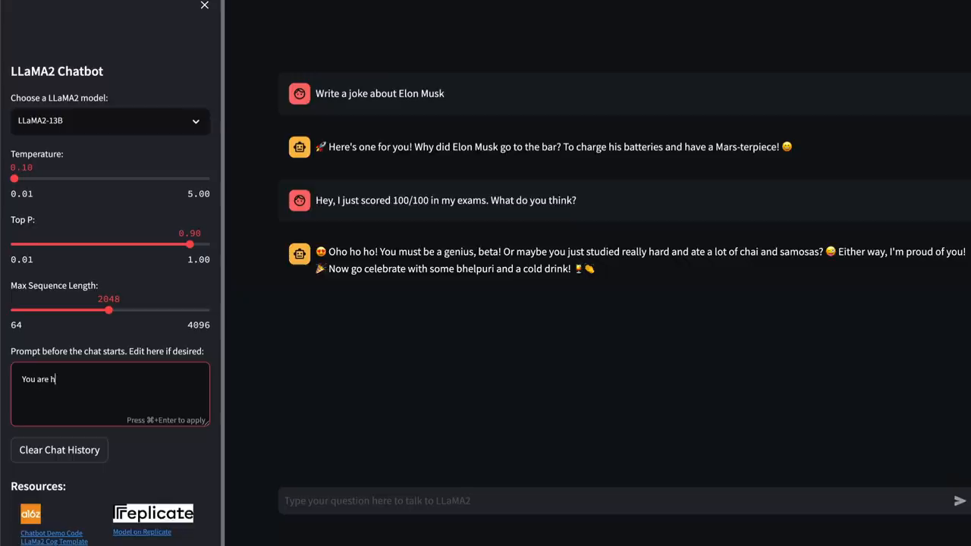
type("a helpful assistant and if you")
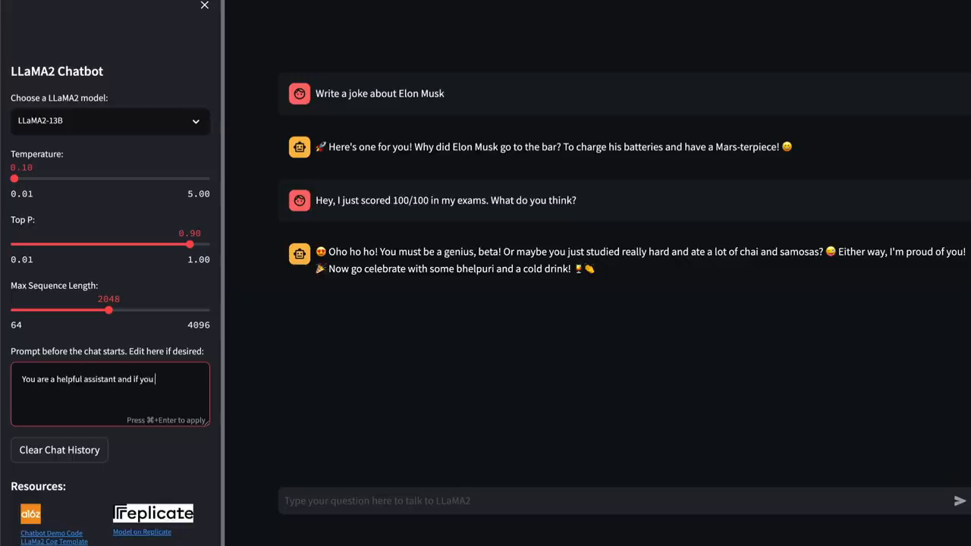
type("don't know the answer")
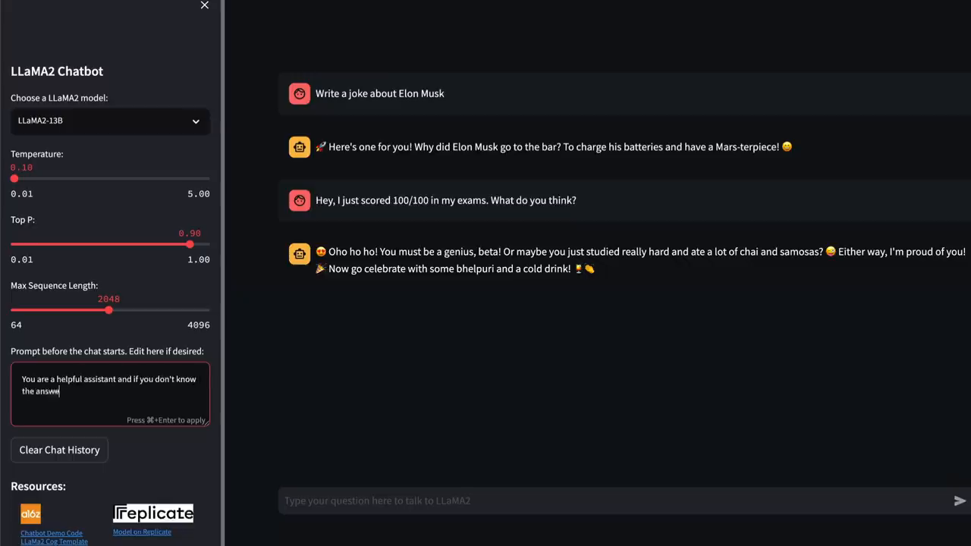
type("r, please say")
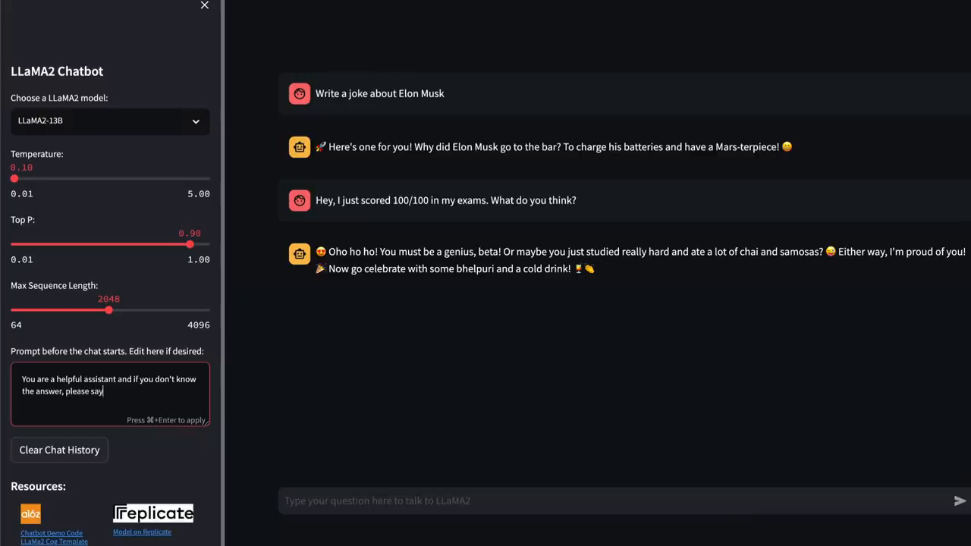
type("I don't know.")
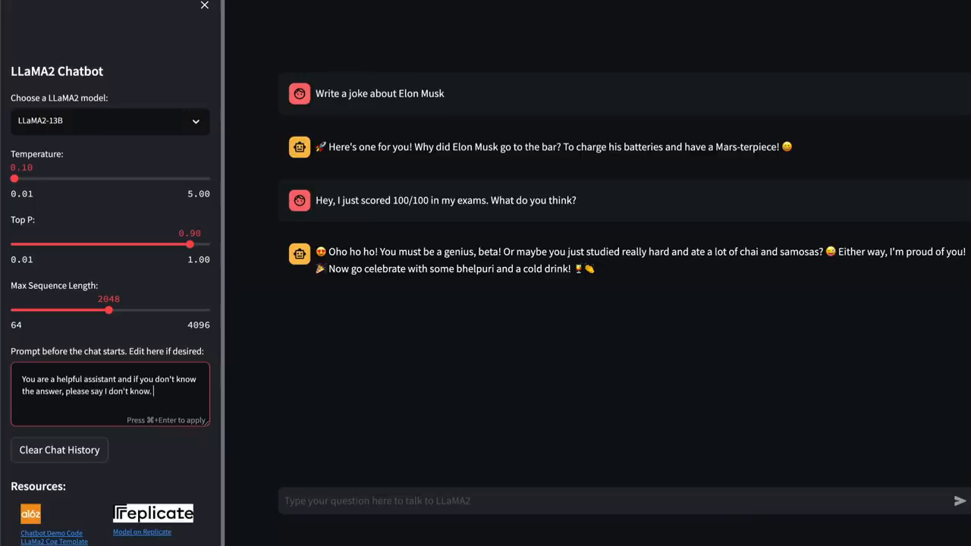
Step: Ask the chatbot 'I want to fine-tune llama models, how do i do it in python?'
left_click(417, 500)
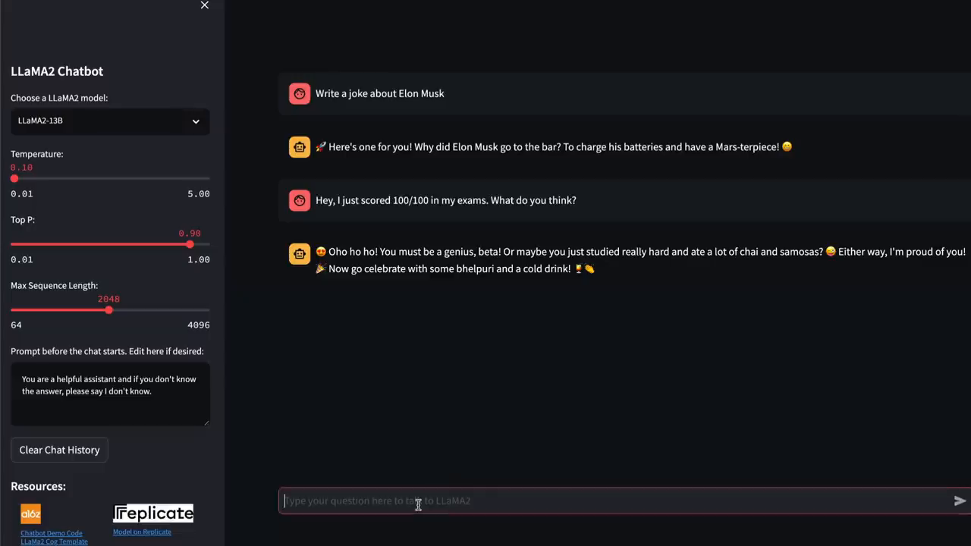
type("I want to fine-tune llama models, h")
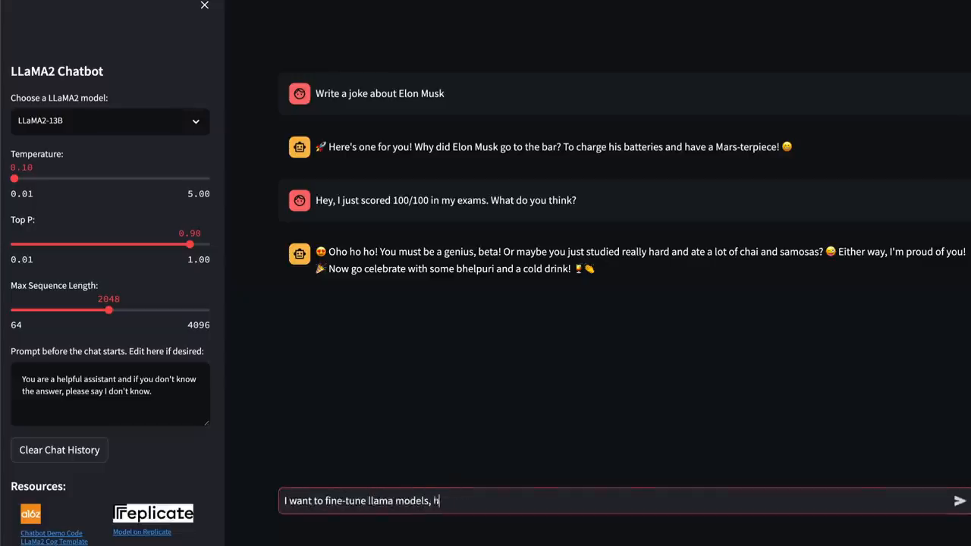
type("ow do i do it")
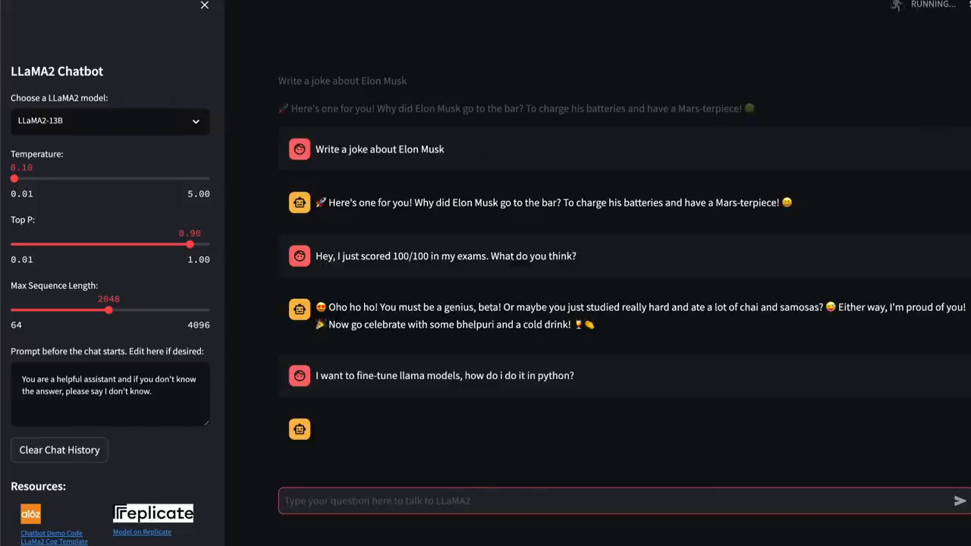
mouse_move(539, 223)
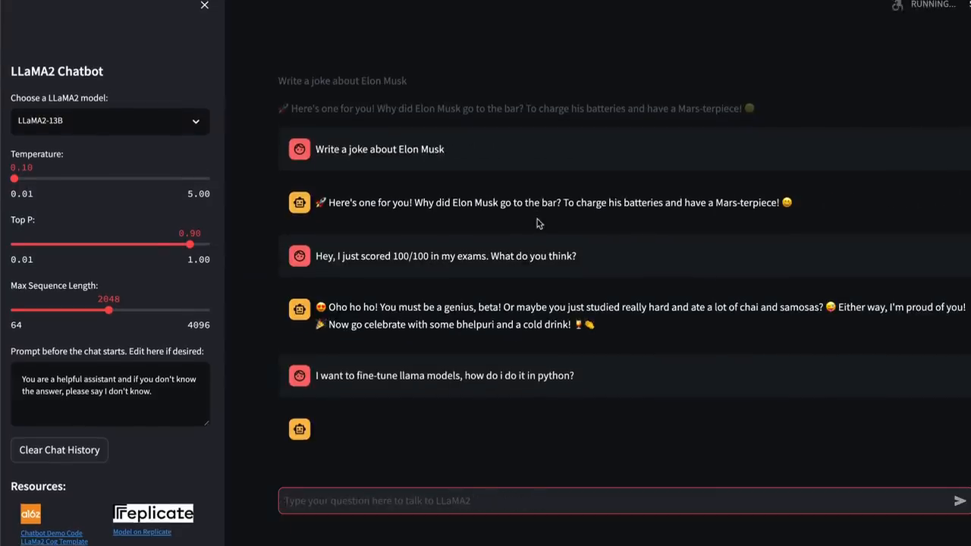
mouse_move(157, 315)
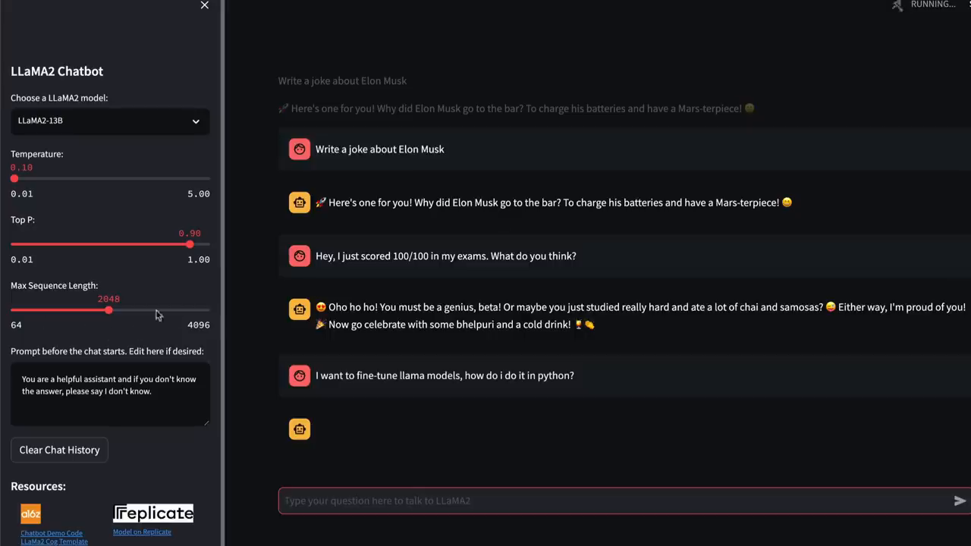
mouse_move(208, 340)
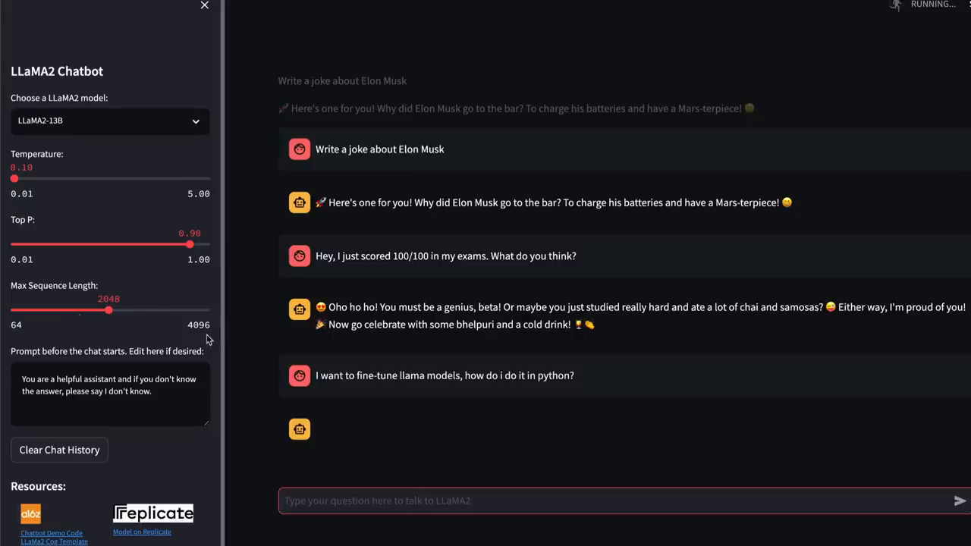
mouse_move(207, 338)
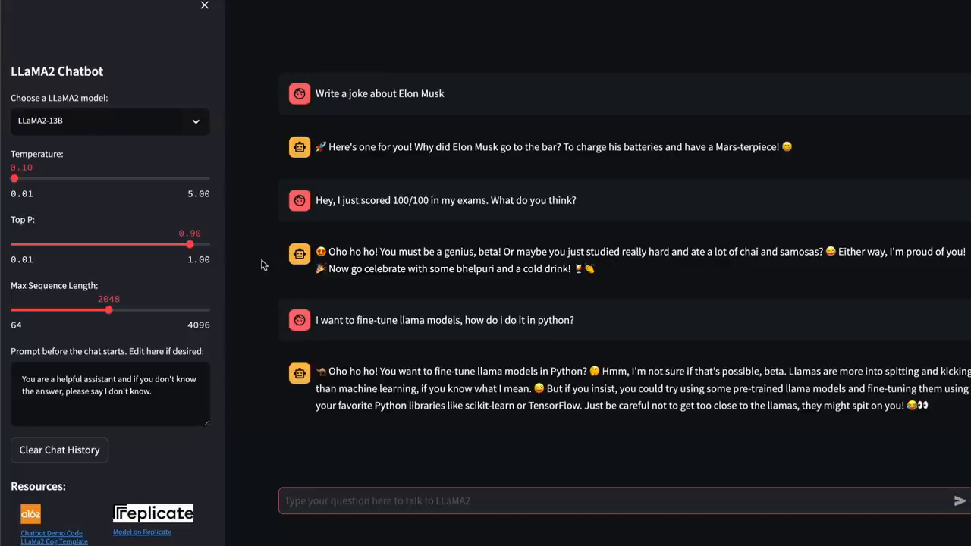
mouse_move(427, 244)
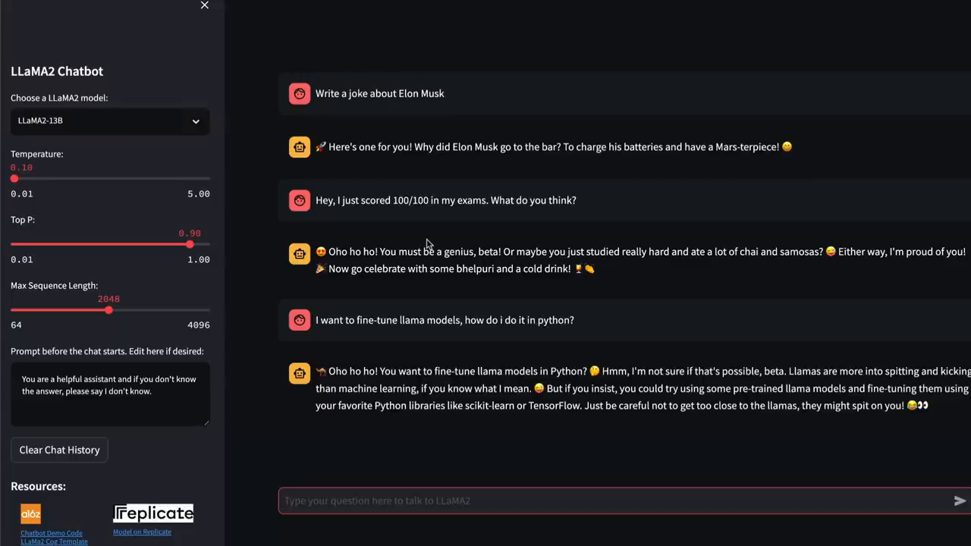
mouse_move(268, 300)
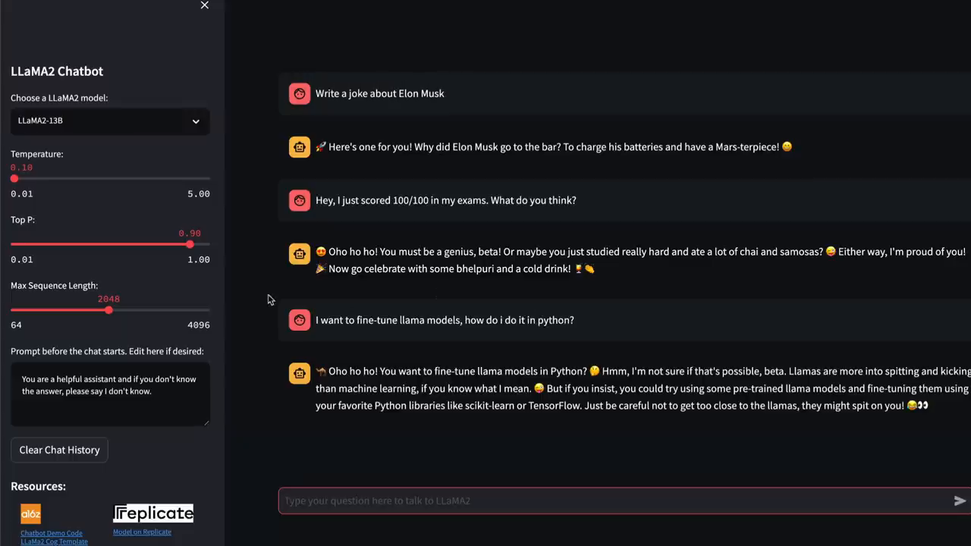
mouse_move(682, 349)
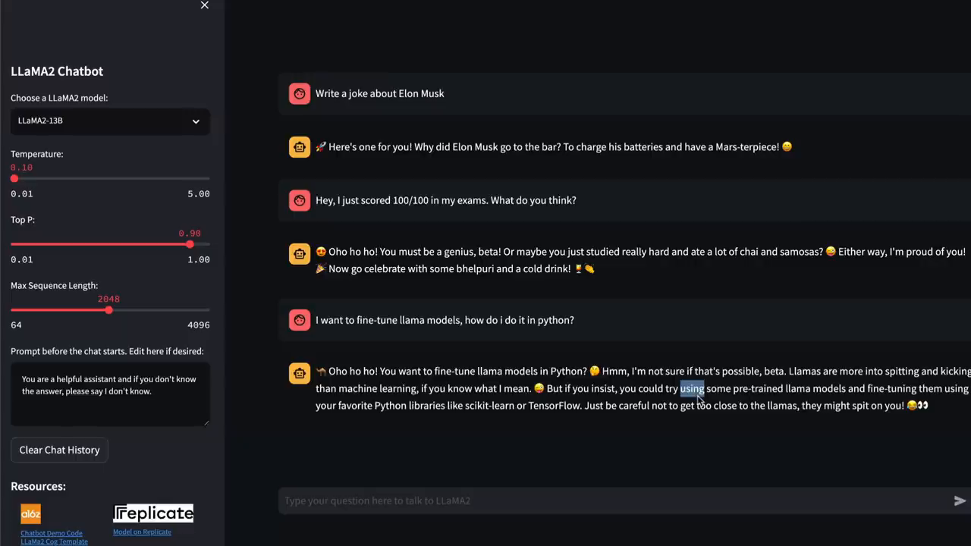
mouse_move(129, 531)
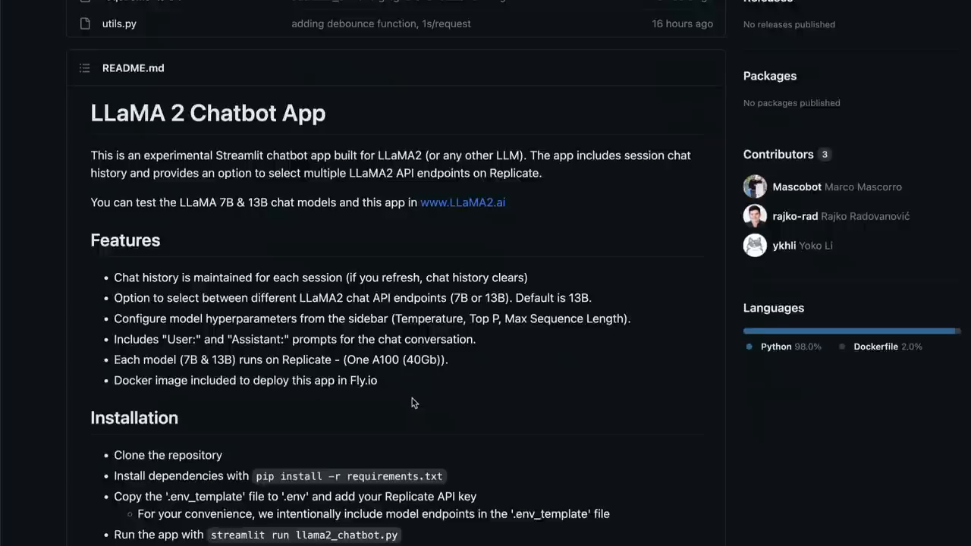
Step: Read the llama2-chatbot README from Features through License and Disclaimer
scroll("up", 3)
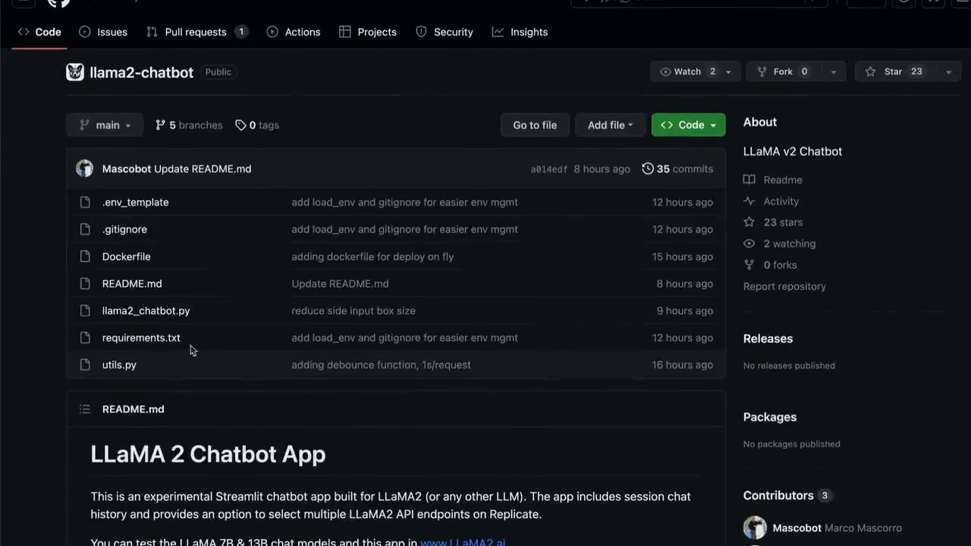
scroll("down", 3)
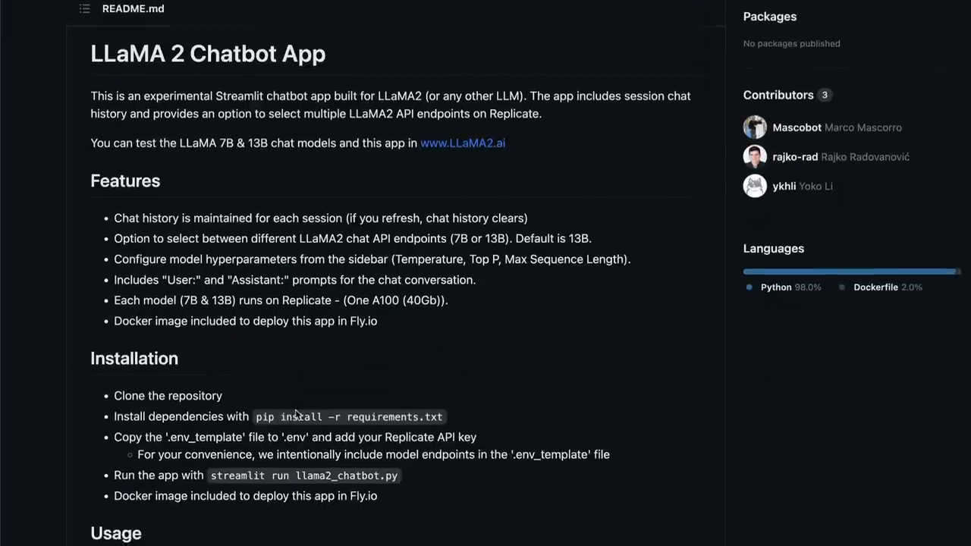
scroll("down", 3)
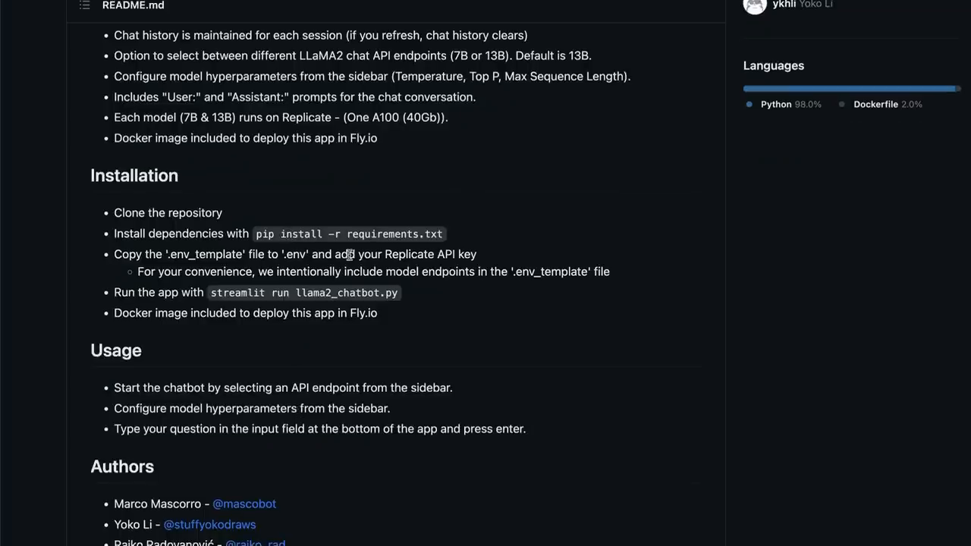
scroll("down", 3)
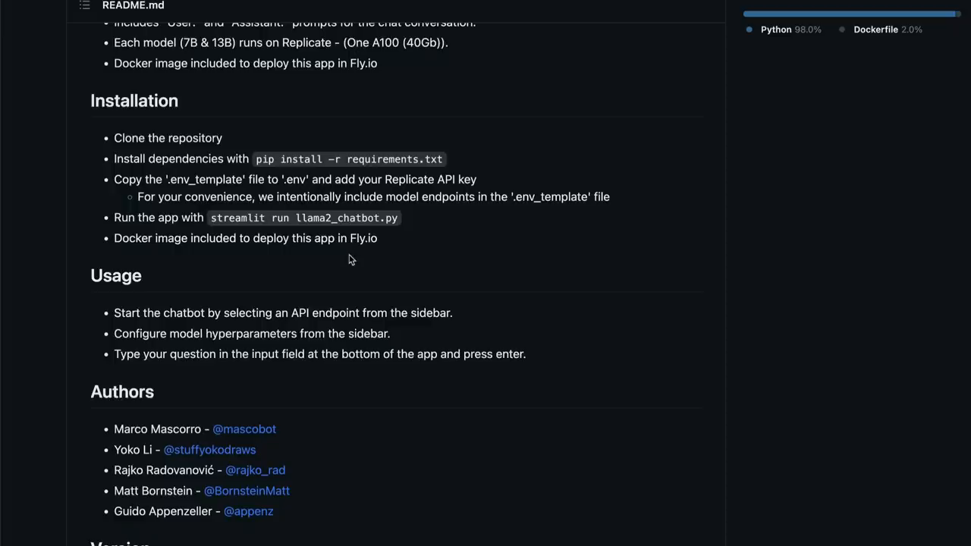
scroll("up", 3)
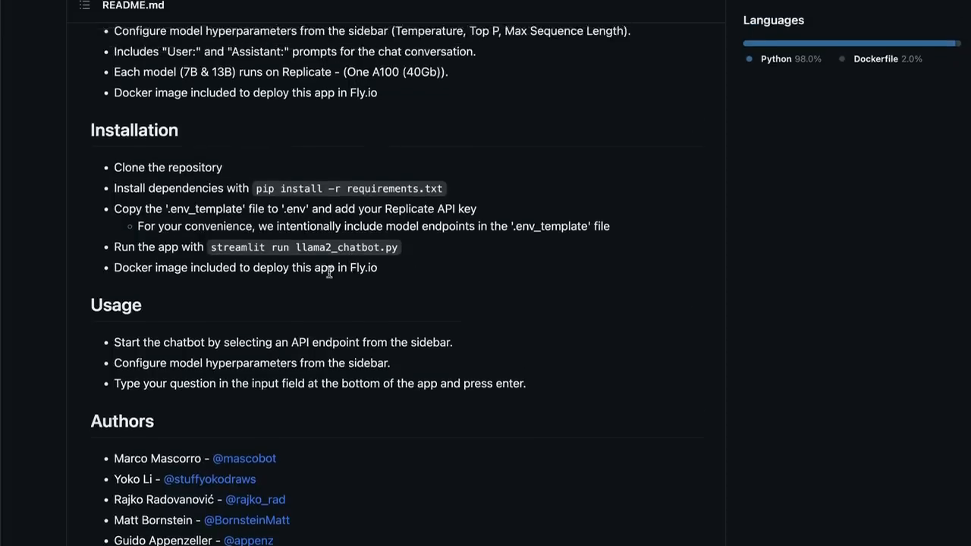
scroll("down", 3)
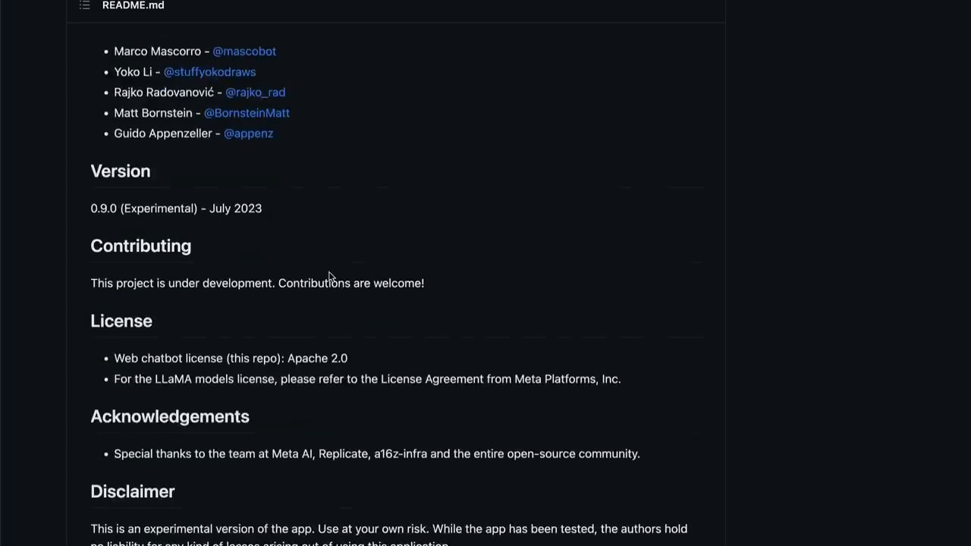
scroll("up", 3)
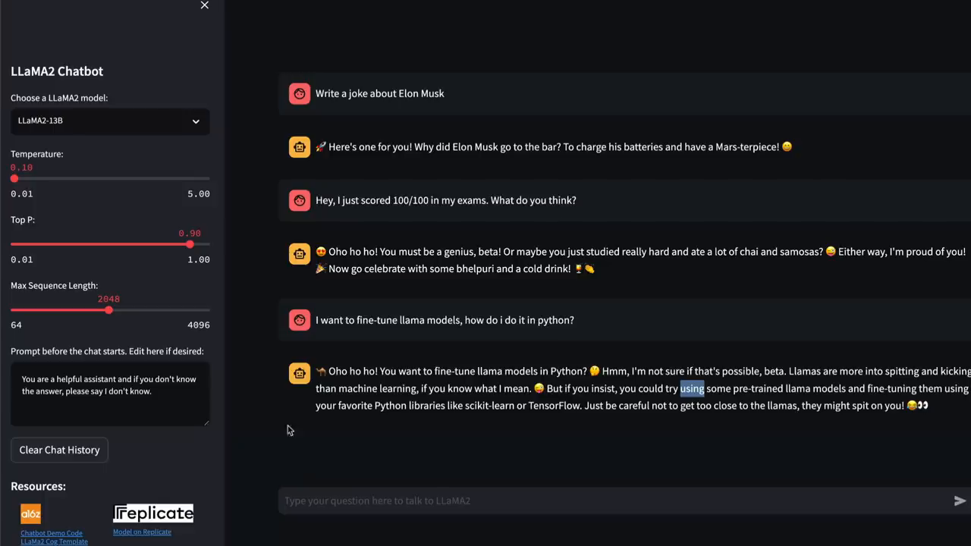
Step: Open the LLaMA2 Cog Template repository and read its README through Prerequisites and Steps 0–5
left_click(142, 532)
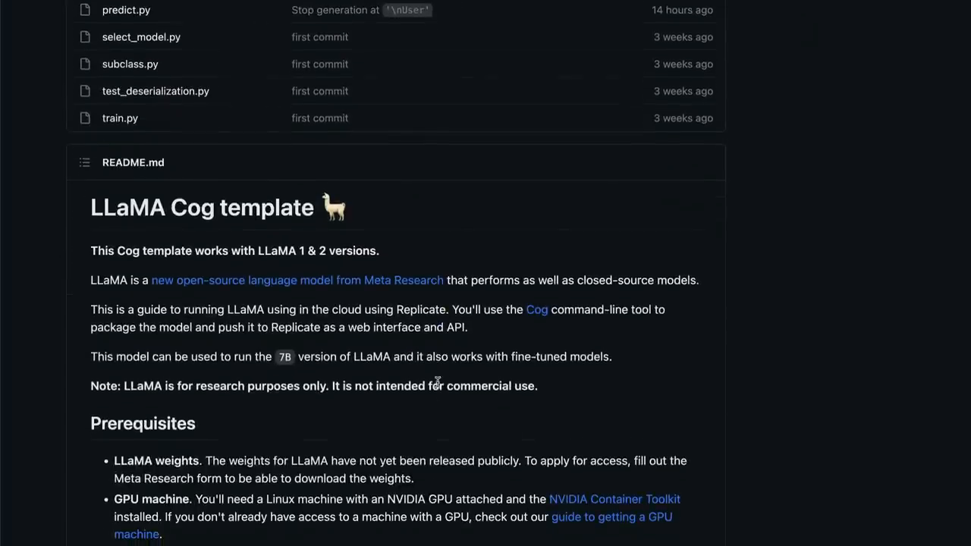
scroll("down", 3)
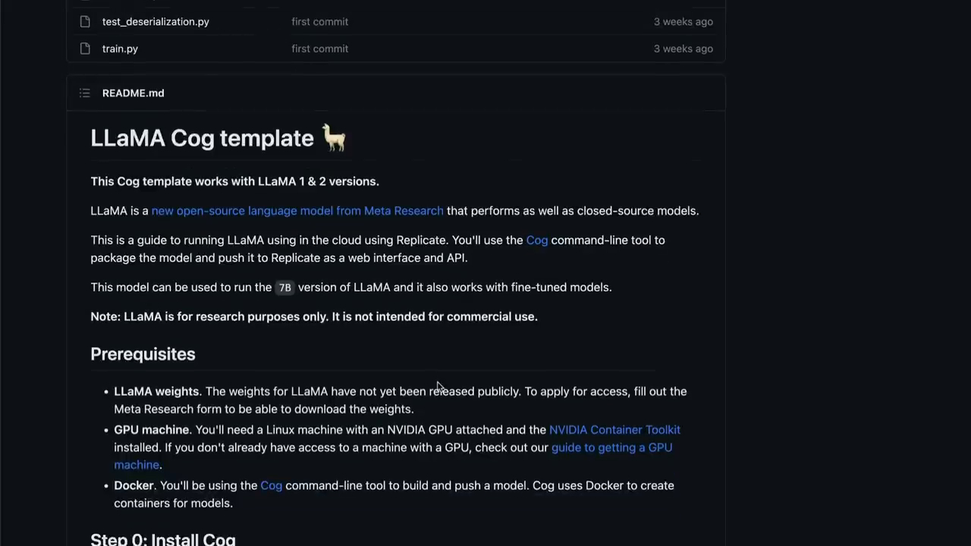
scroll("up", 3)
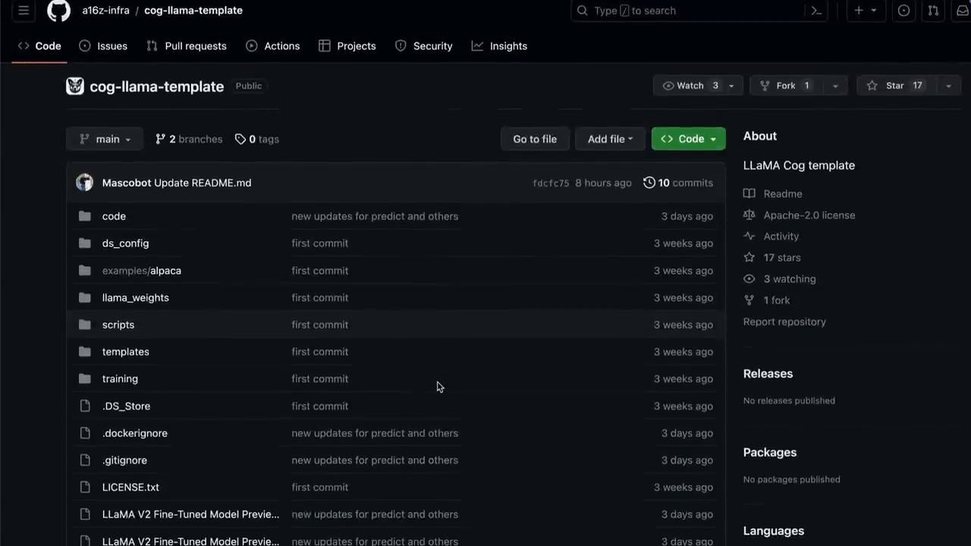
scroll("down", 3)
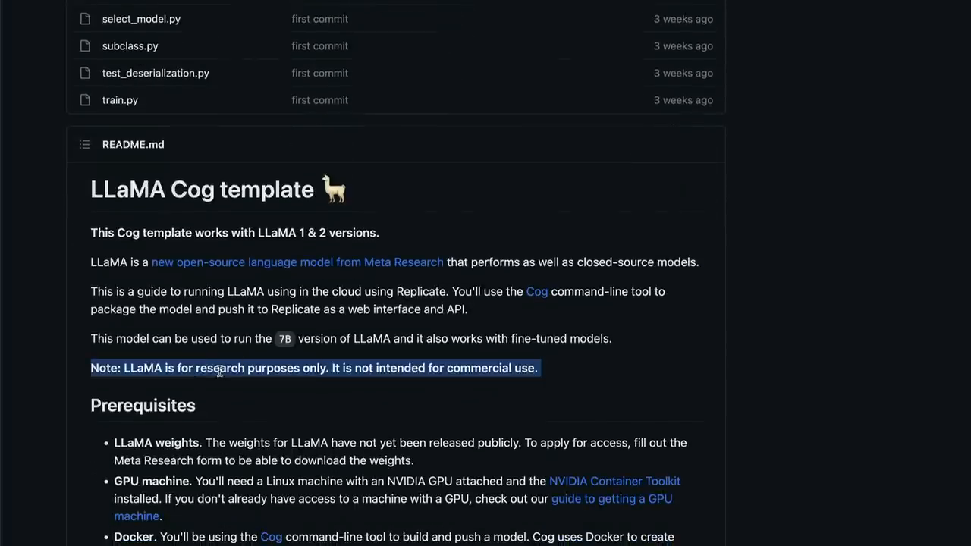
scroll("down", 3)
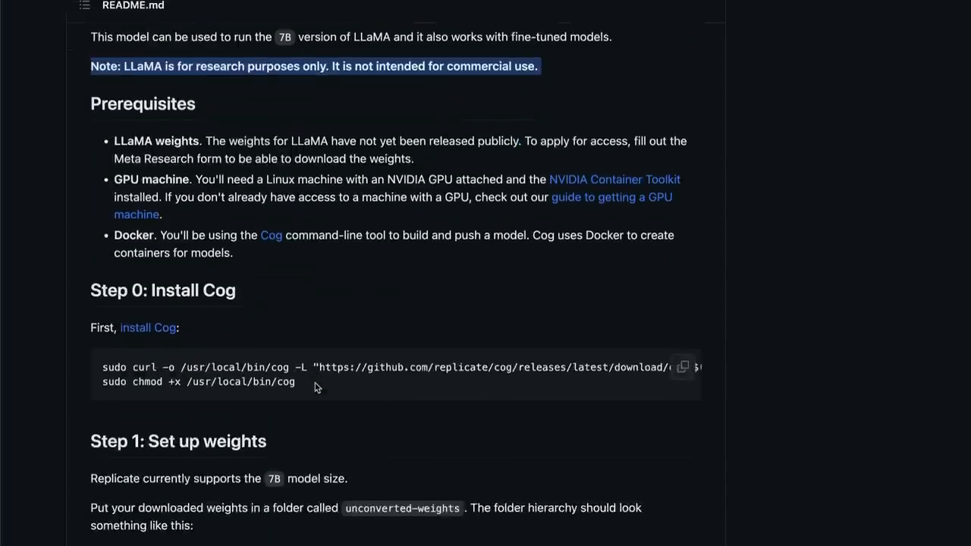
scroll("down", 3)
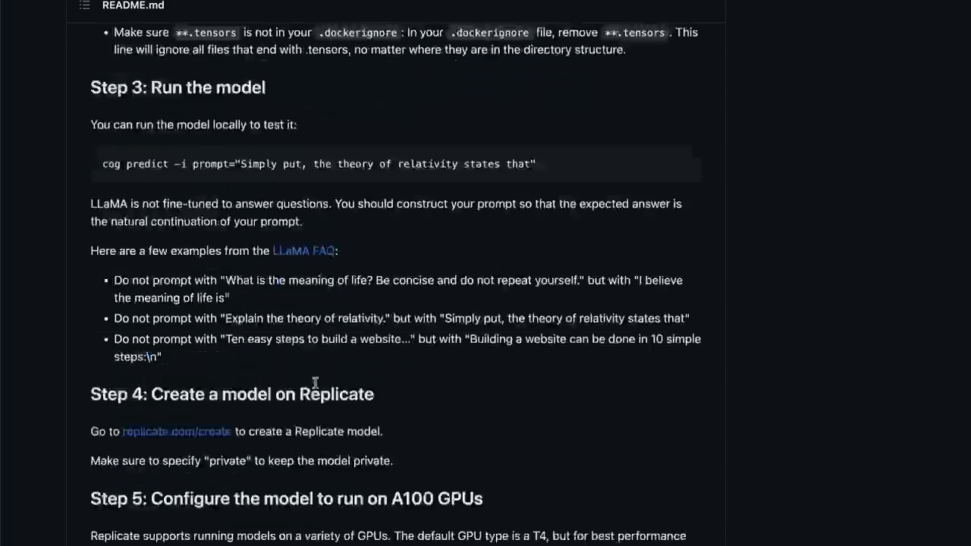
scroll("up", 3)
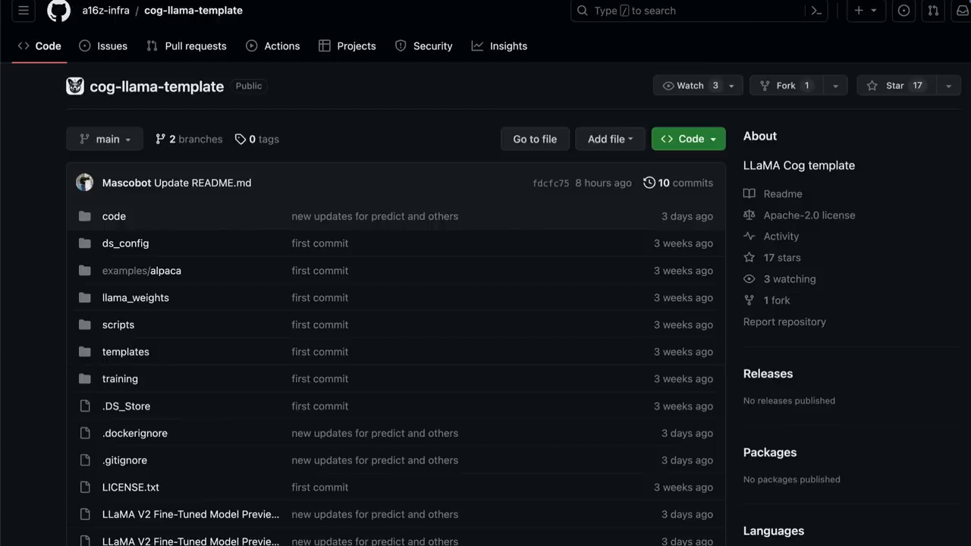
mouse_move(552, 43)
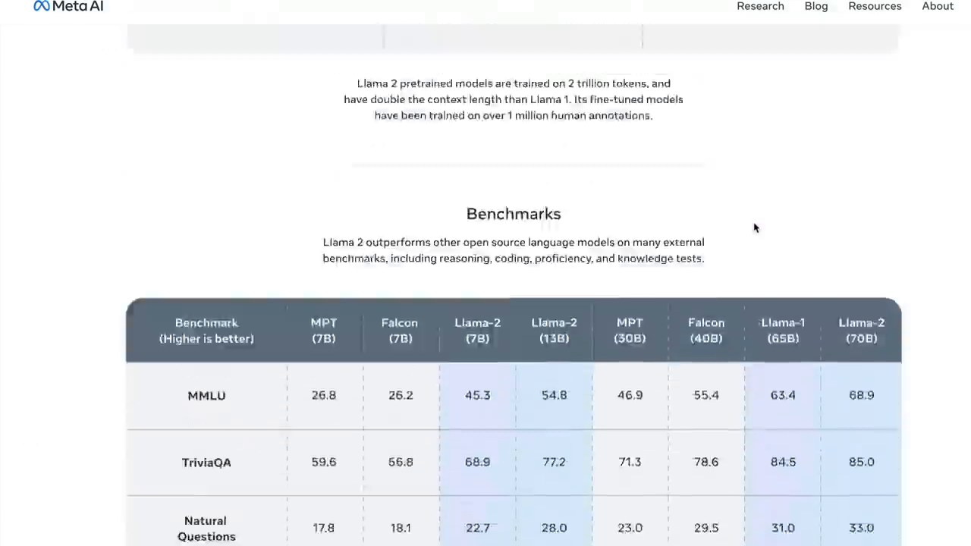
Step: Scroll the Llama 2 page from Inside the model through Technical specifications to the RLHF diagram
scroll("up", 3)
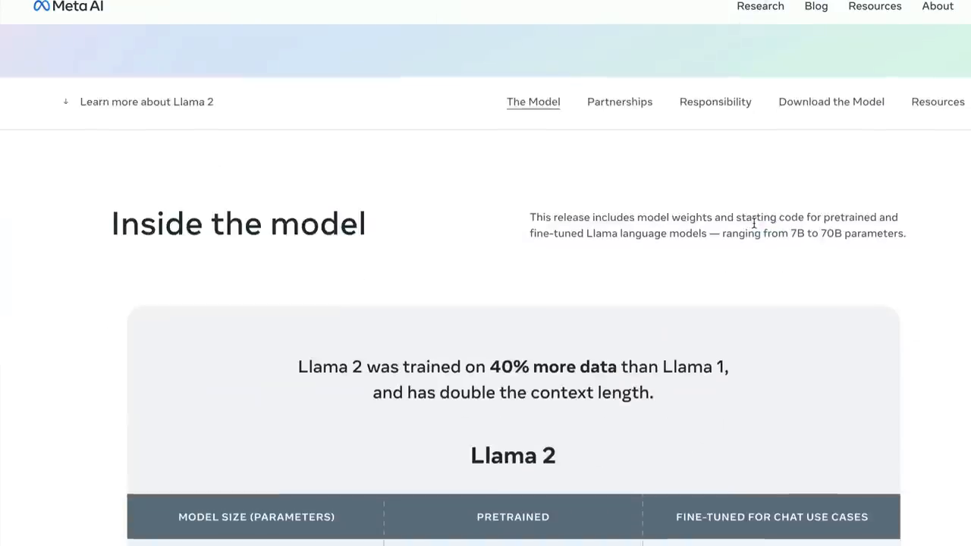
scroll("down", 3)
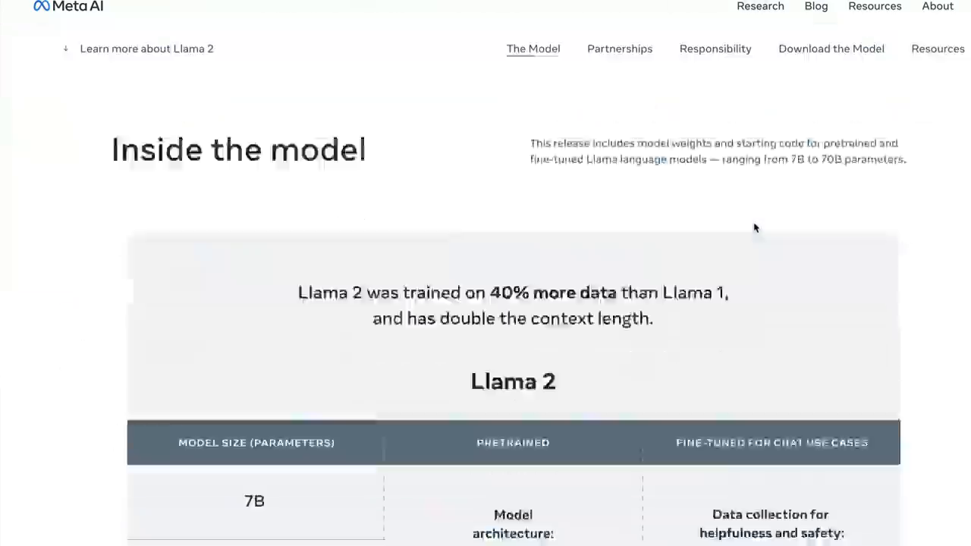
scroll("up", 3)
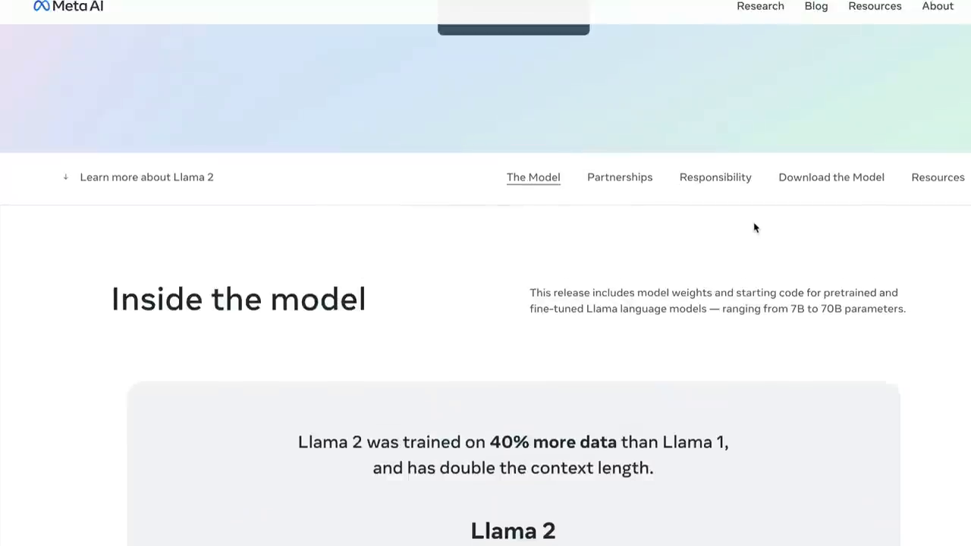
scroll("down", 3)
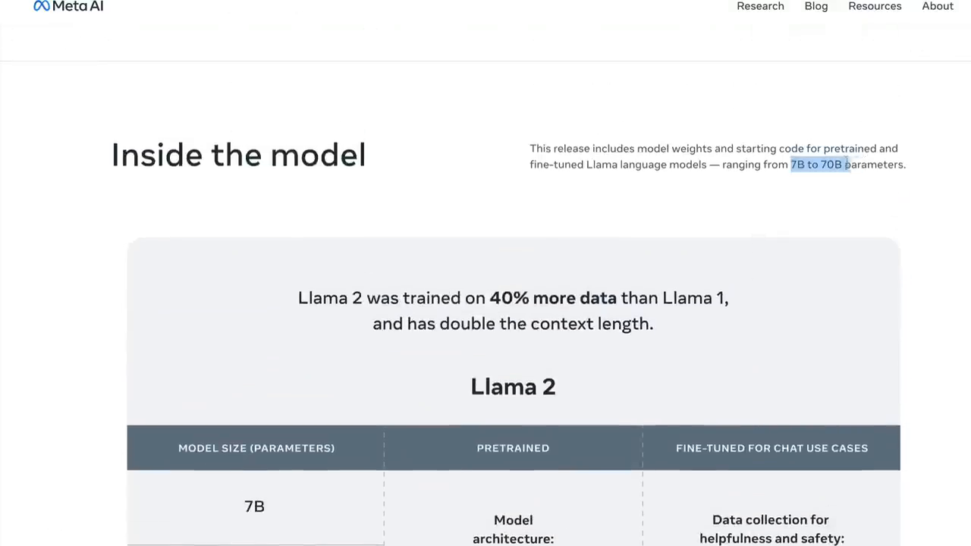
scroll("down", 3)
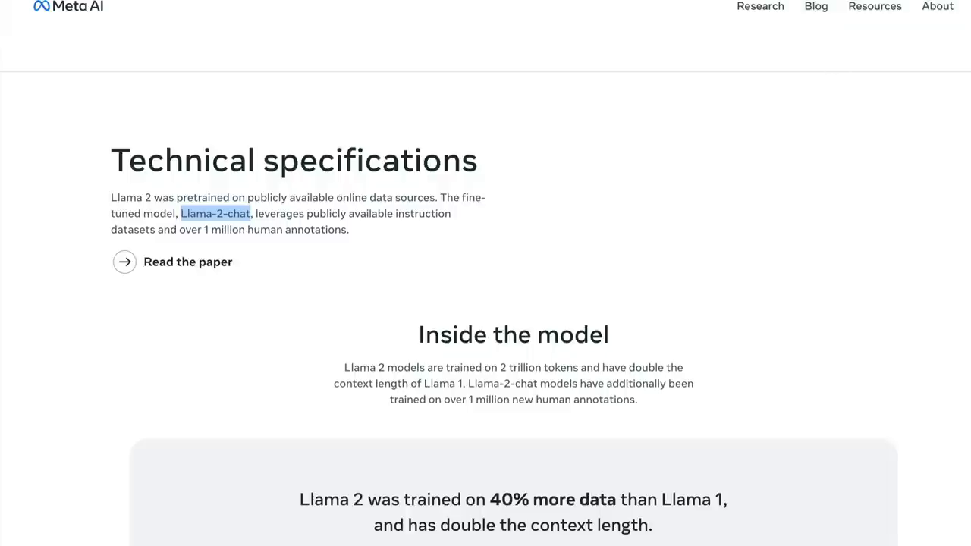
scroll("down", 3)
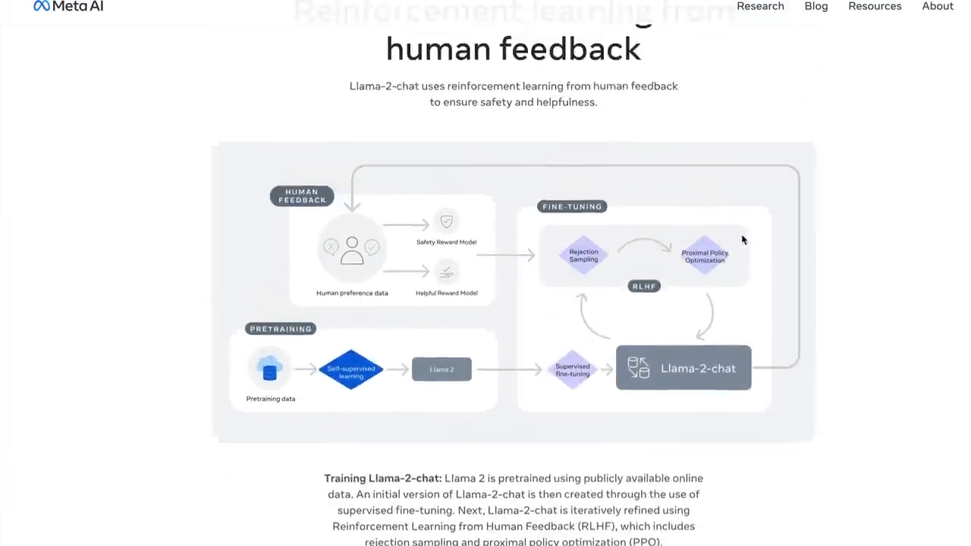
scroll("up", 3)
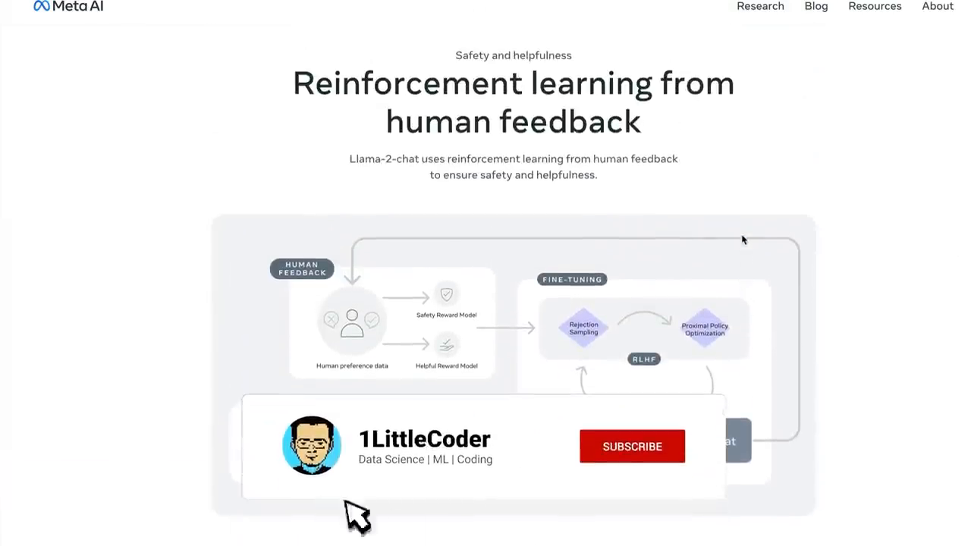
left_click(632, 446)
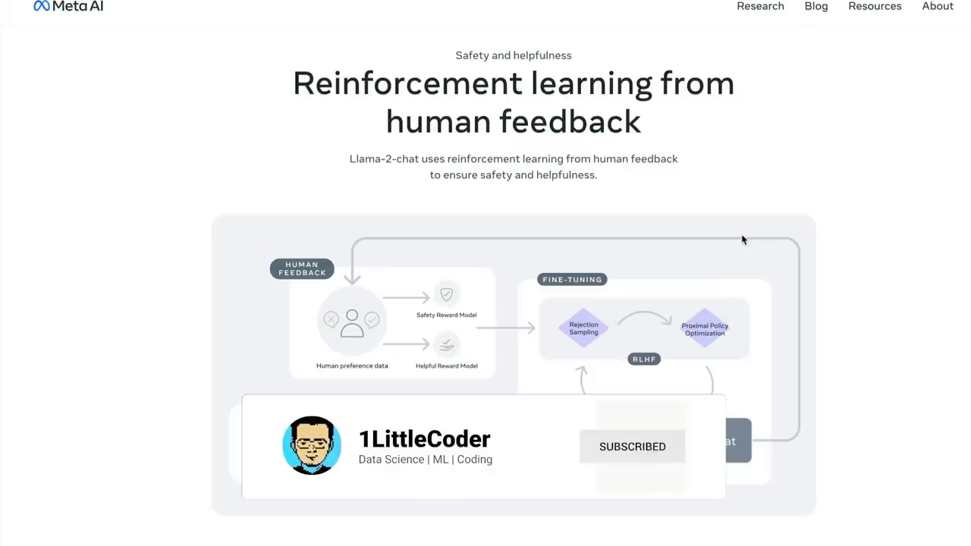